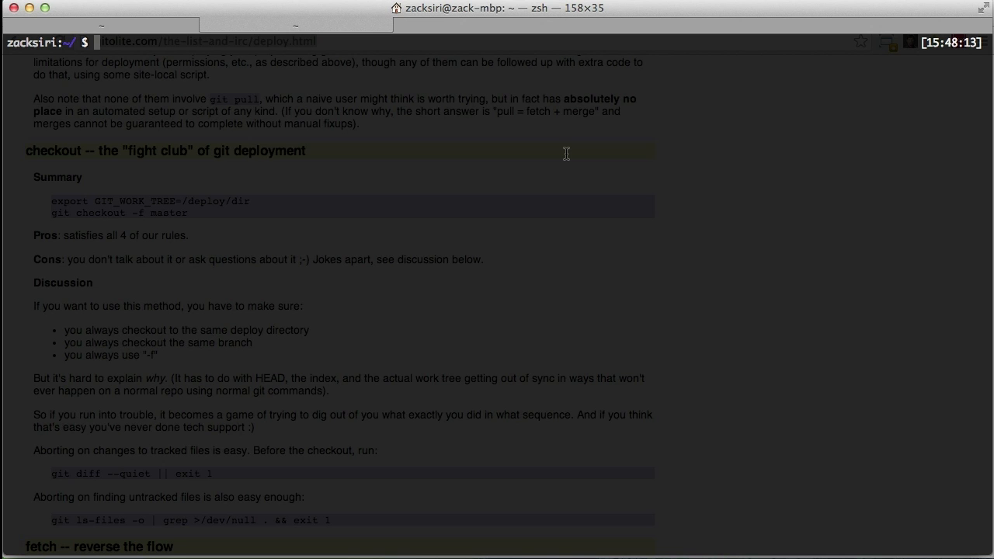
mouse_move(571, 157)
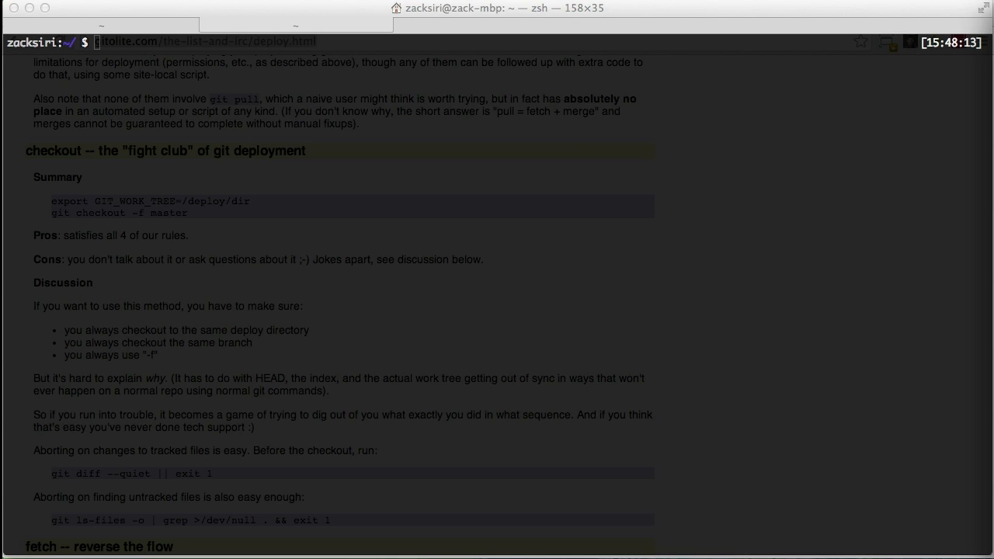
mouse_move(565, 233)
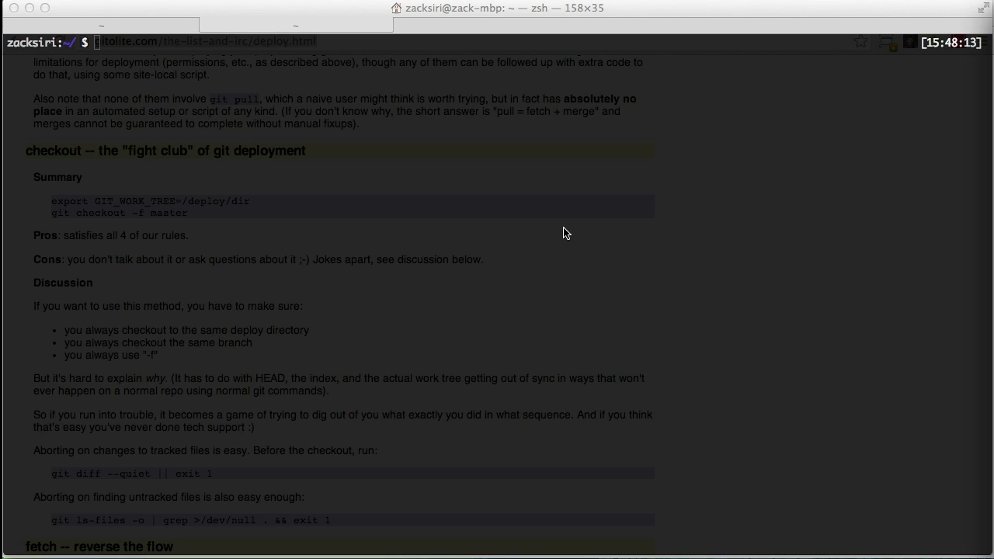
mouse_move(479, 233)
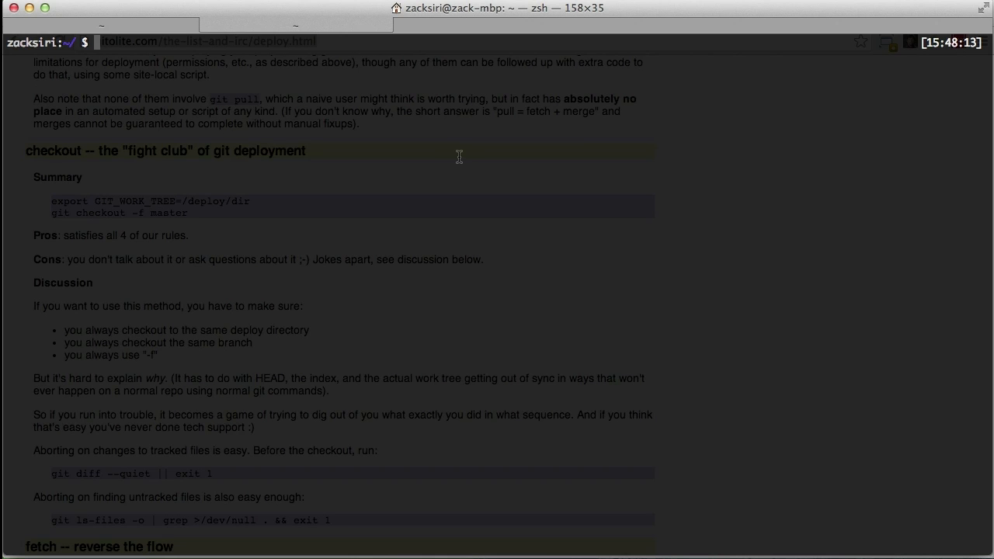
mouse_move(510, 171)
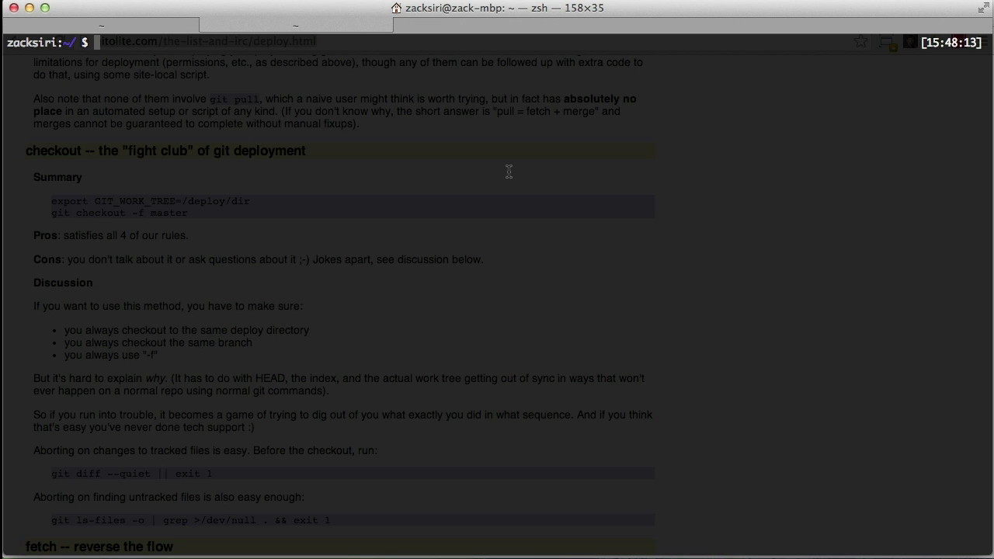
text(s)
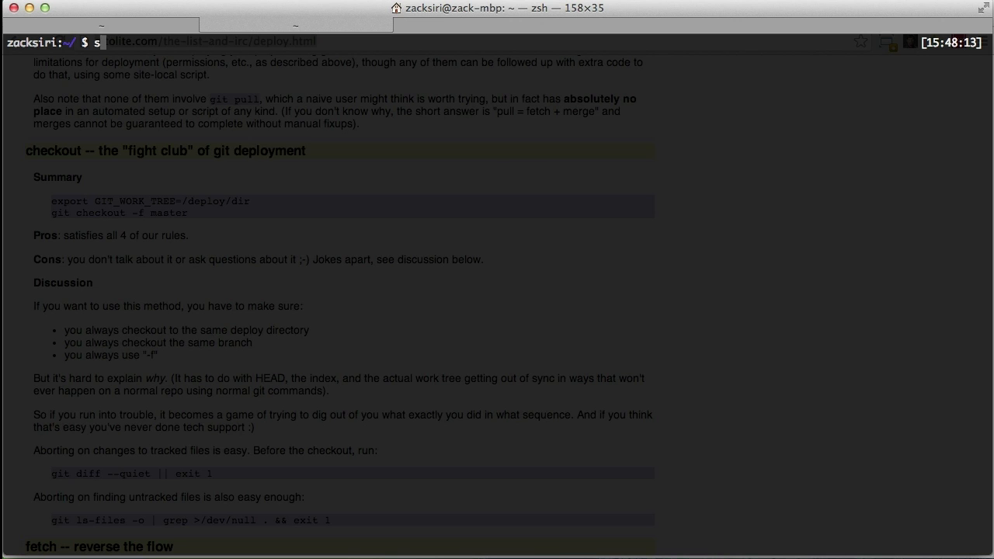
text(sh deployer)
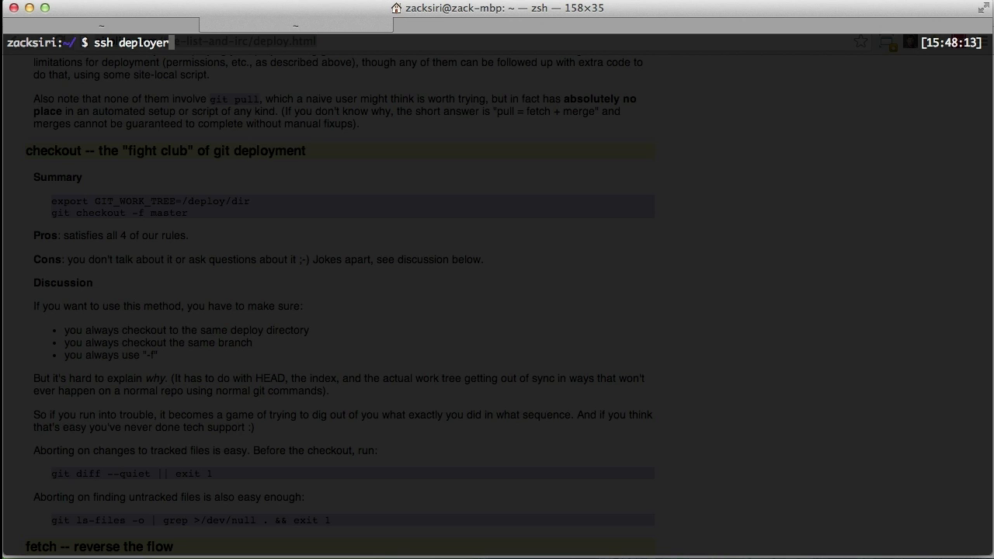
text(@)
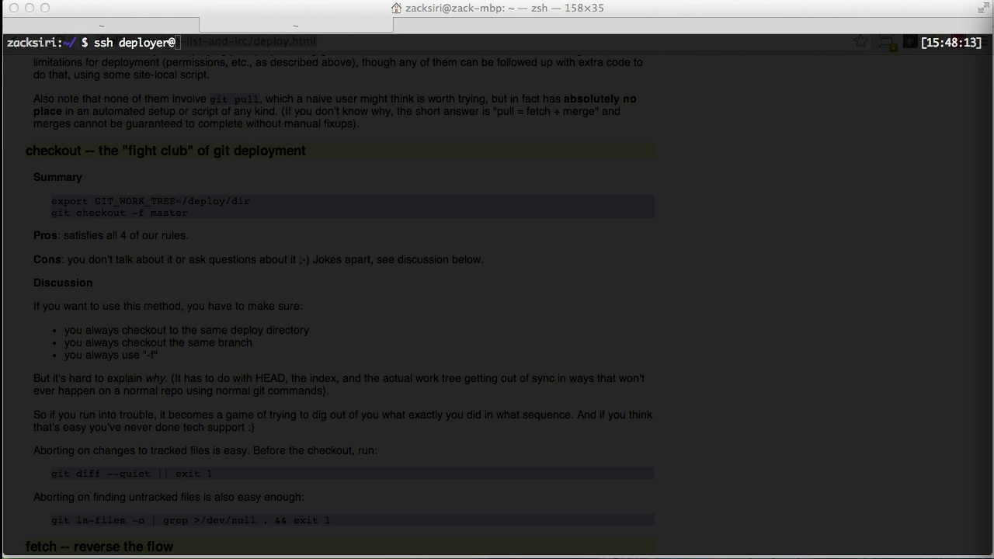
text(162.243.136.79)
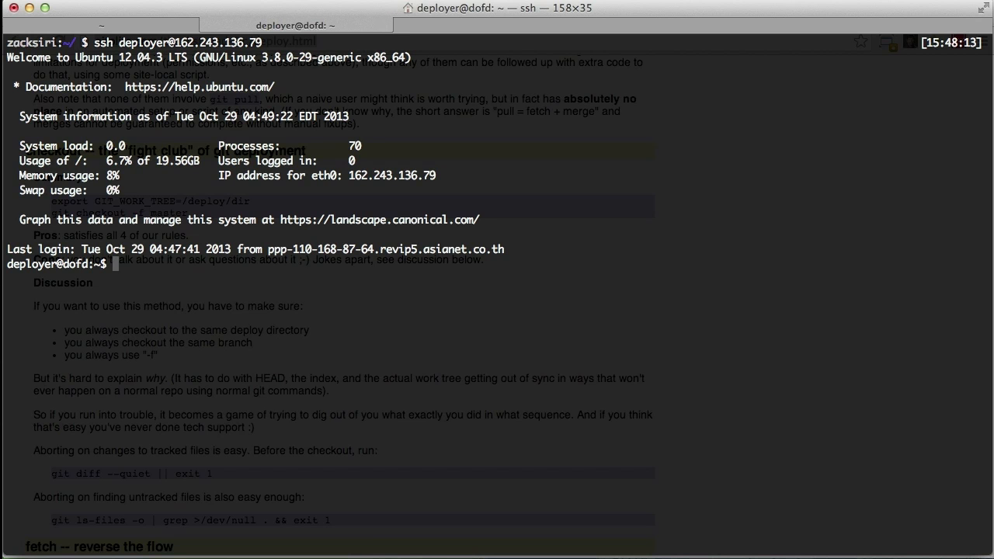
- Create a cloudscri.be folder under /opt/www and list to confirm it exists
text(cd /)
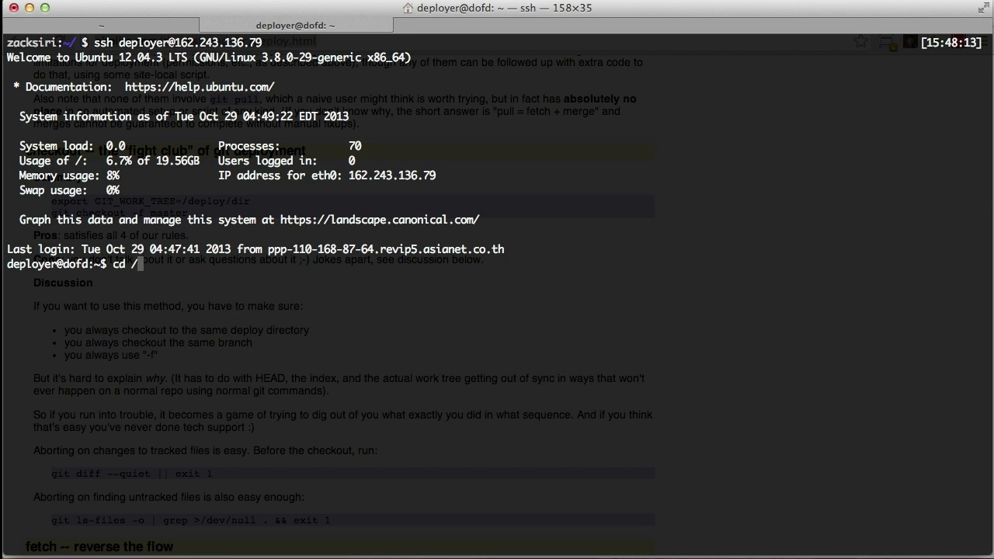
text(opt/w/)
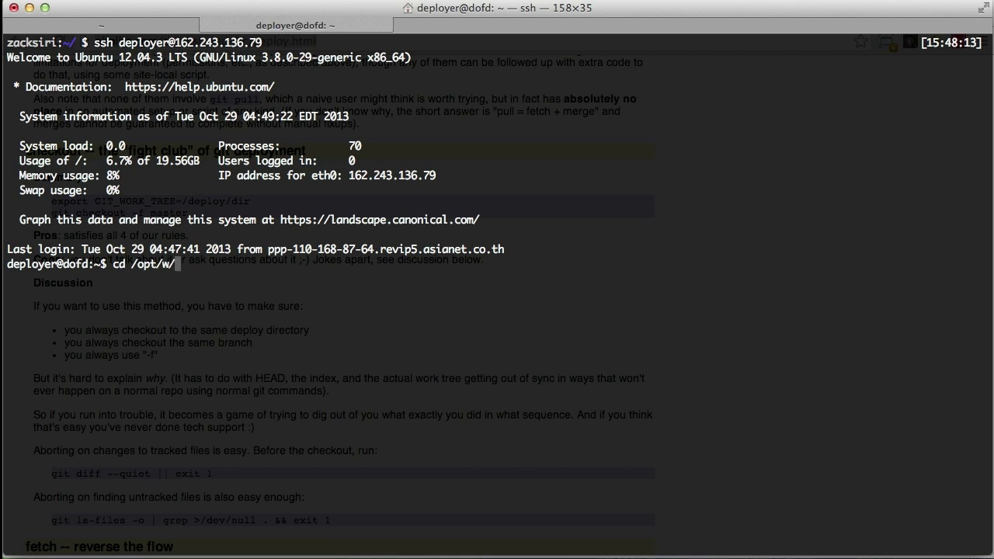
text(ww)
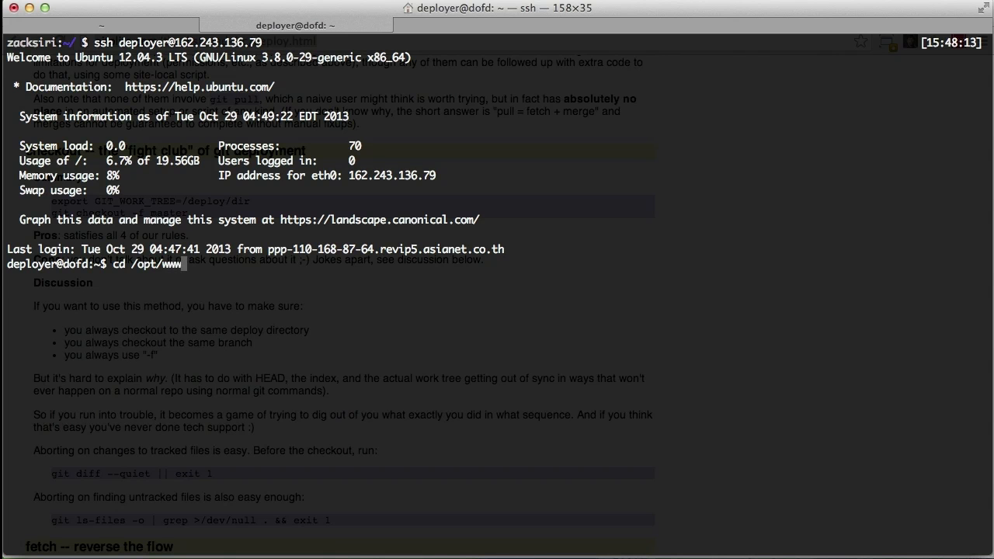
text(mk)
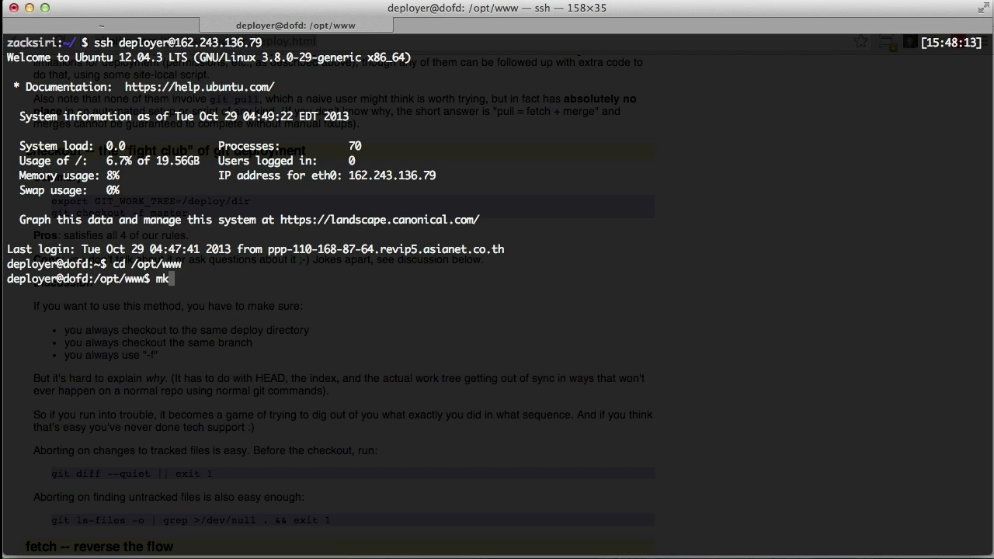
text(dir)
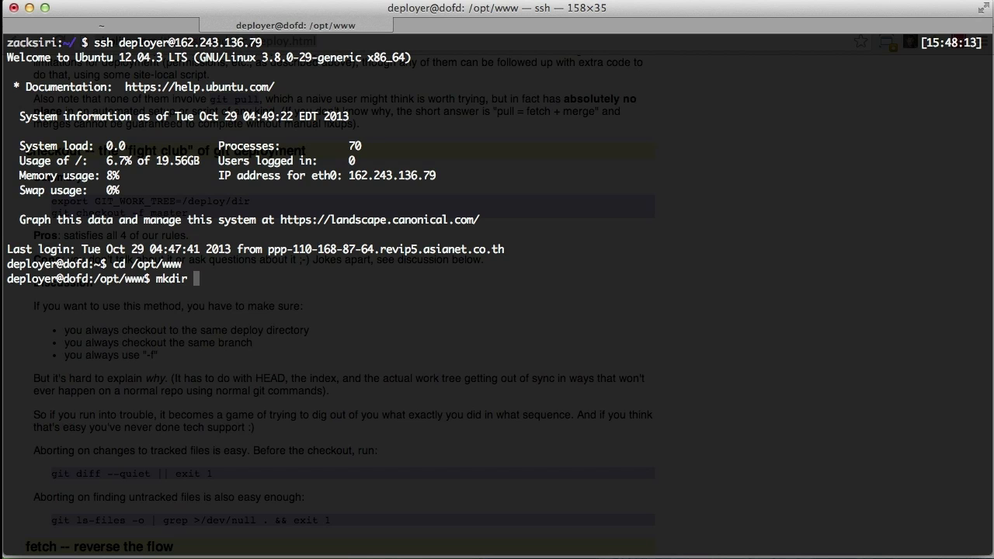
text(cloud.scri.b)
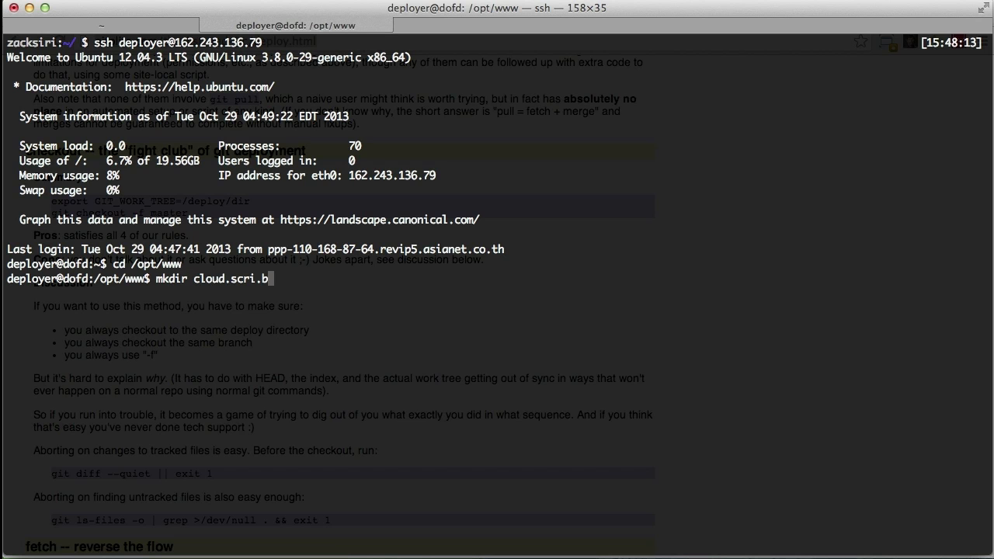
key(Backspace)
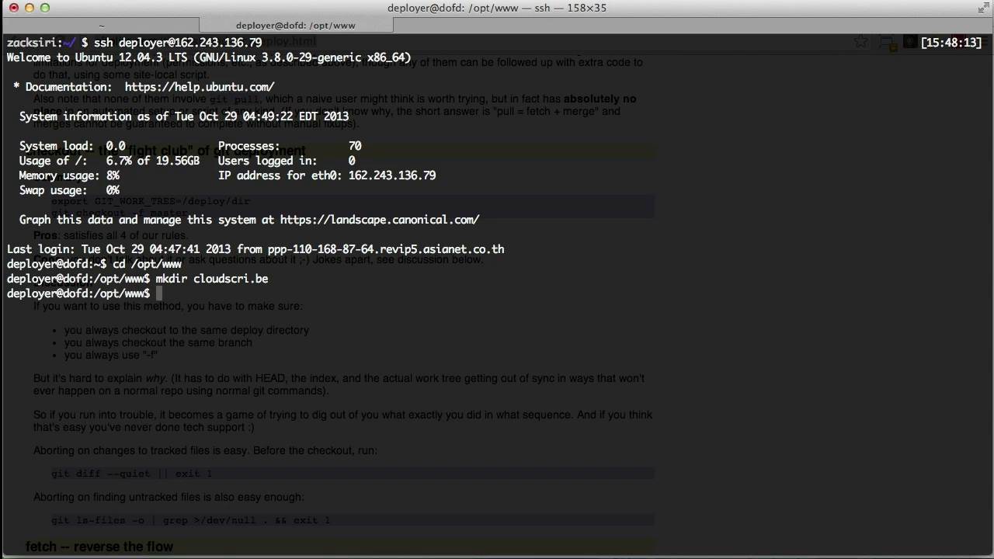
text(ls)
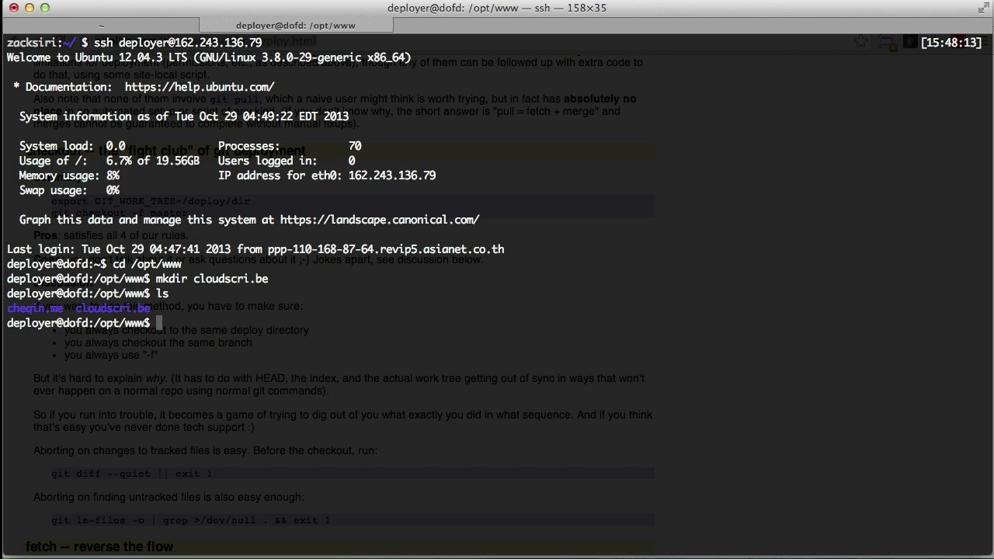
text(cd)
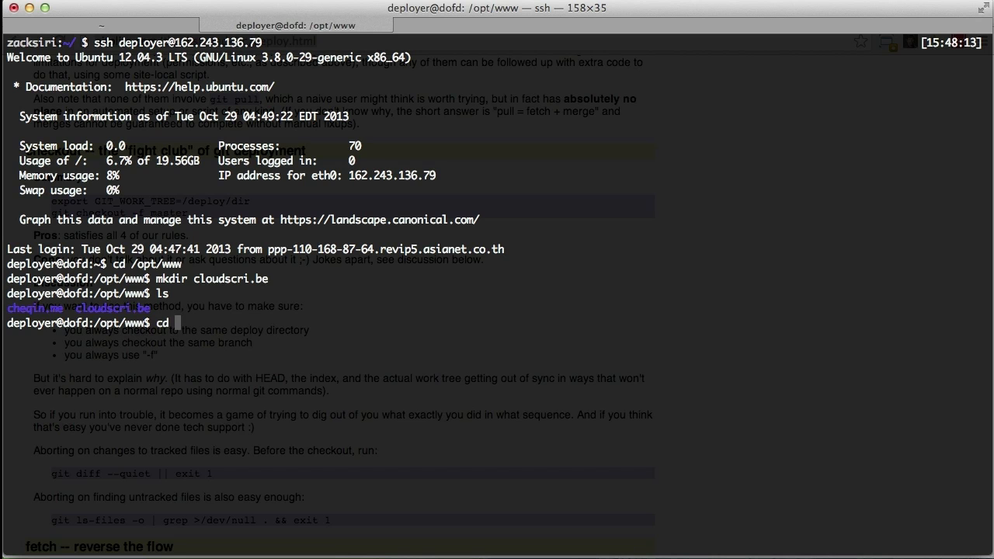
- In /etc/nginx/sites-available, copy the cheqin.me config to cloudscri.be with sudo and list the files
text(/etc/nginx)
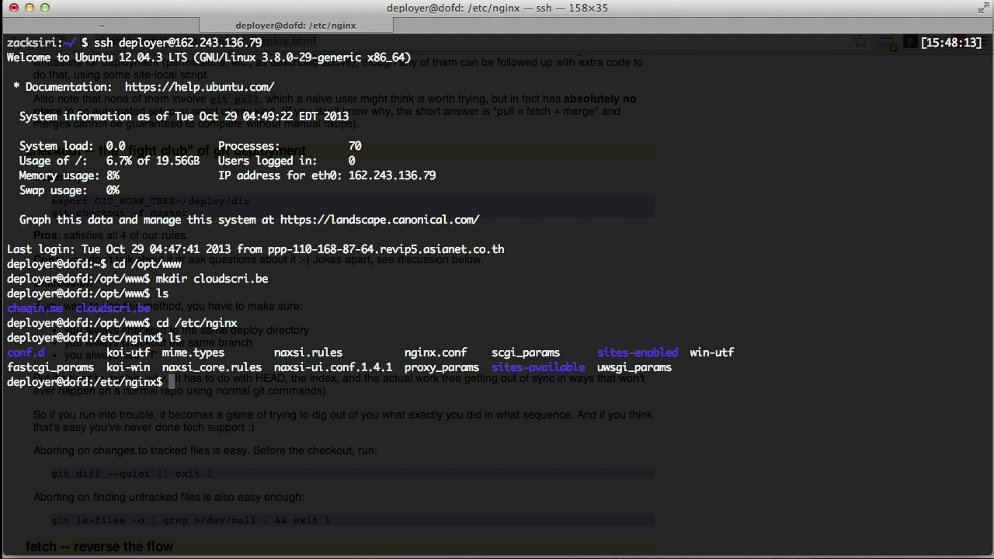
text(cd sites-available)
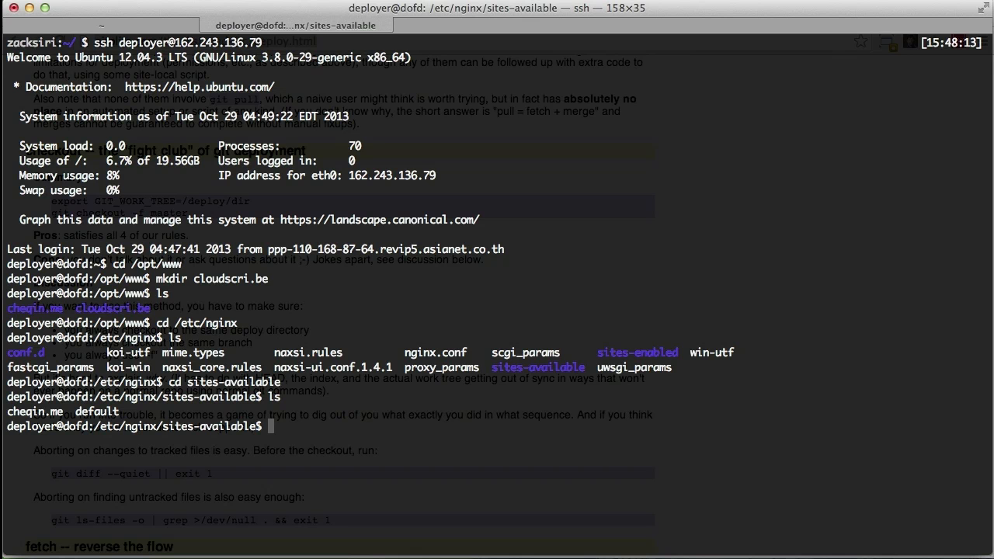
text(c)
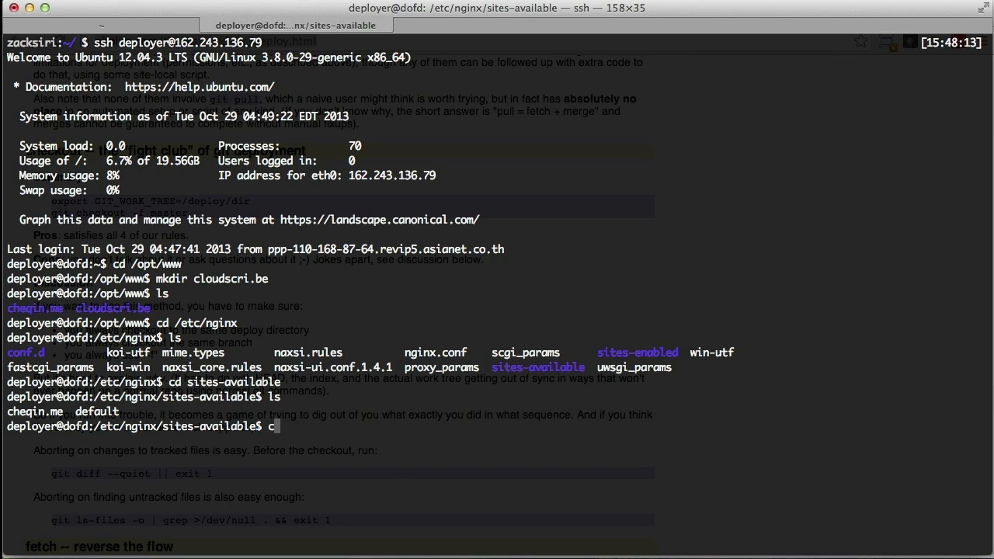
text(p che)
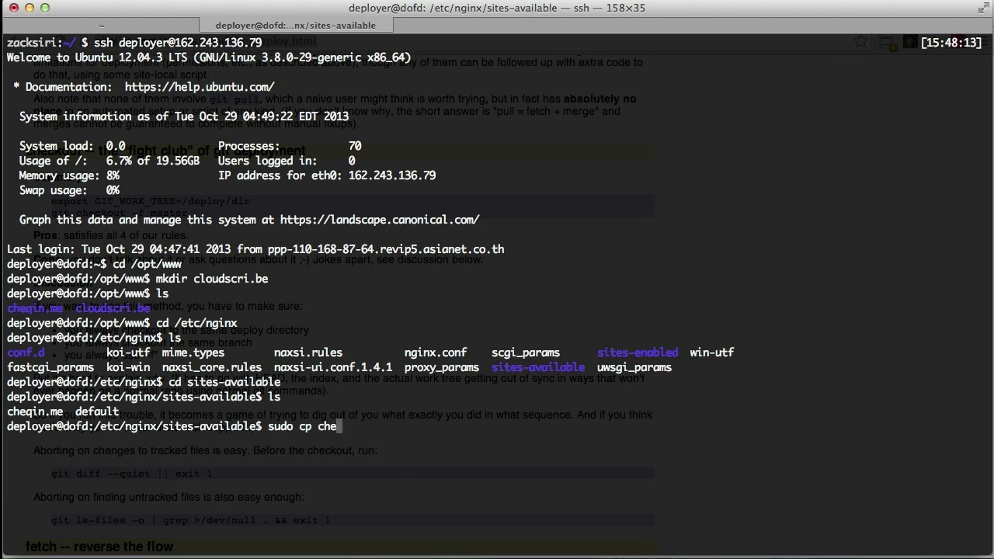
text(qin.me)
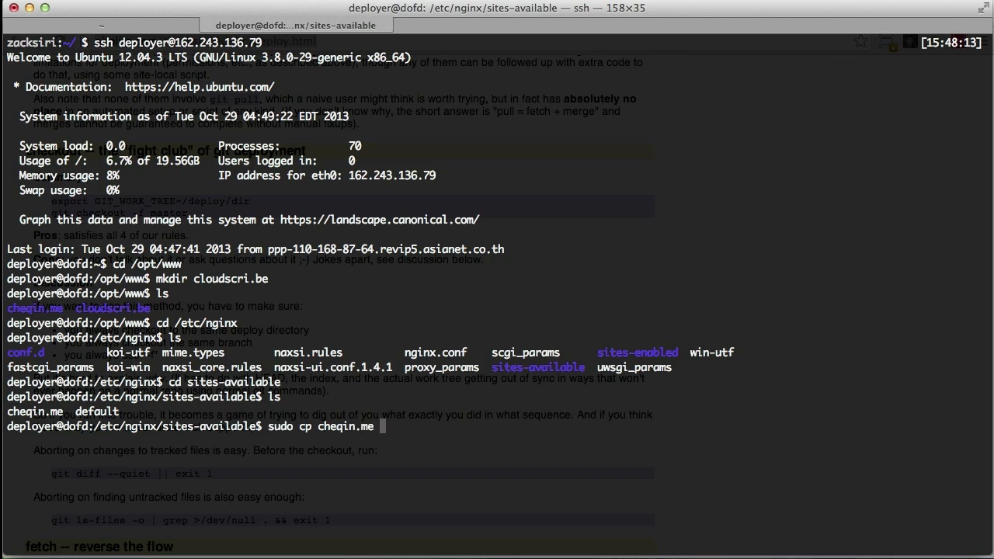
text(cloudscri.be)
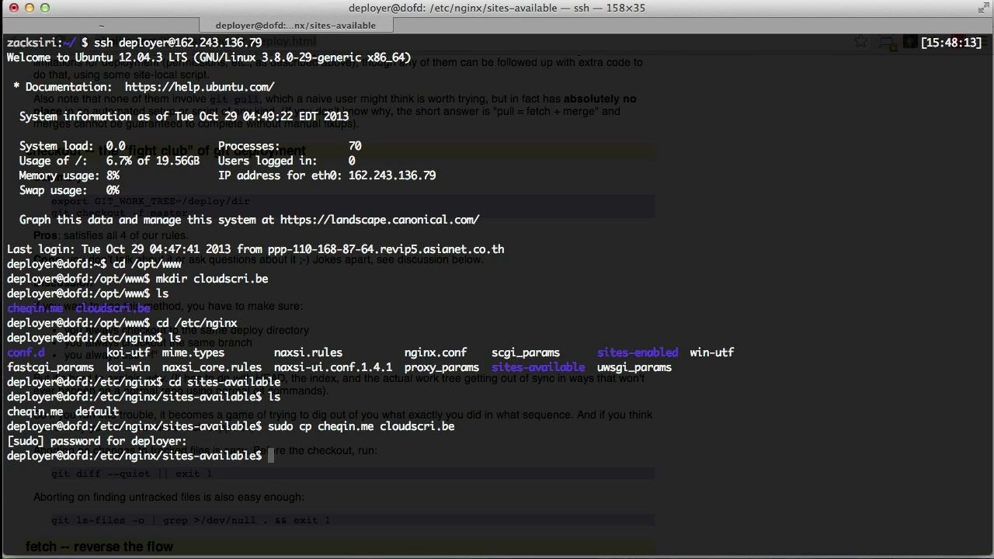
text(ls)
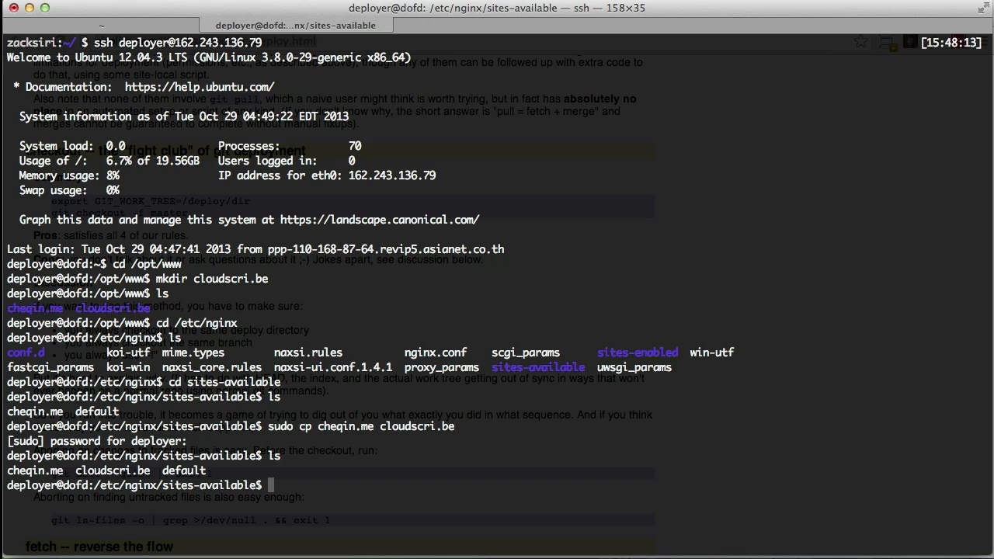
text(sudo)
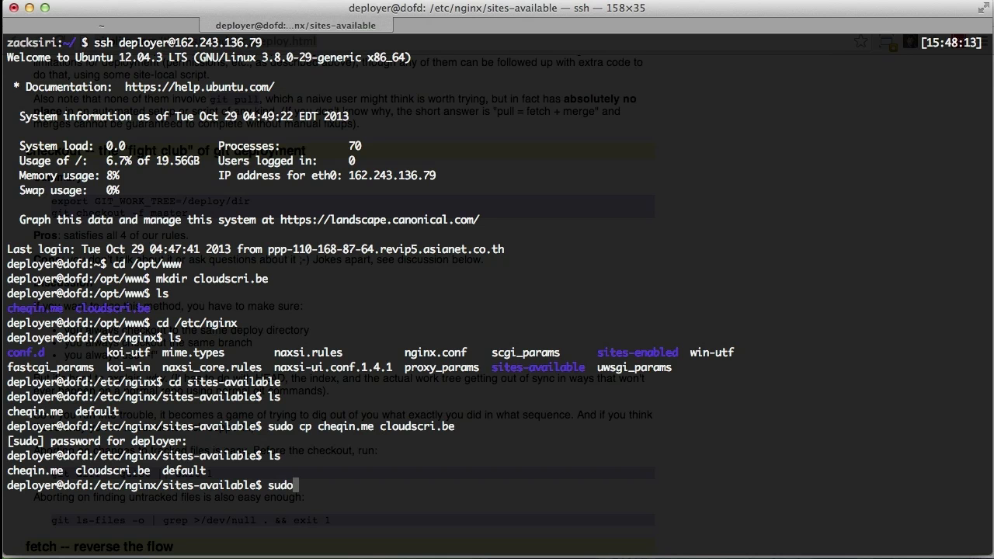
- Edit the cloudscri.be config in vi with sudo, then list the site files
text(vi cloudscri.be)
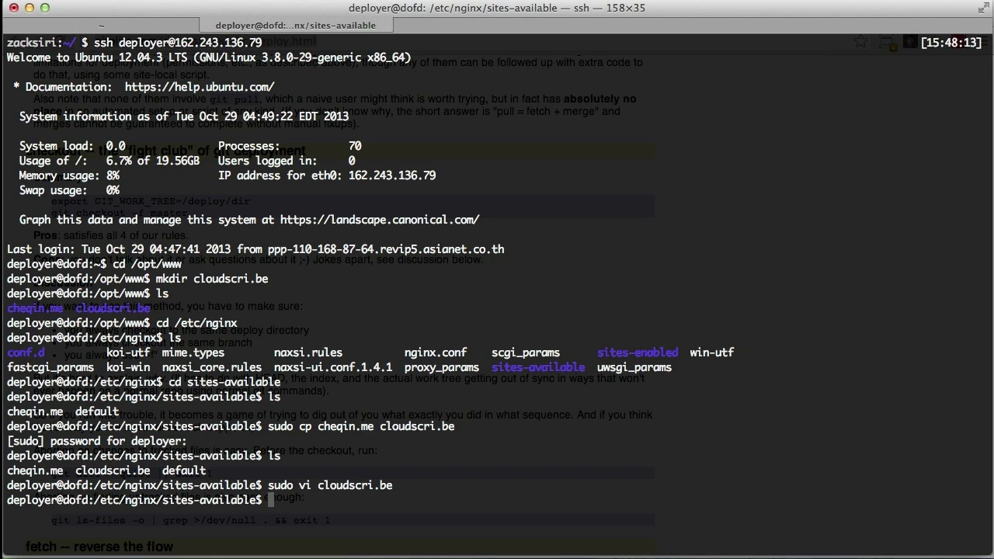
text(ls)
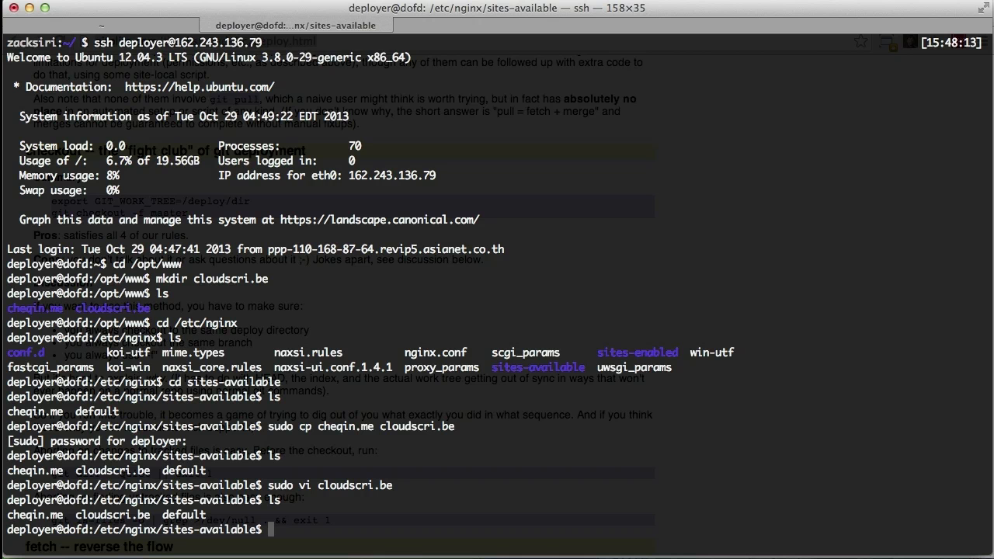
- In sites-enabled, symlink /etc/nginx/sites-available/cloudscri.be as cloudscri.be to enable the site
text(cd ..)
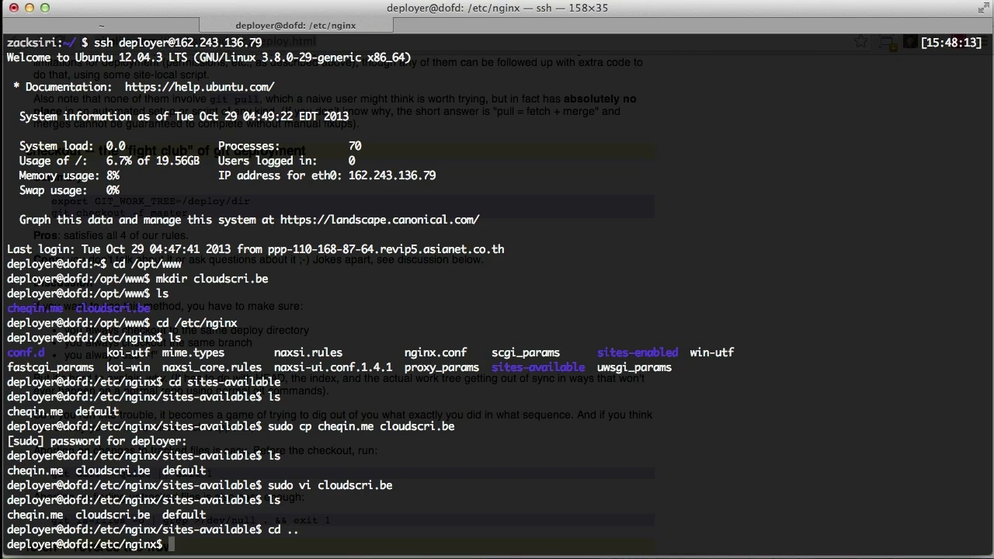
text(cd sites-enabled)
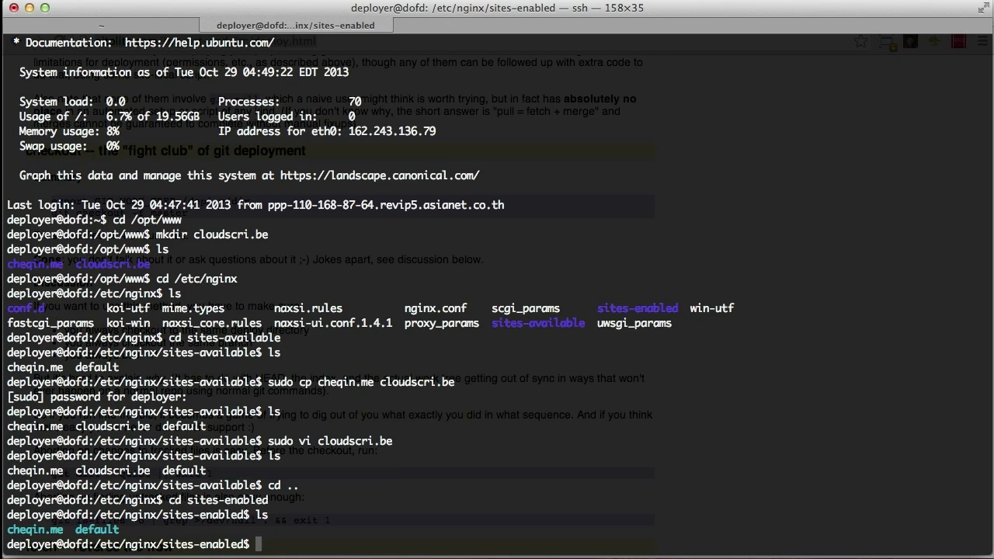
text(sudo ln -s)
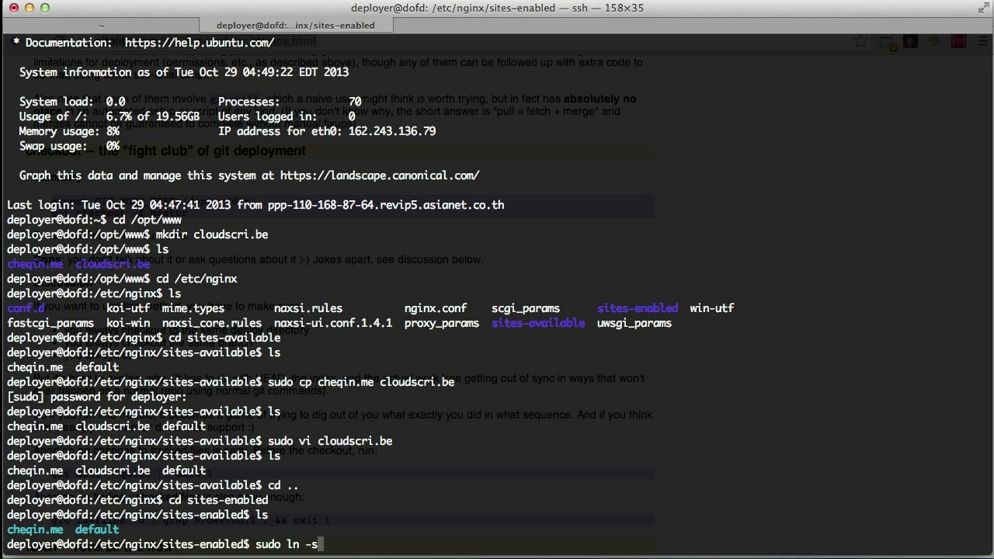
text(/e)
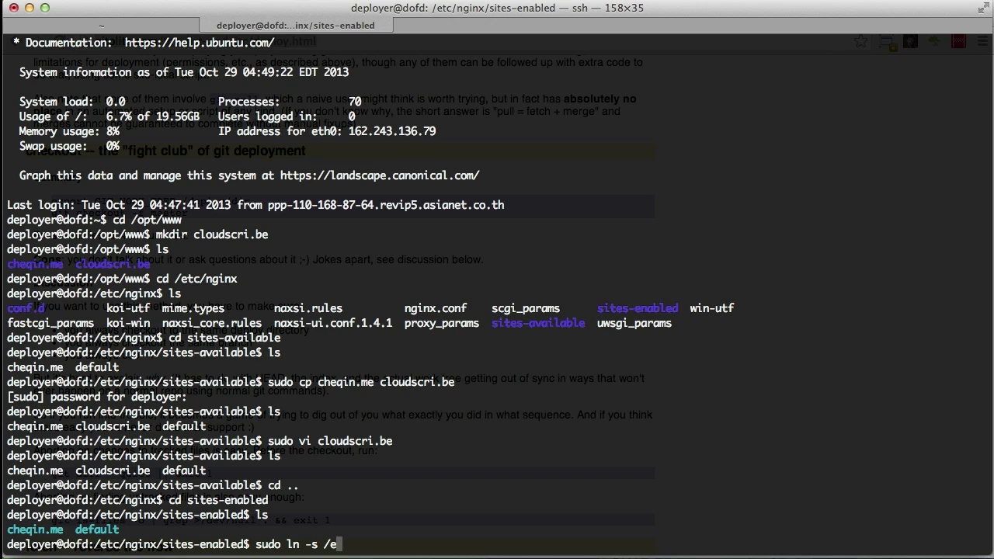
text(tc/nginx/)
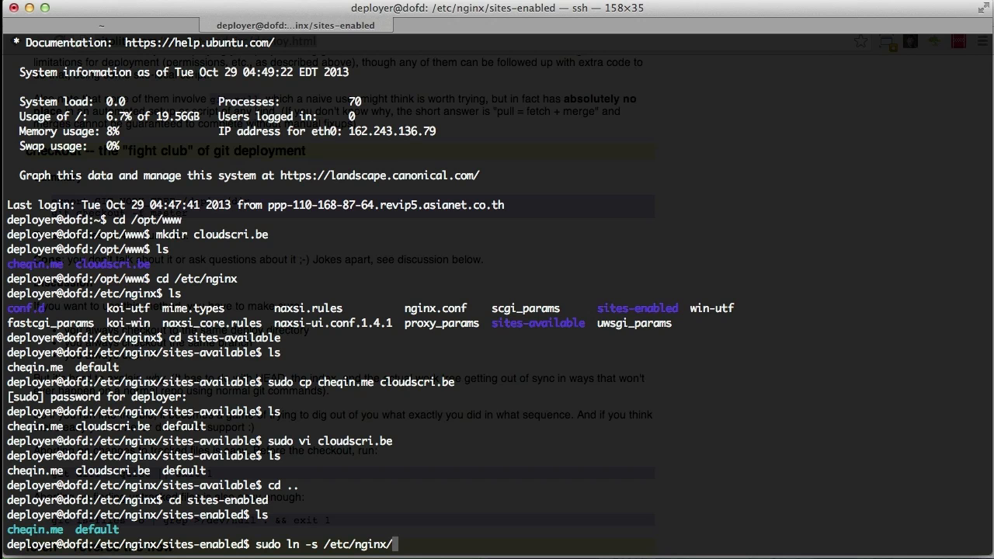
text(sites-ava)
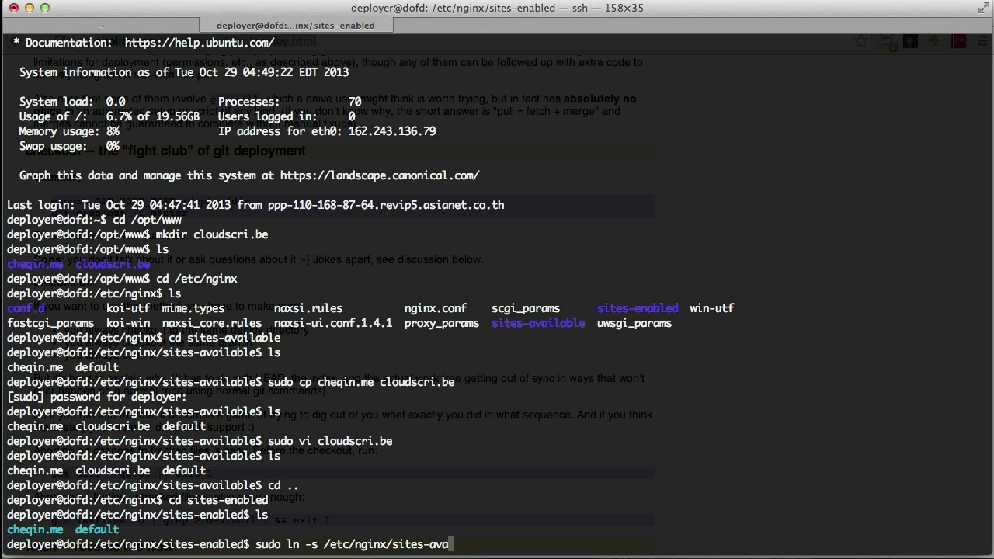
text(ia)
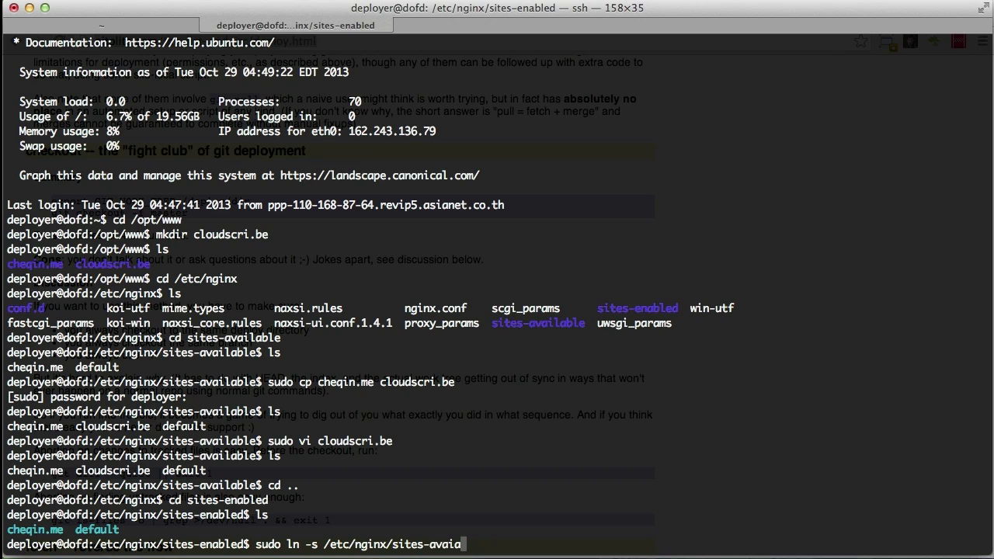
text(ble)
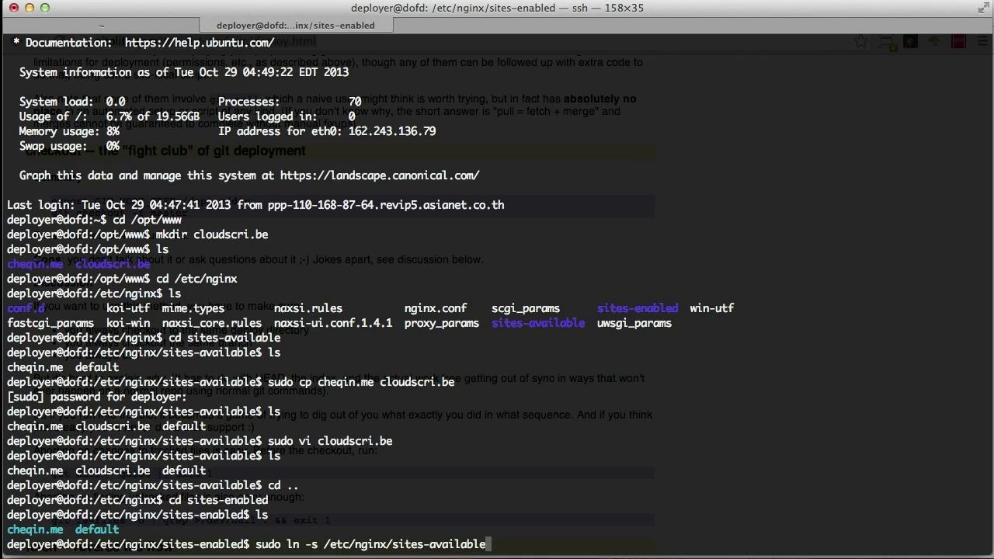
text(/)
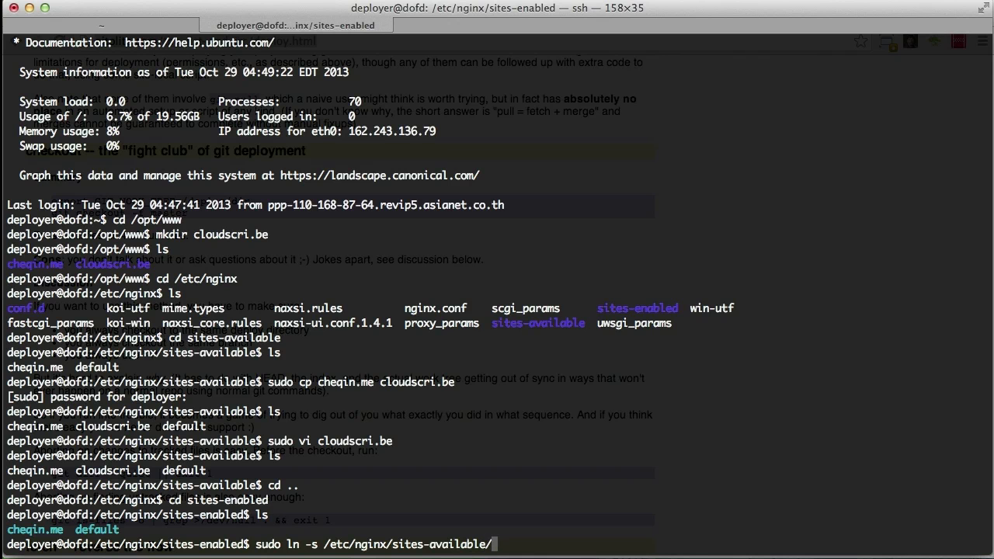
text(clou)
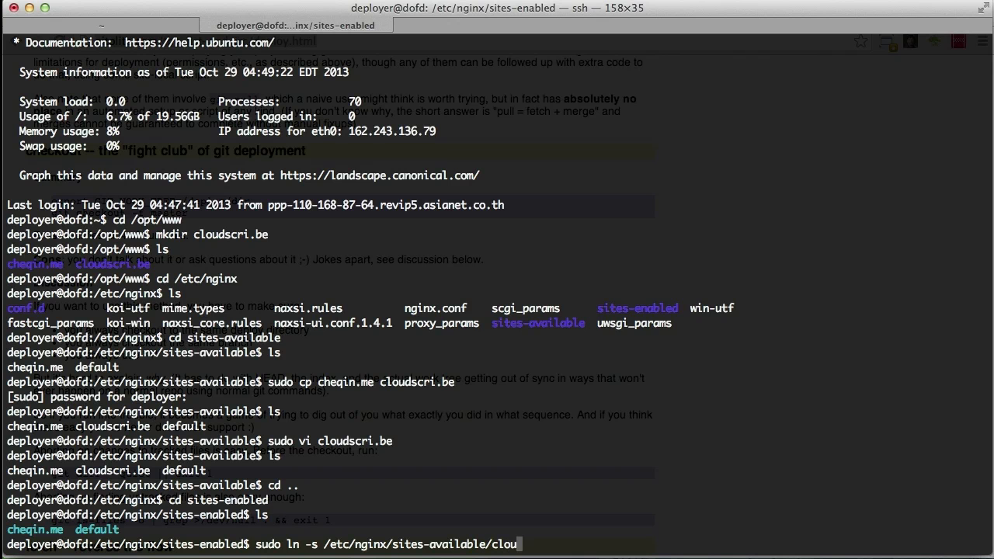
text(dscri.be)
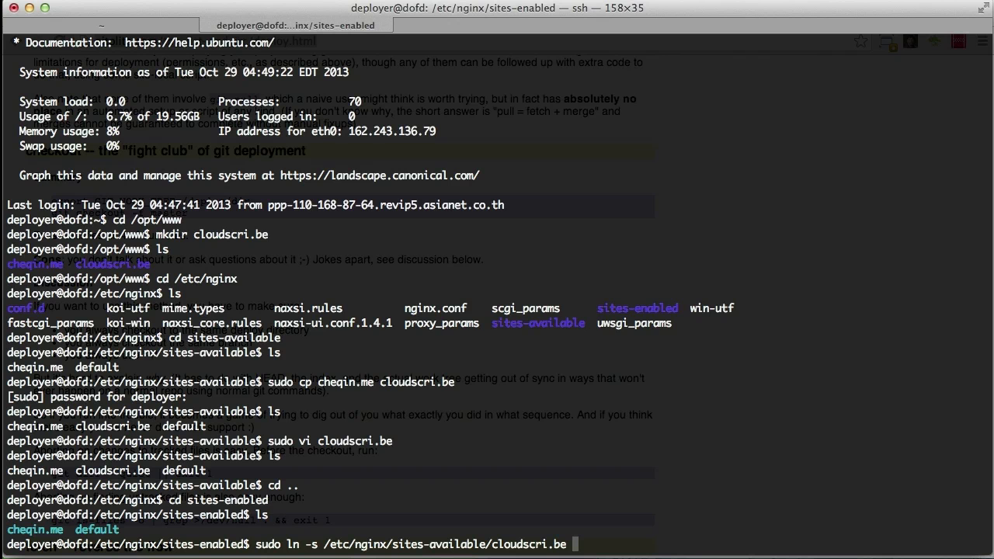
text(cloudsc)
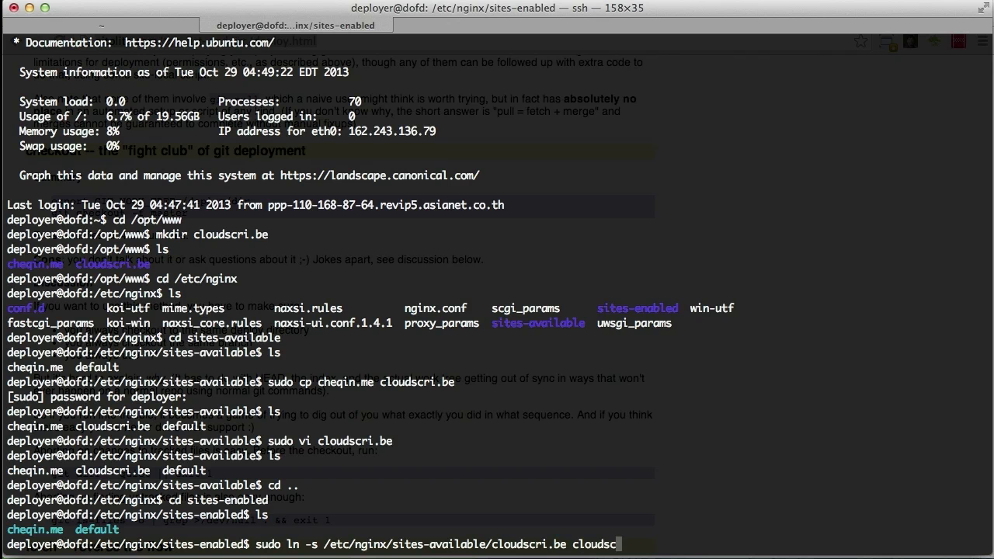
text(i)
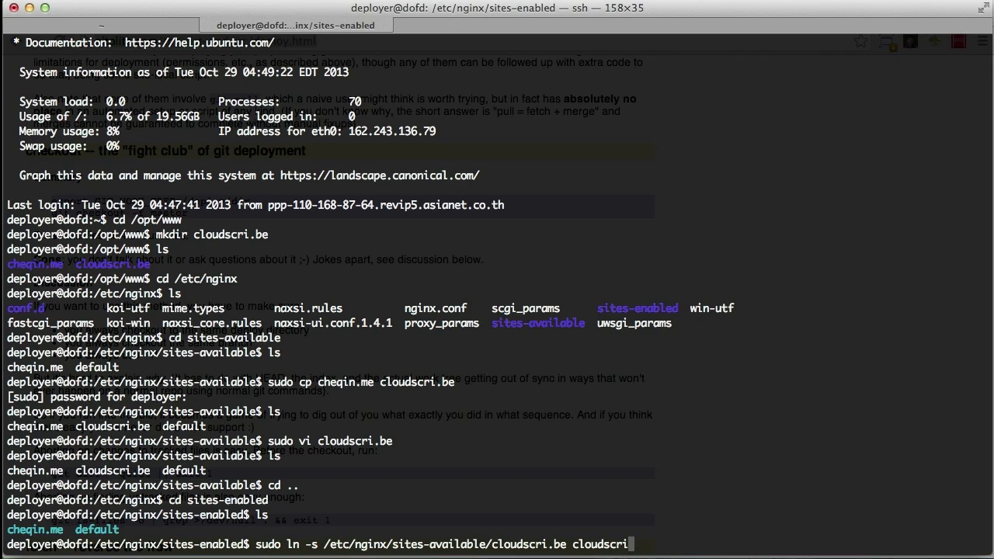
text(.be)
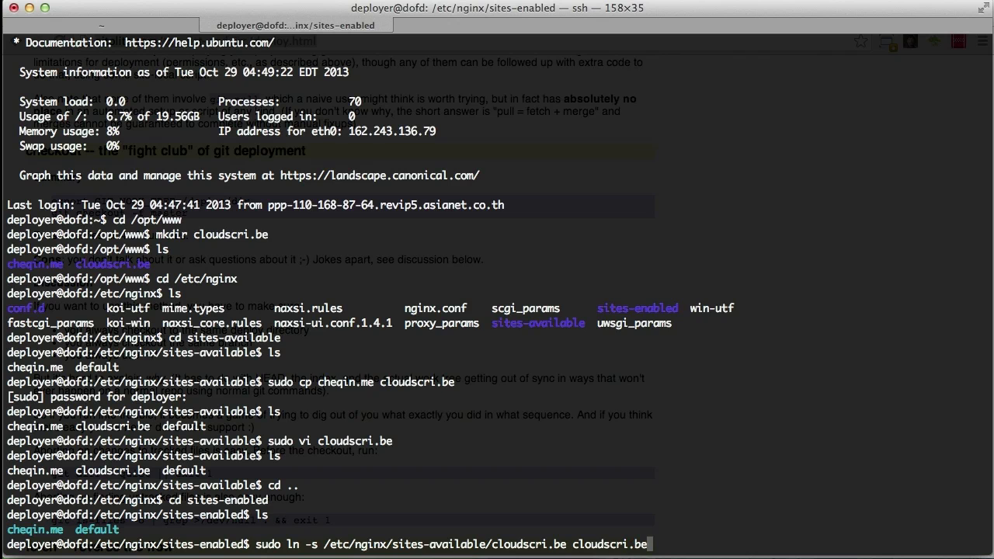
key(enter)
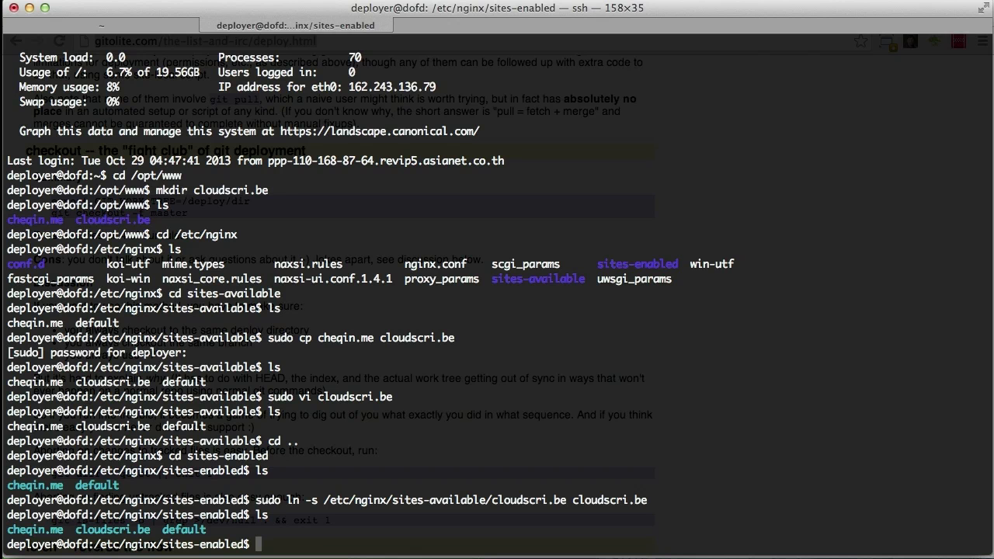
- Restart nginx with sudo service and reopen cloudscri.be in vi to check it
text(sudo service nginx)
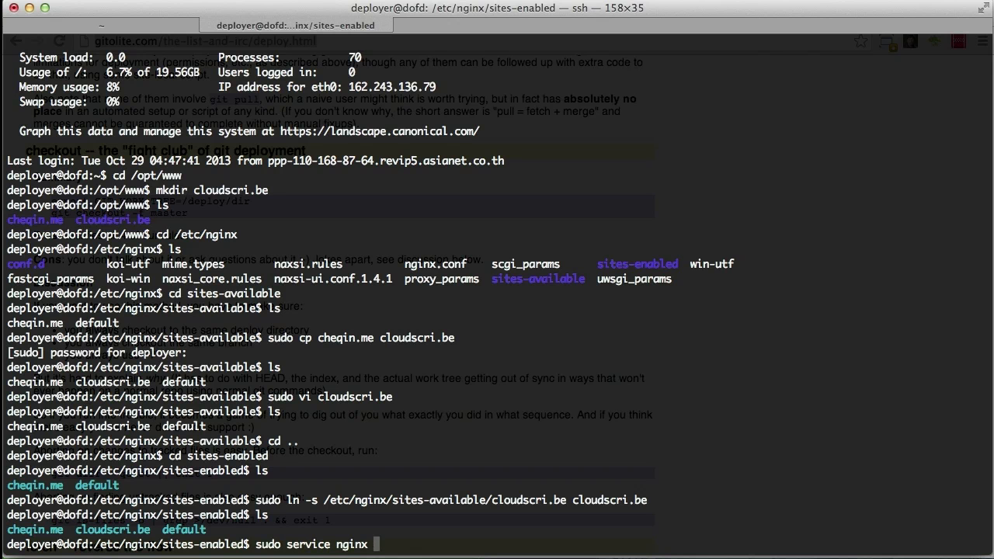
text(restart)
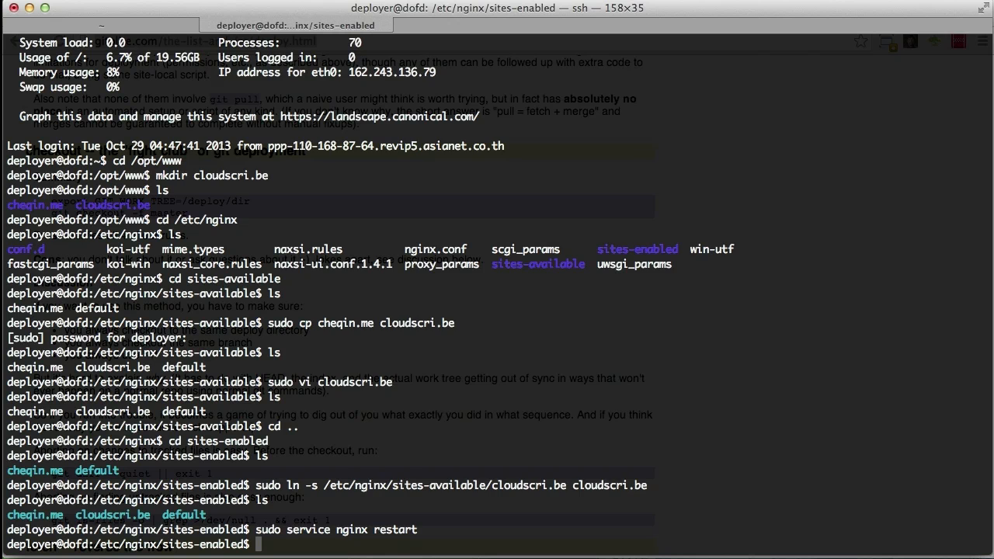
text(sudo vi cloudscri.be)
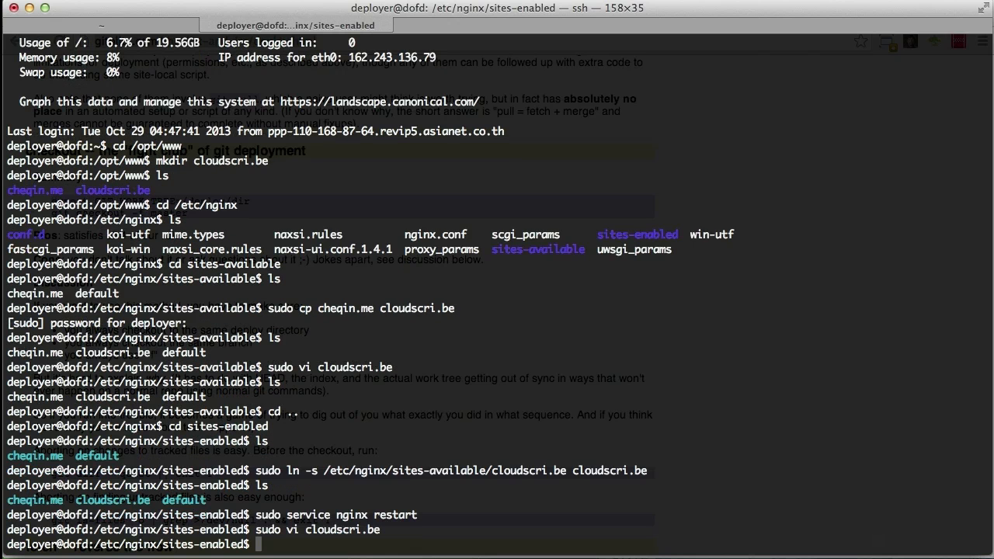
text(cd /et)
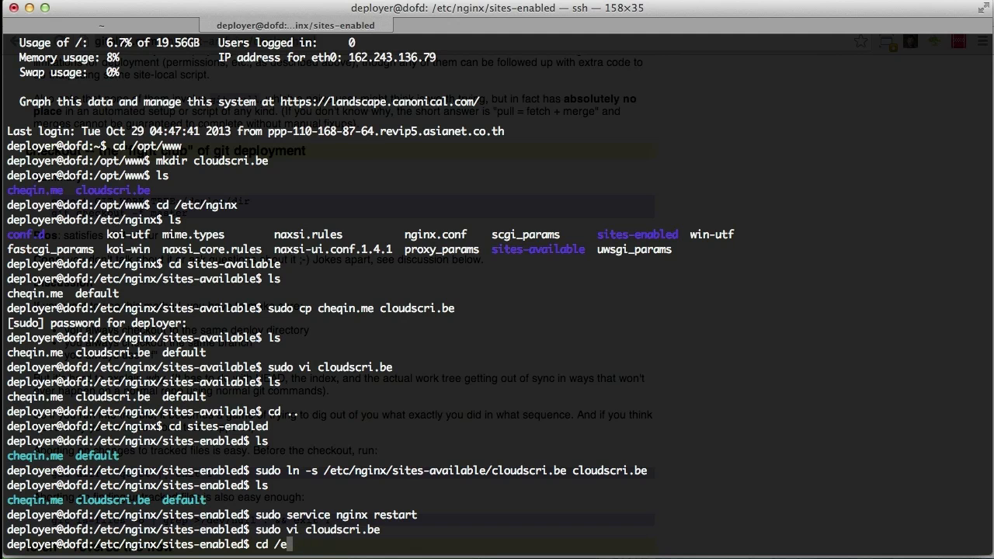
- Go to /var/log/nginx and cat error.log to read the server_names_hash error
text(var)
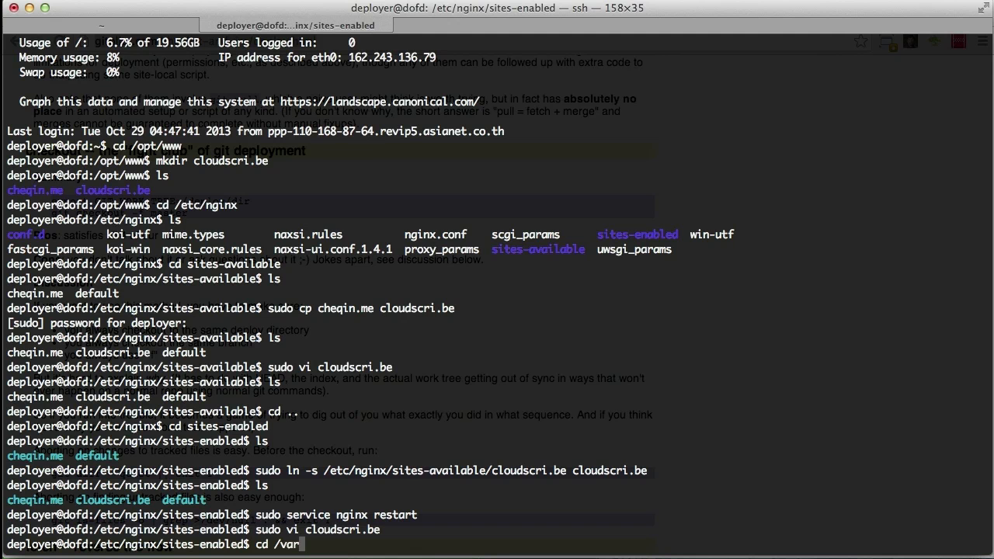
text(/log/ngin)
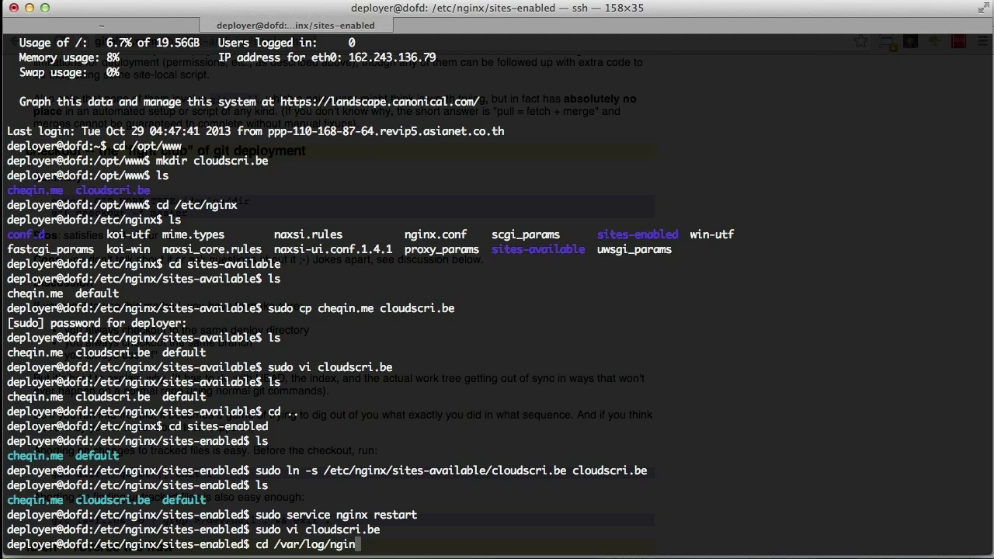
key(enter)
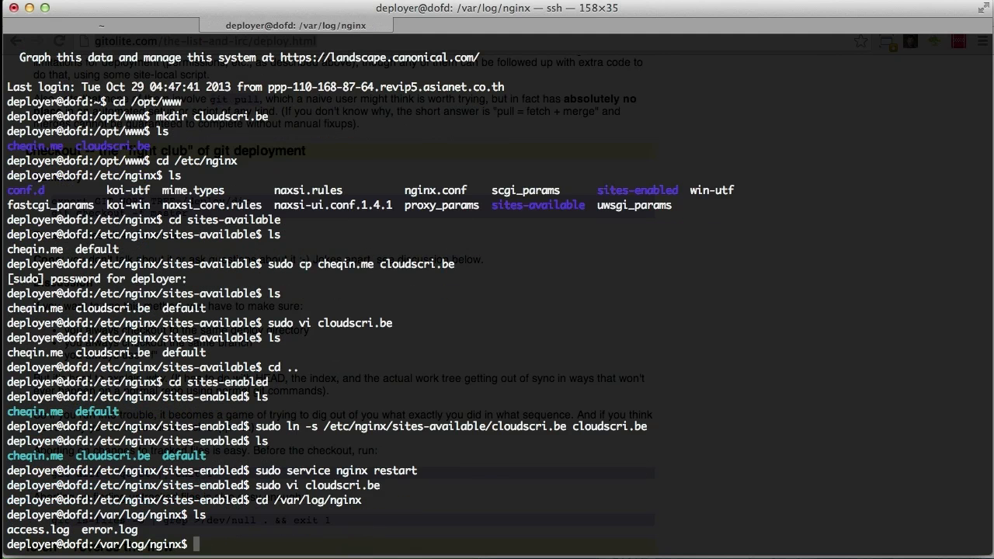
text(cat error.log)
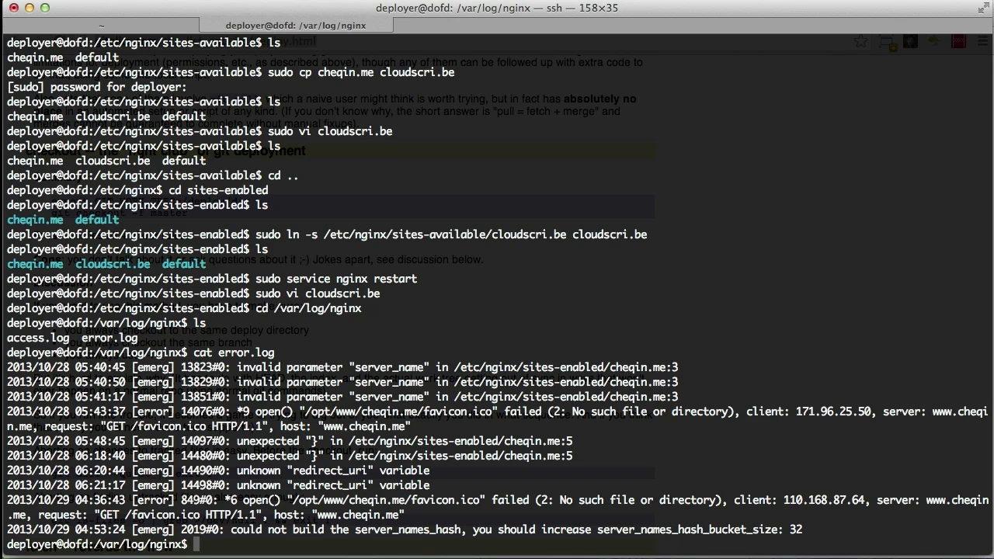
- Go to /etc/nginx and open nginx.conf in vi with sudo
text(cd)
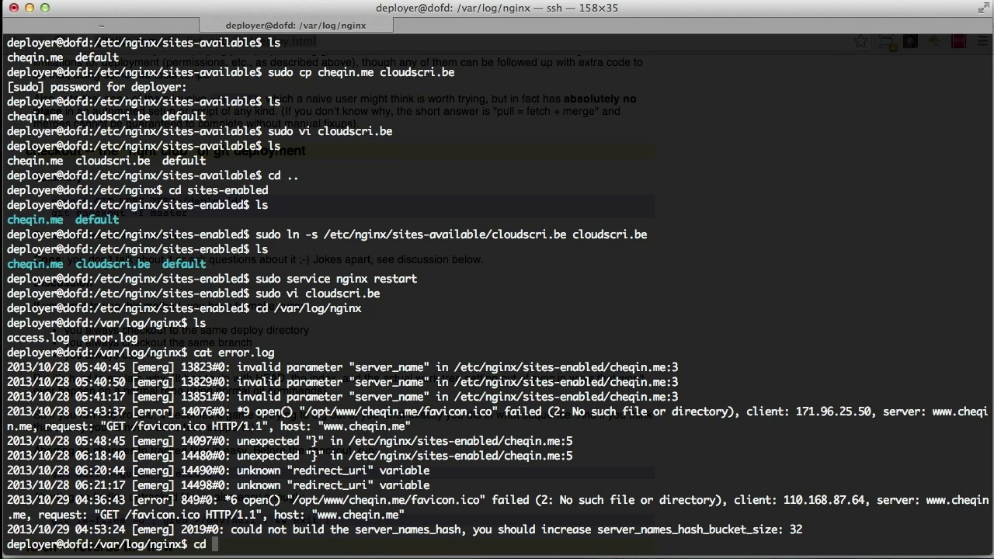
text(/etc/nginx)
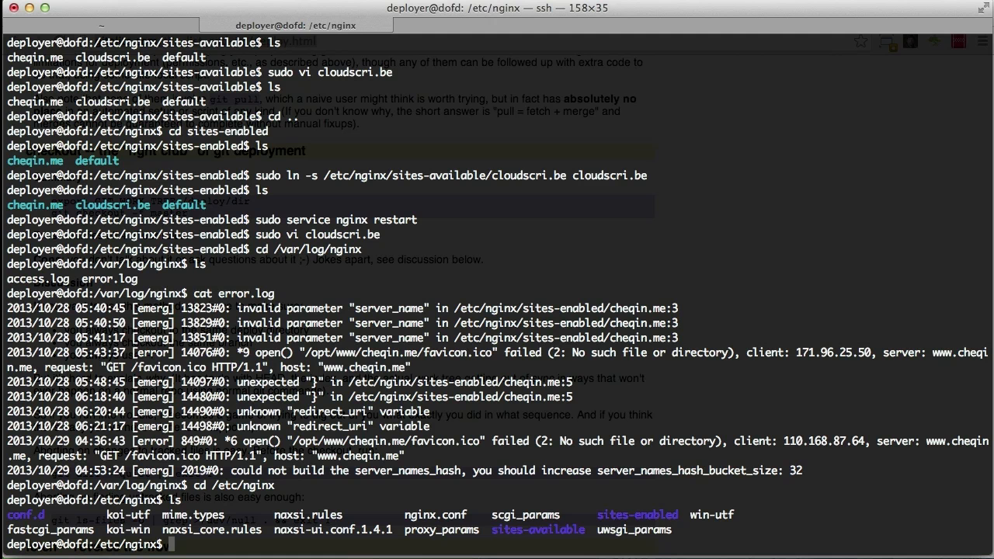
text(sudo nginx.conf)
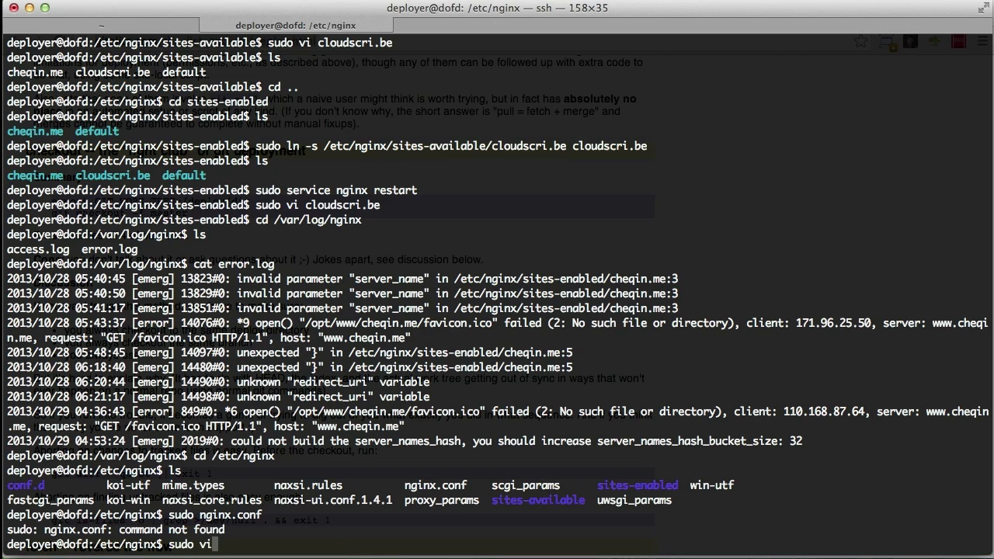
text(nginx.conf)
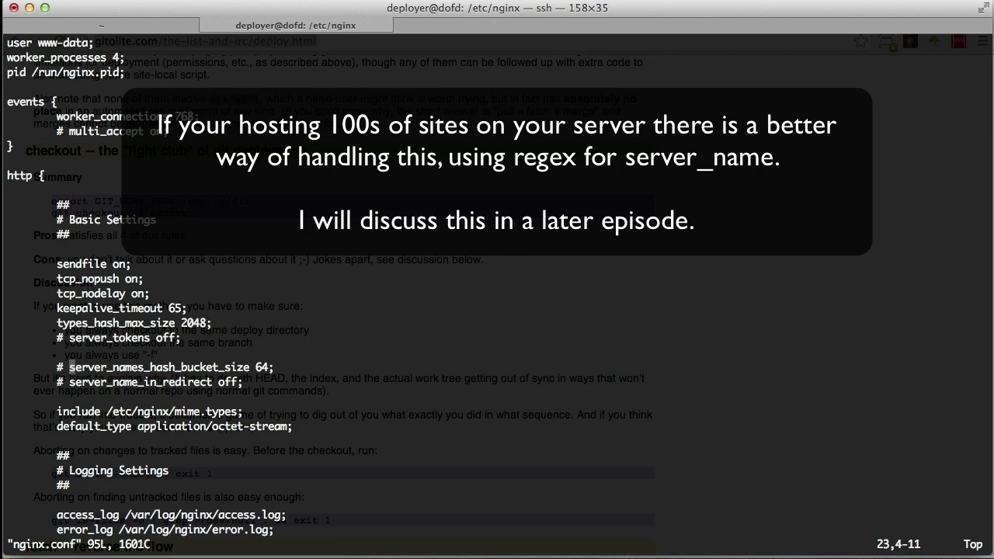
- Uncomment server_names_hash_bucket_size, set it to 256, and save nginx.conf
key(i)
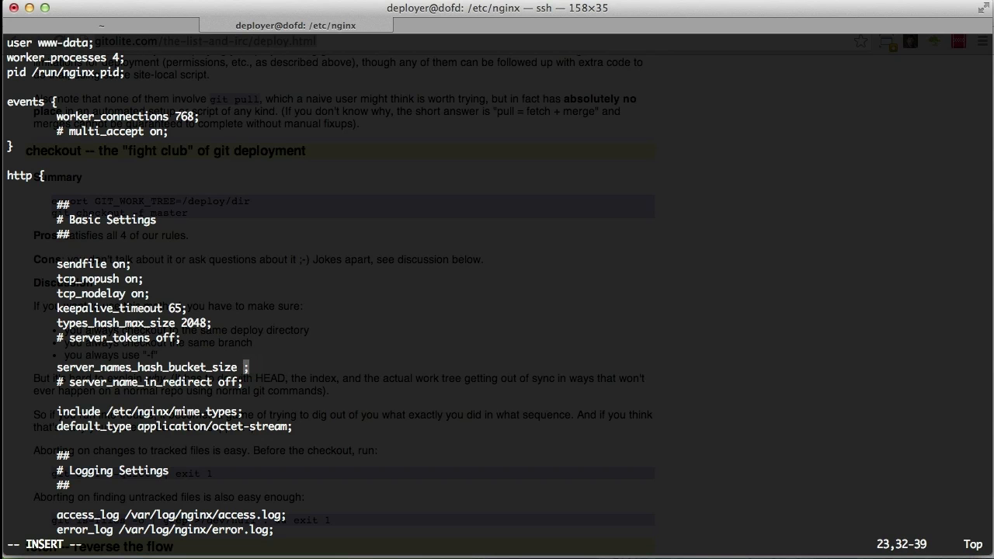
text(256)
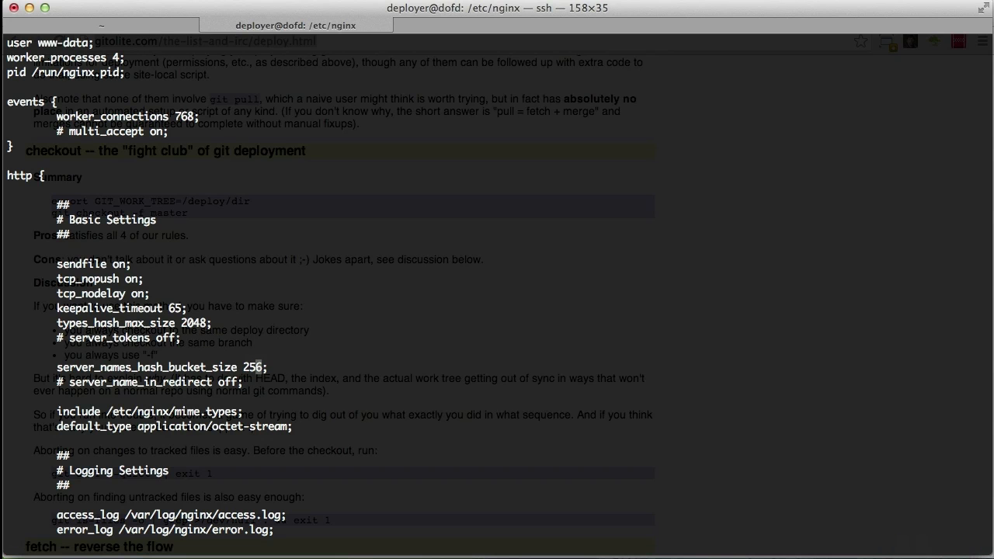
text(:wq)
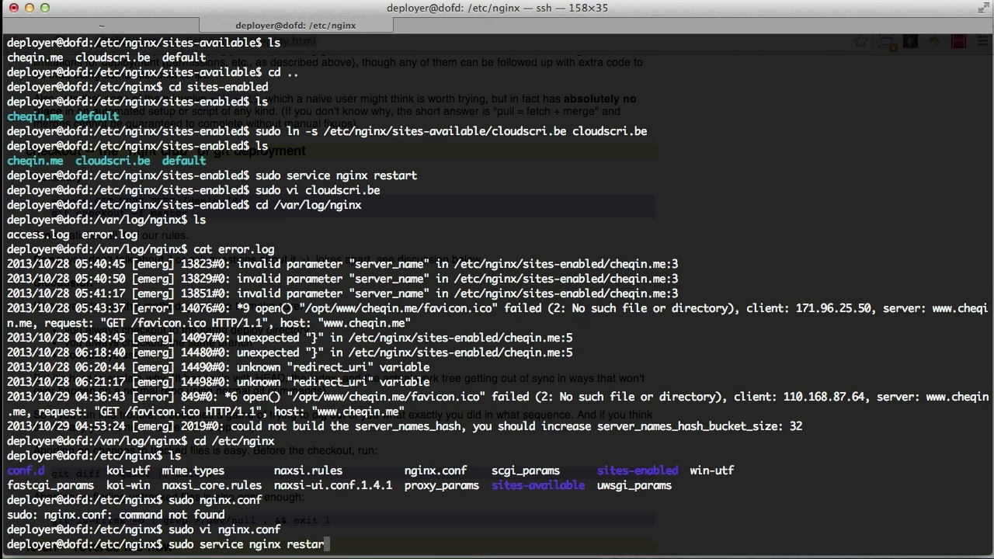
- Run sudo service nginx restart with an OK result, then cd home
key(enter)
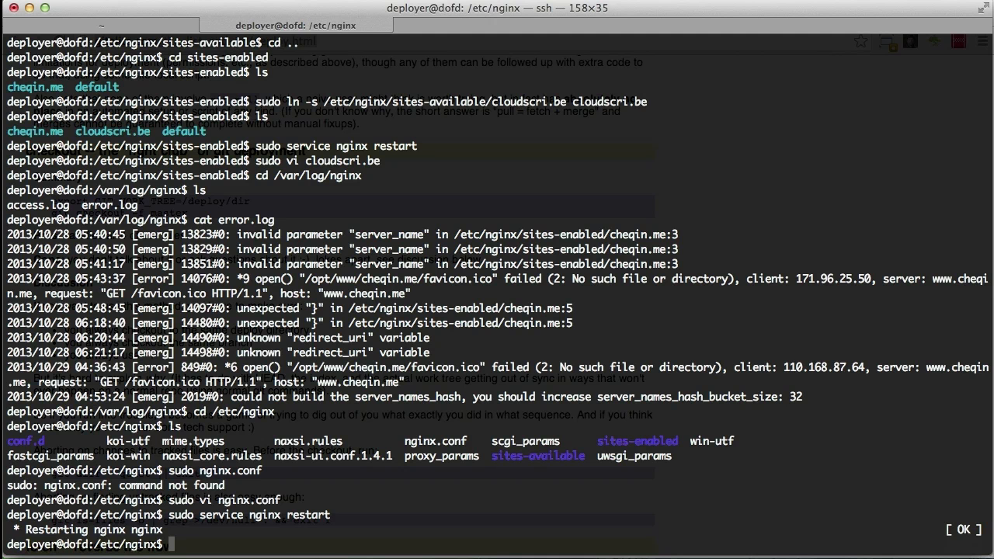
text(cd)
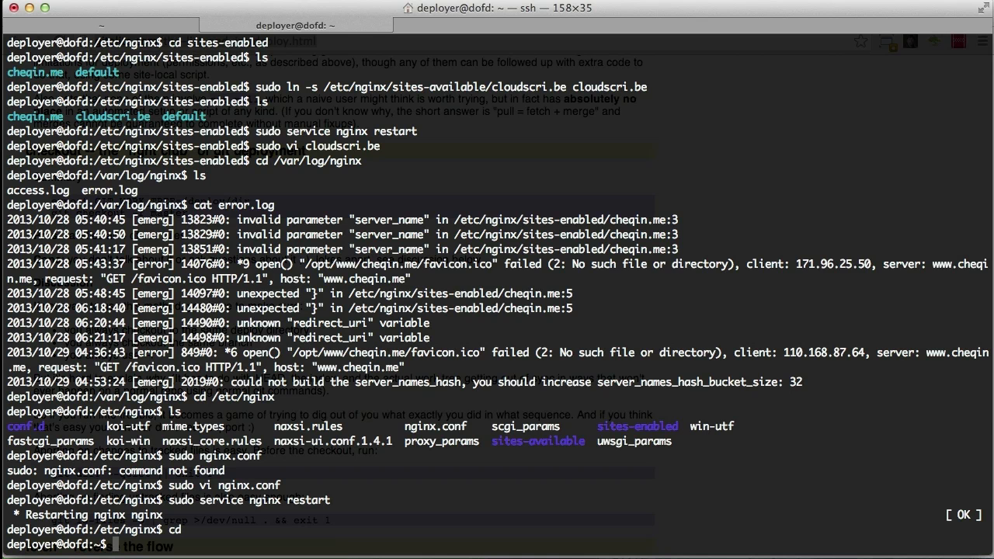
- Create ~/cloudscribe.git and initialise it as a bare Git repository
text(mkdir clou)
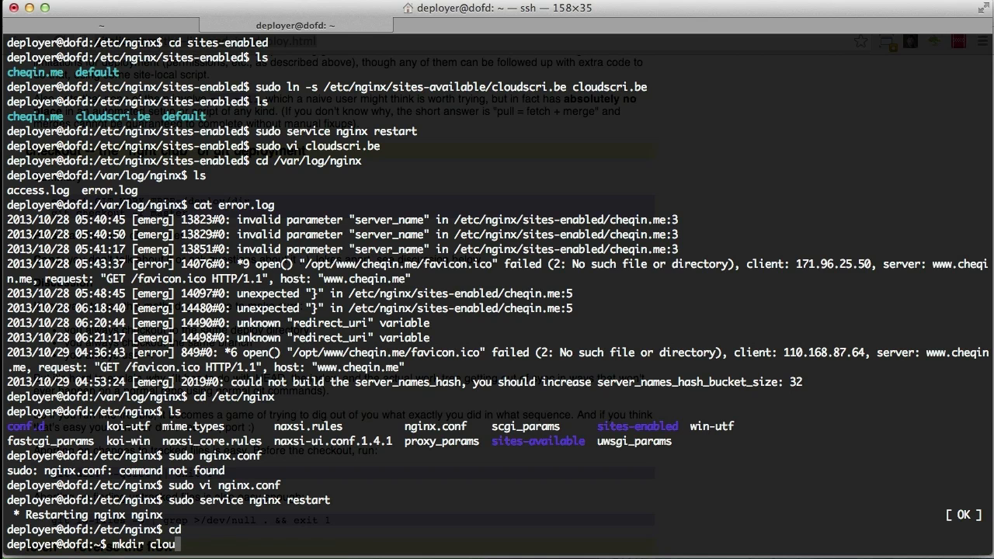
text(dscribe.git)
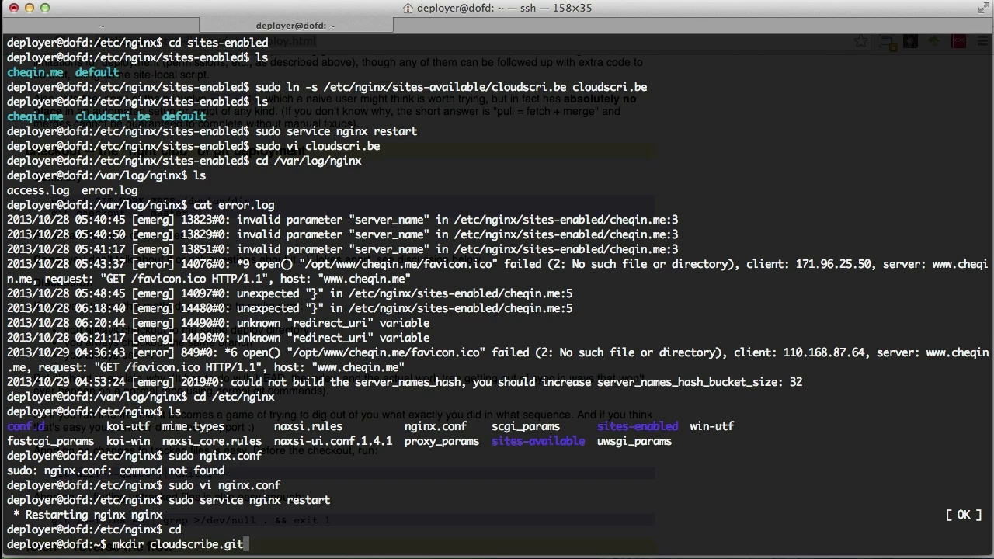
text(cd)
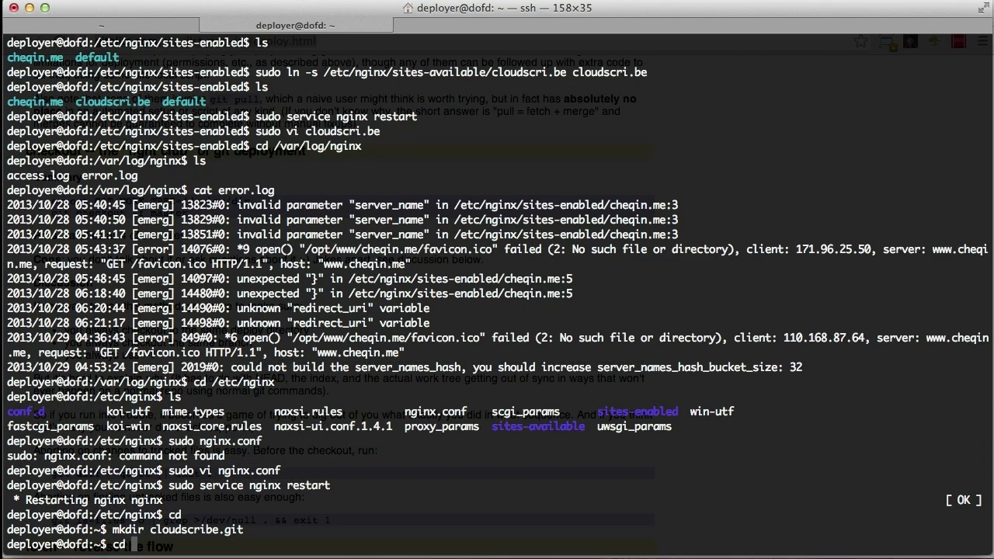
text(cloudscribe.)
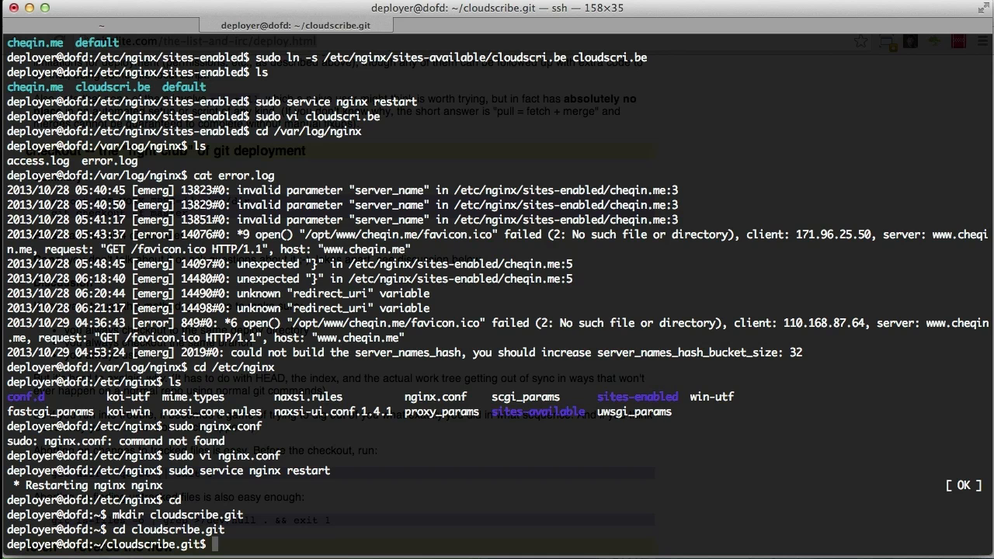
text(git init)
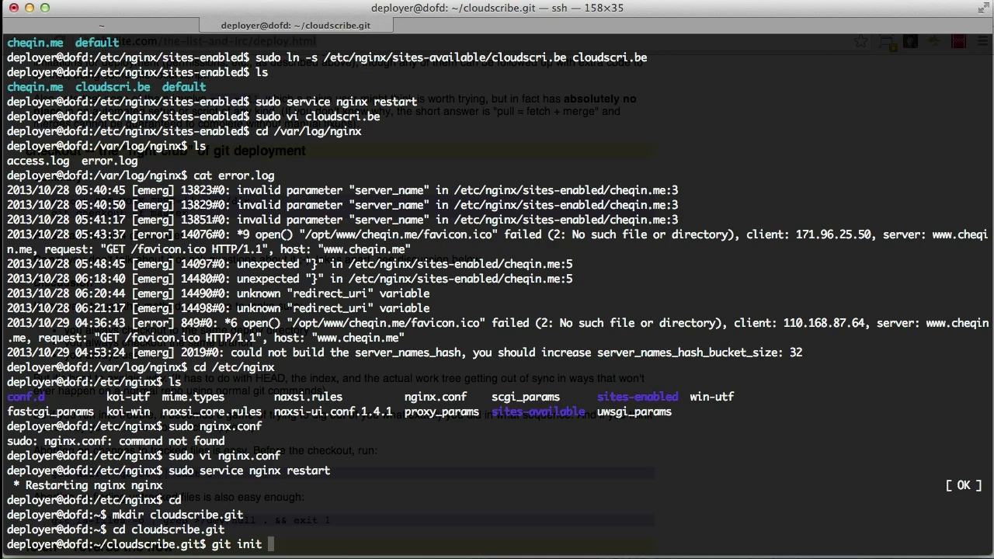
text(--bare)
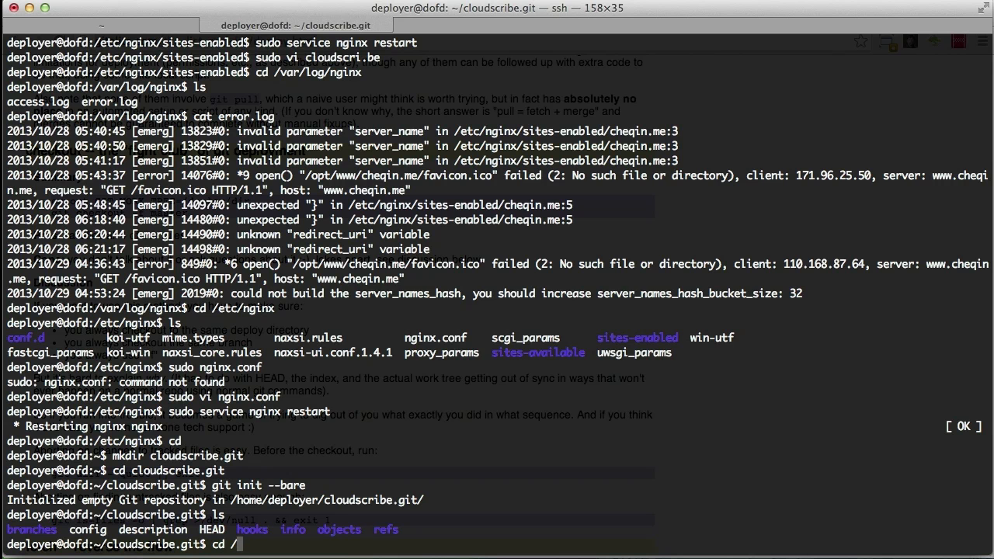
text(.git)
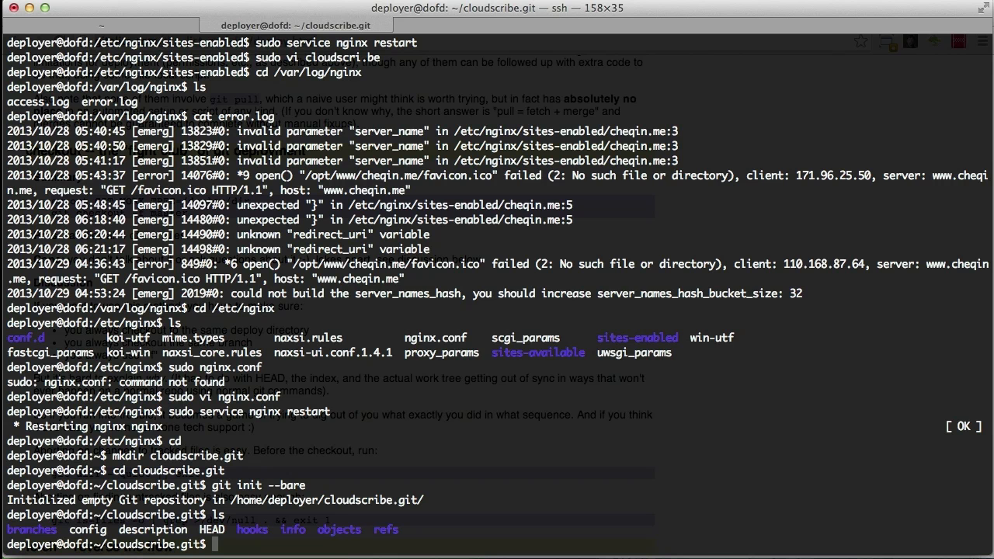
- Move into the repository's hooks folder and list the sample hooks
text(cd hooks)
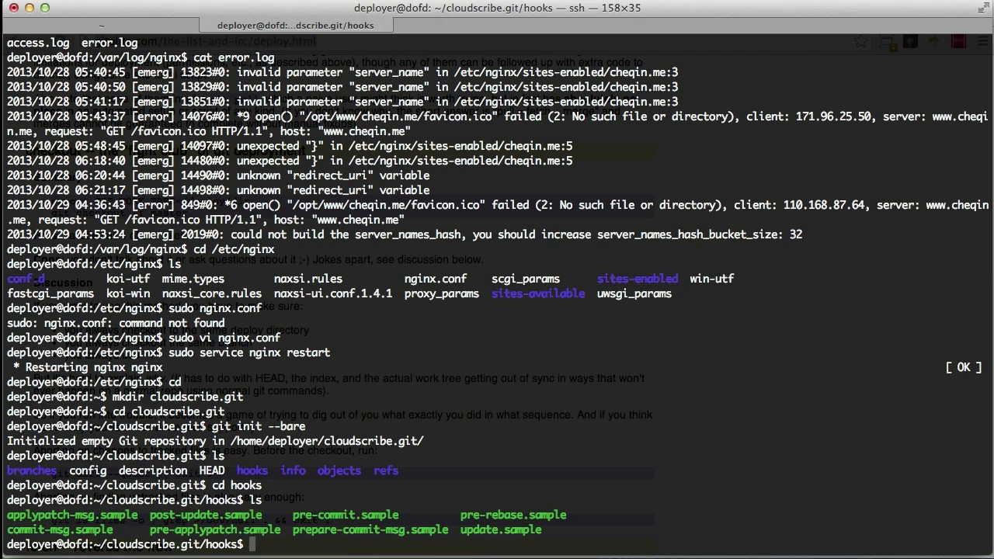
- Create an empty post-receive hook with touch and open it in vi
text(touch)
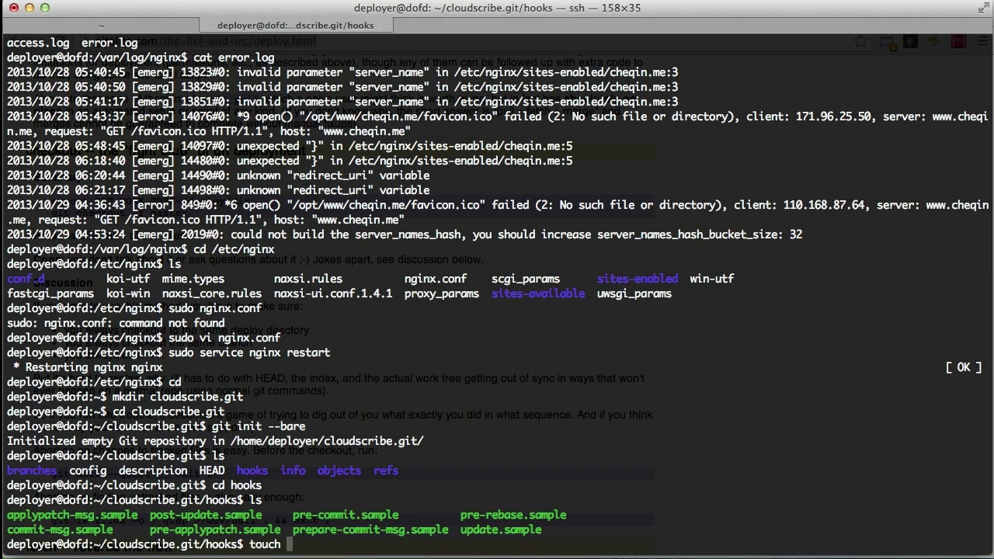
text(post-receive)
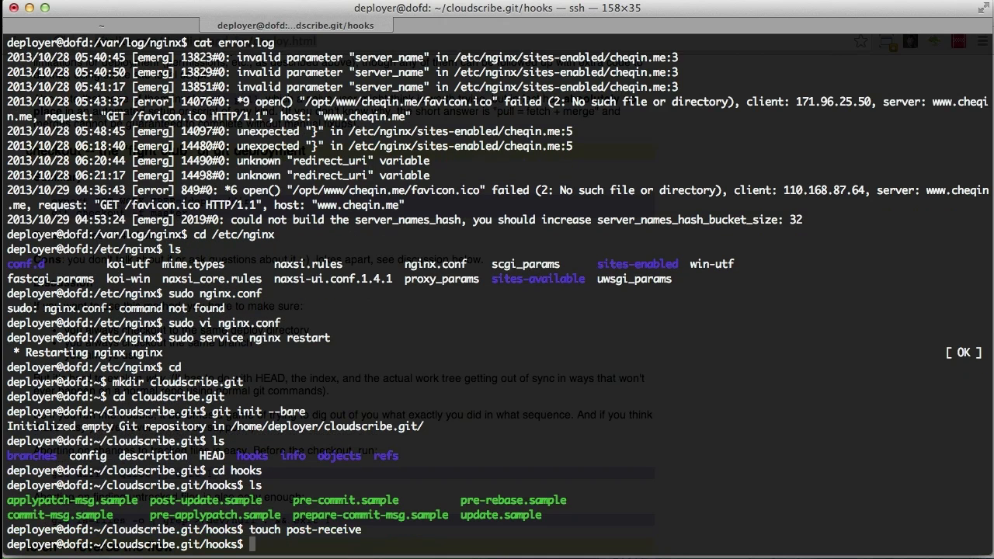
text(vi post)
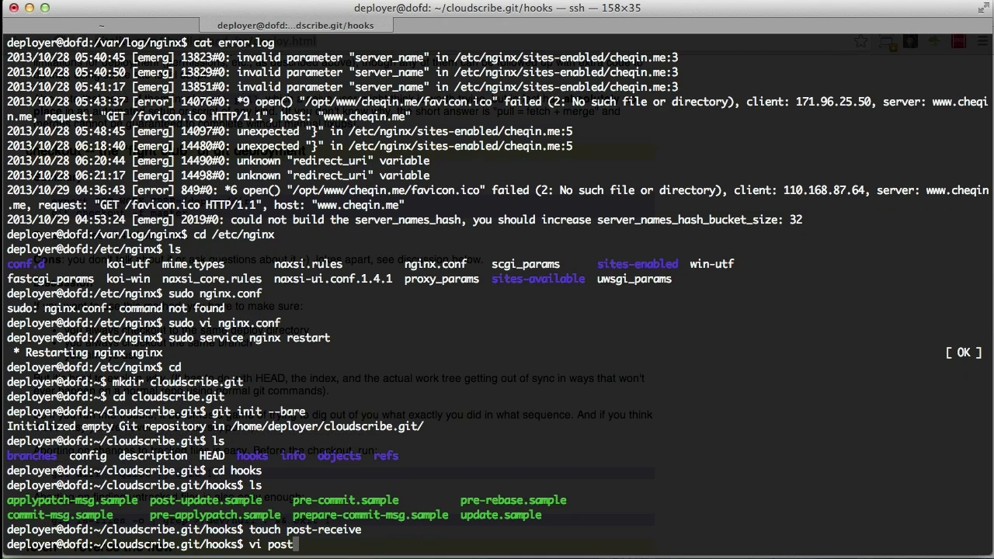
text(cre)
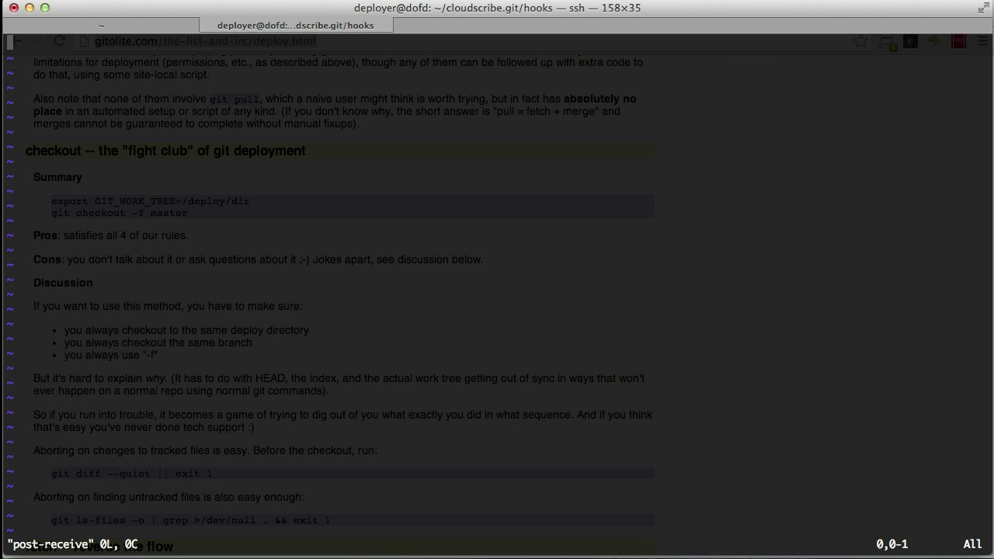
- Write 'export GIT_WORK_TREE=/opt/www/cloudscri.be' and 'git checkout -f' into the hook and save it
text(rt)
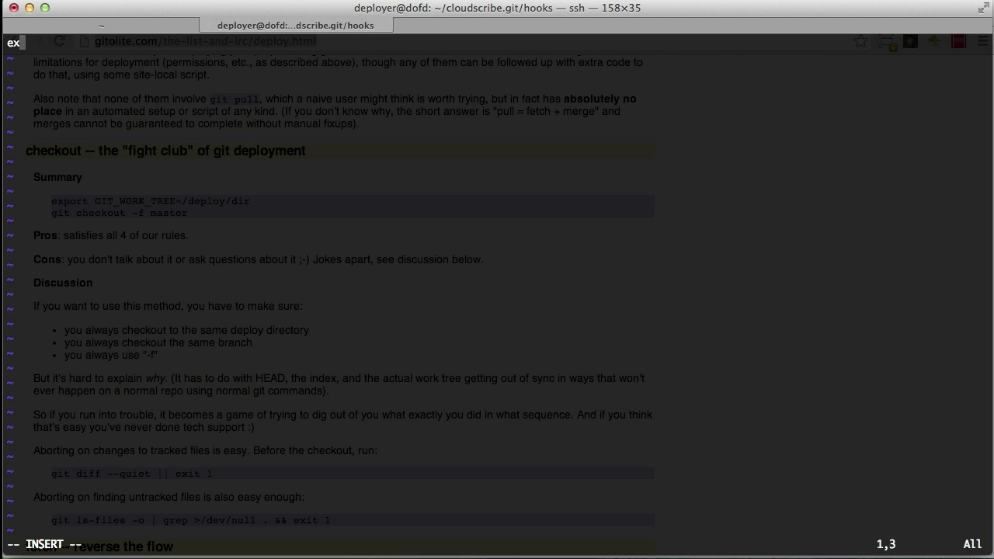
text(xport GIT_WORK_TREE=)
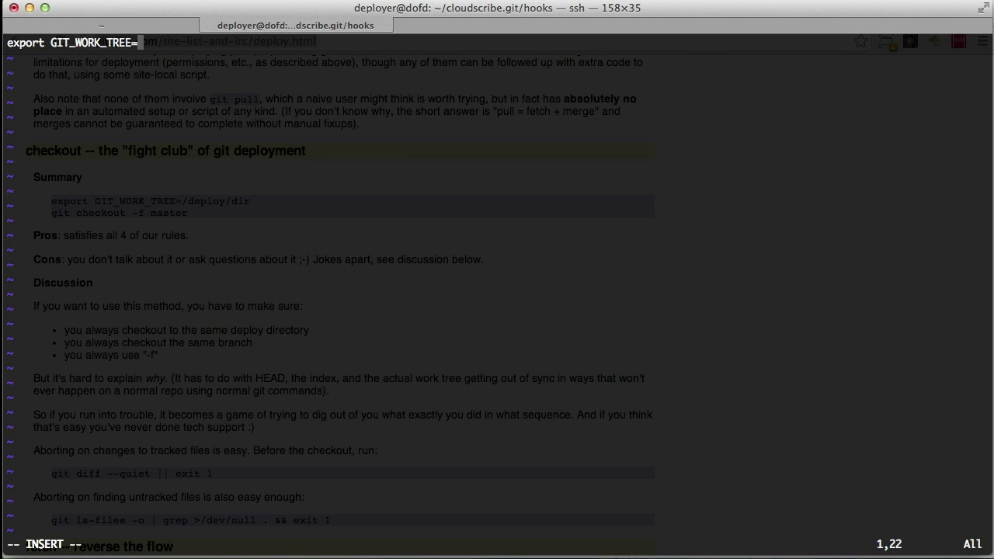
text(/opt)
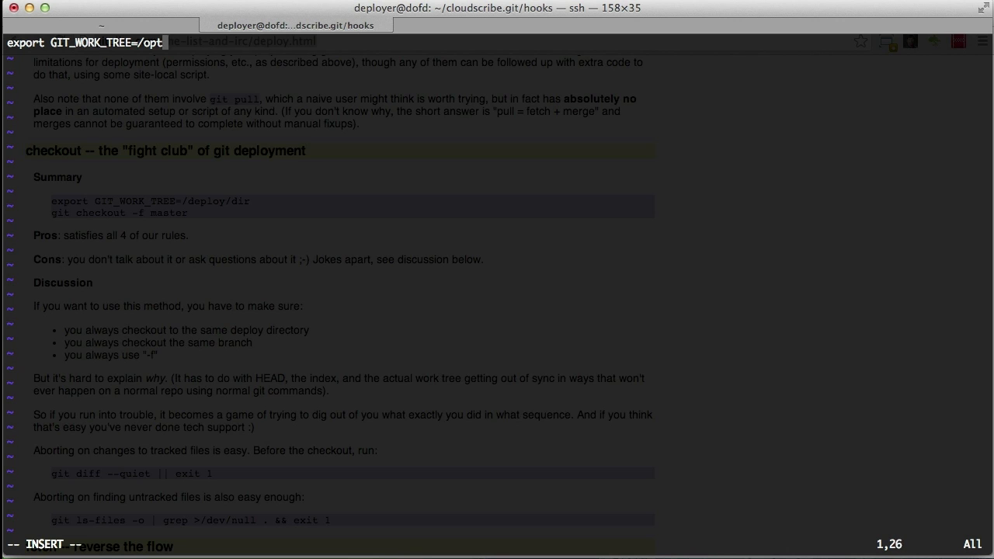
text(www/)
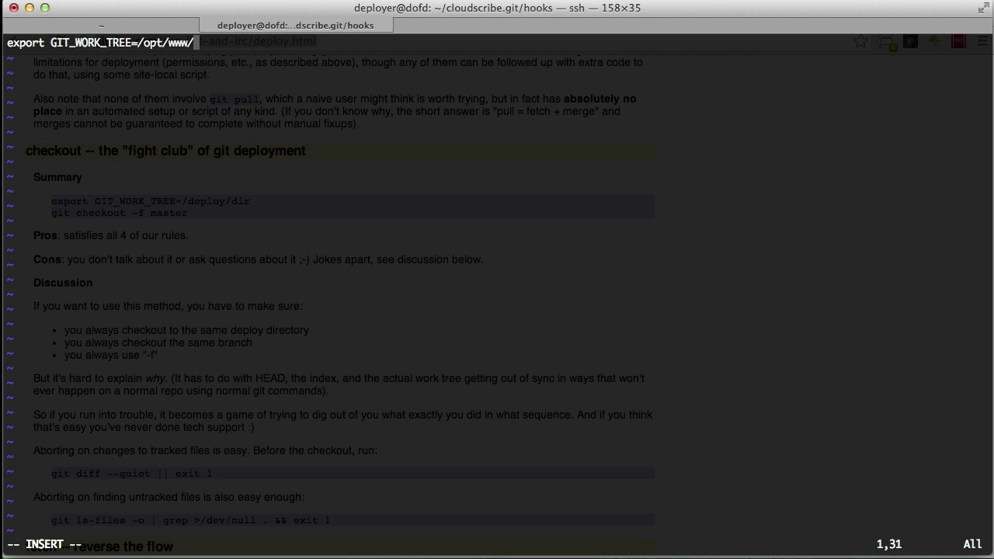
text(cloudscri.b)
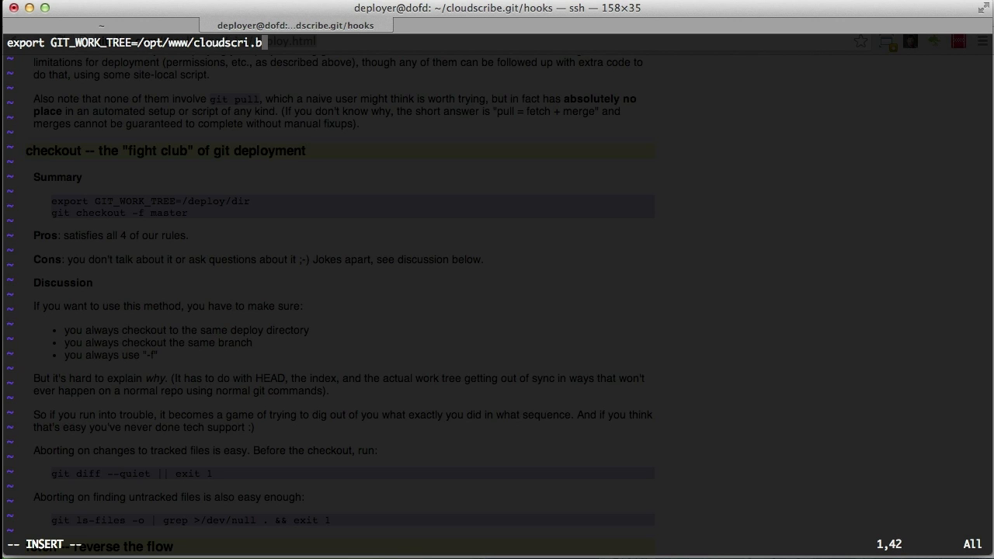
text(e)
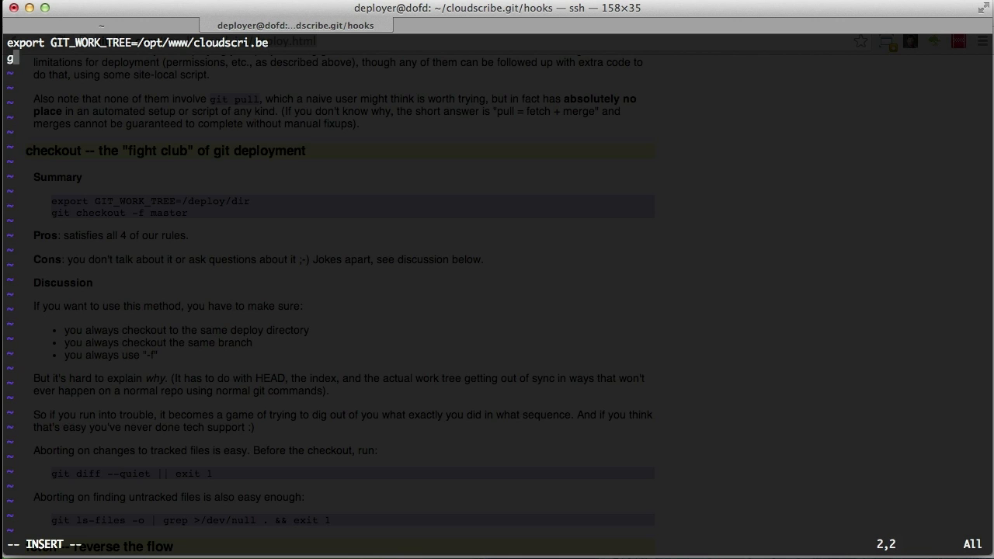
text(it checkout -)
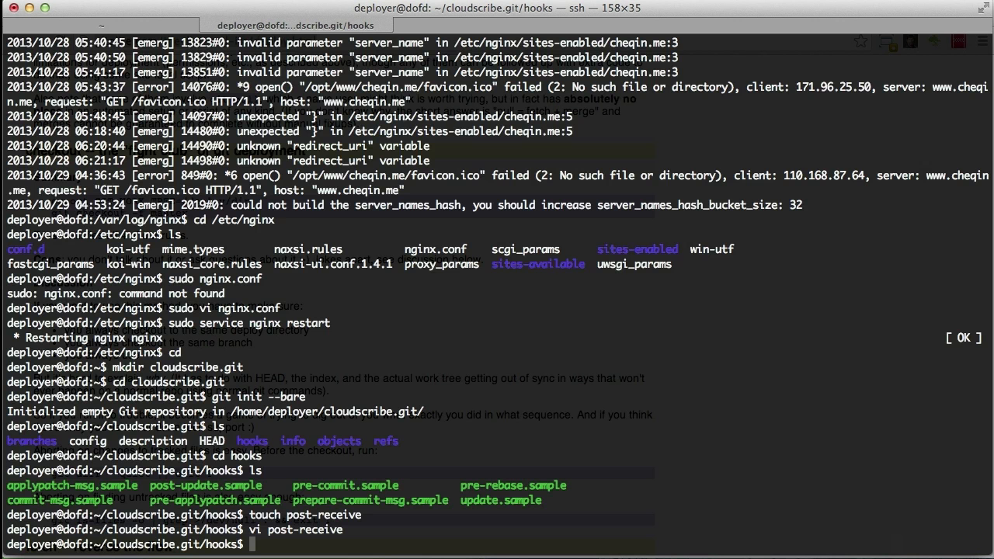
- Run chmod +x on post-receive, verify with ls, and exit the SSH session
key(Return)
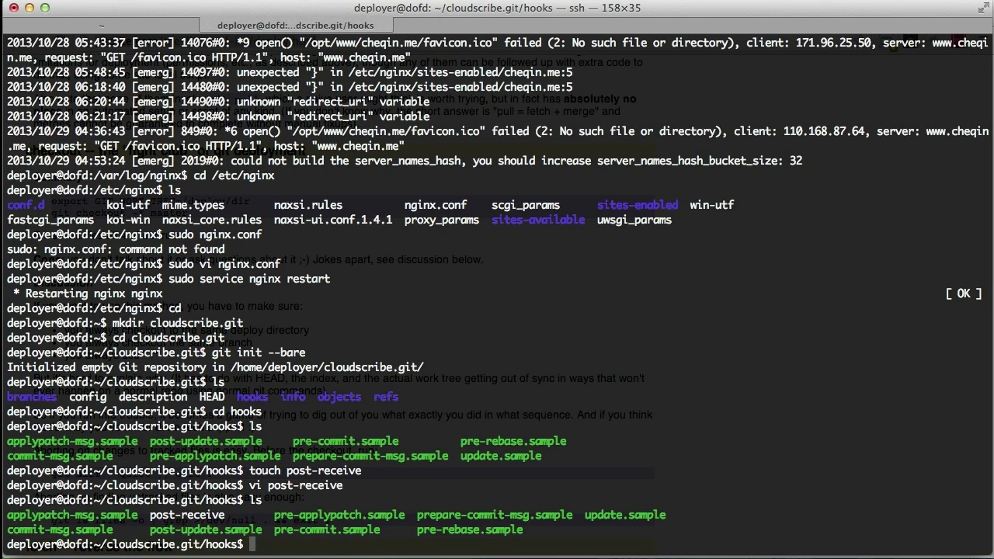
text(chmod +x)
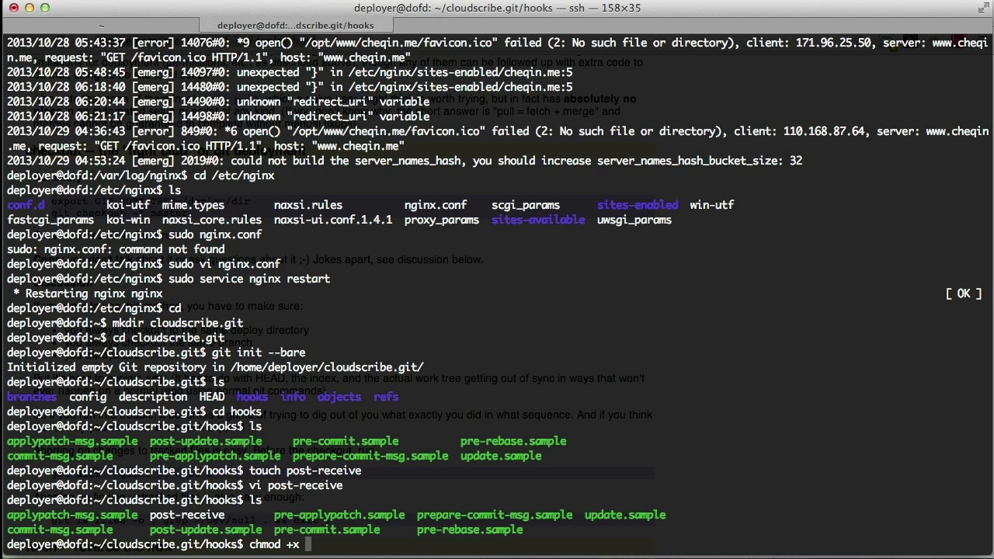
text(post-)
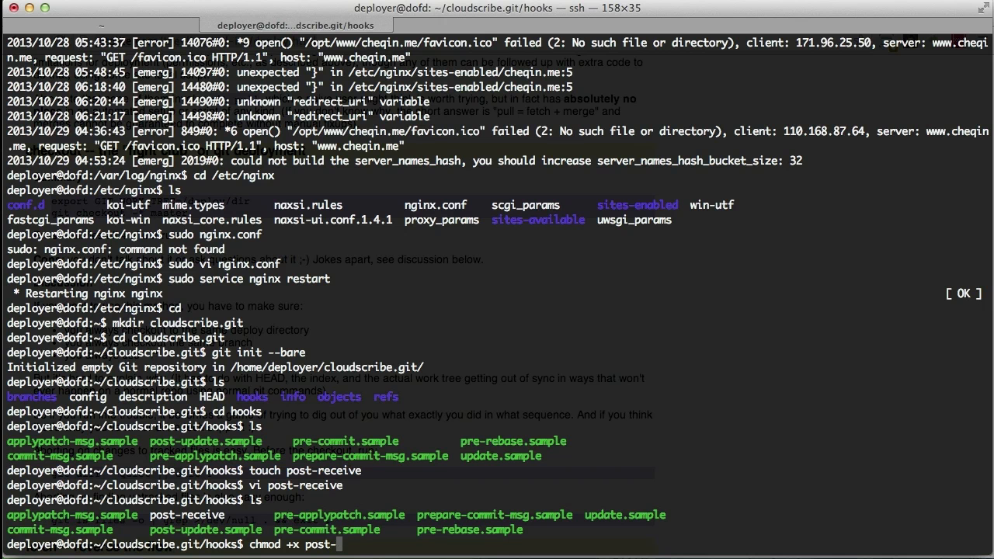
text(receive)
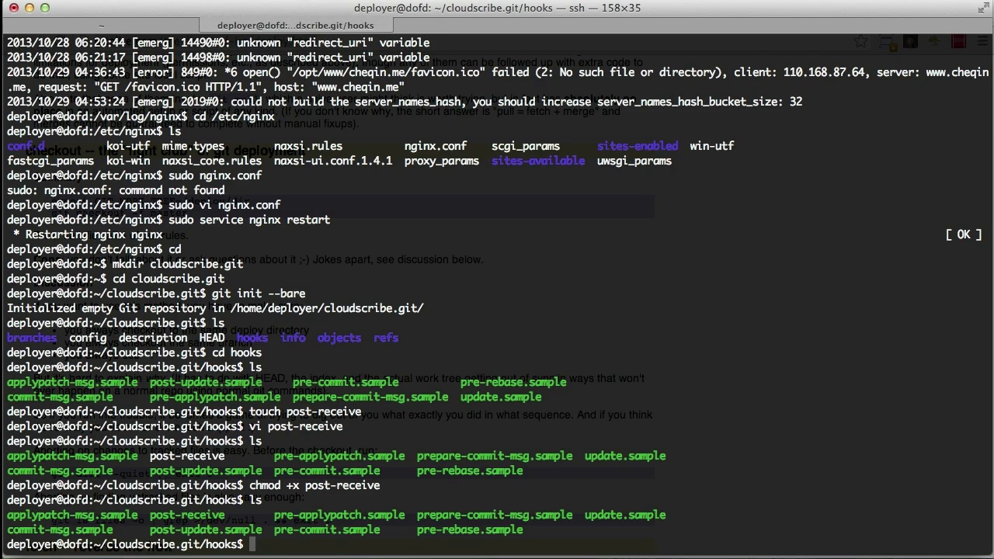
text(exit)
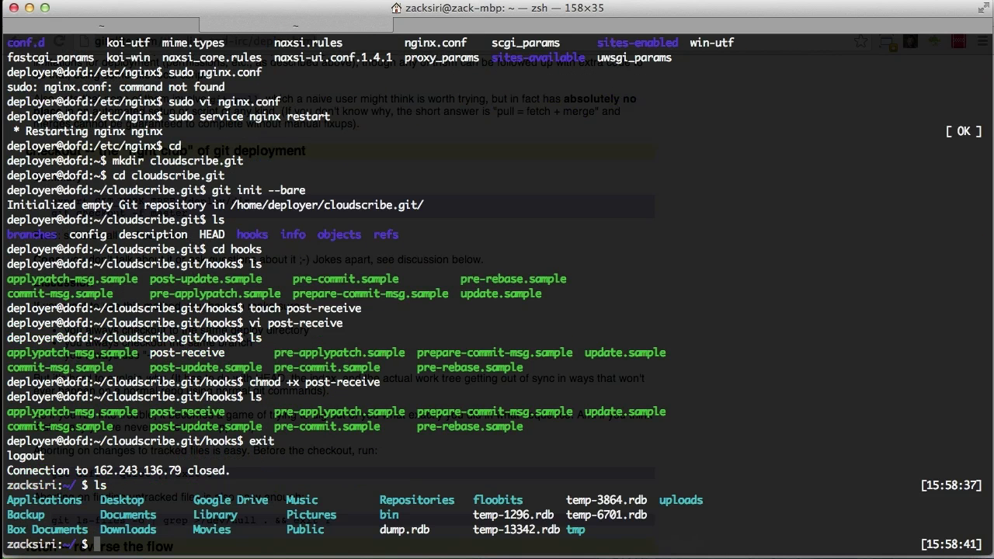
- Make a cloudscribe folder under Repositories and change into it
text(cd Repositories/)
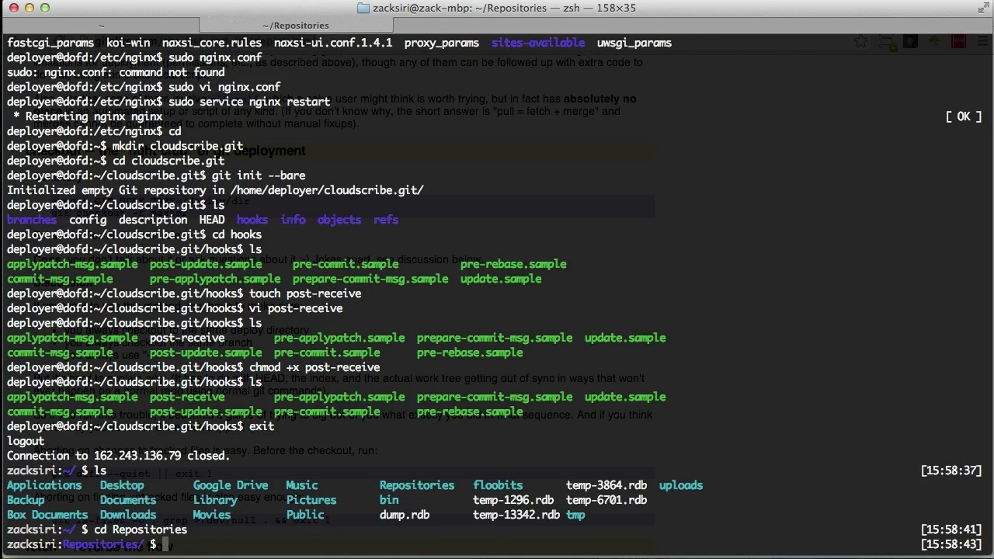
text(mkdir)
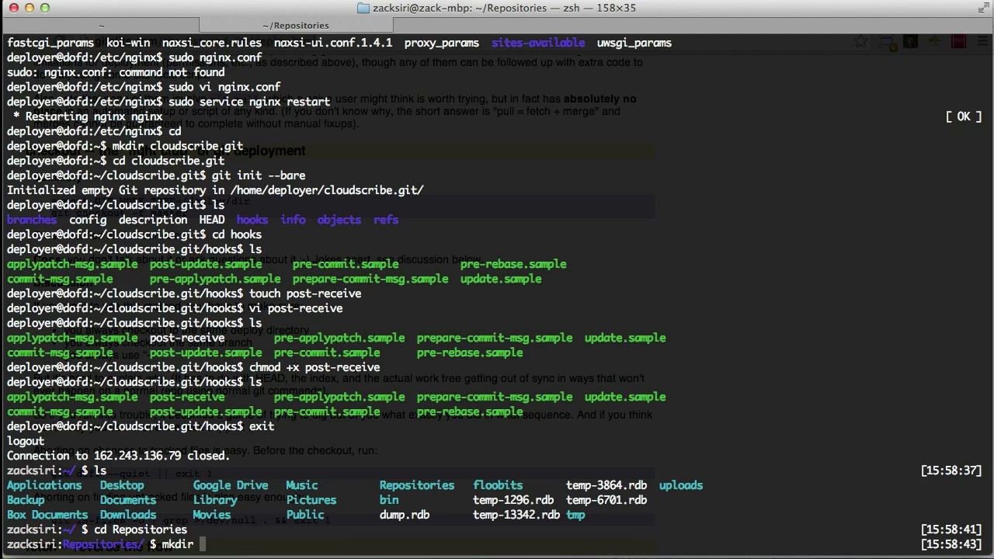
text(cloudscribe)
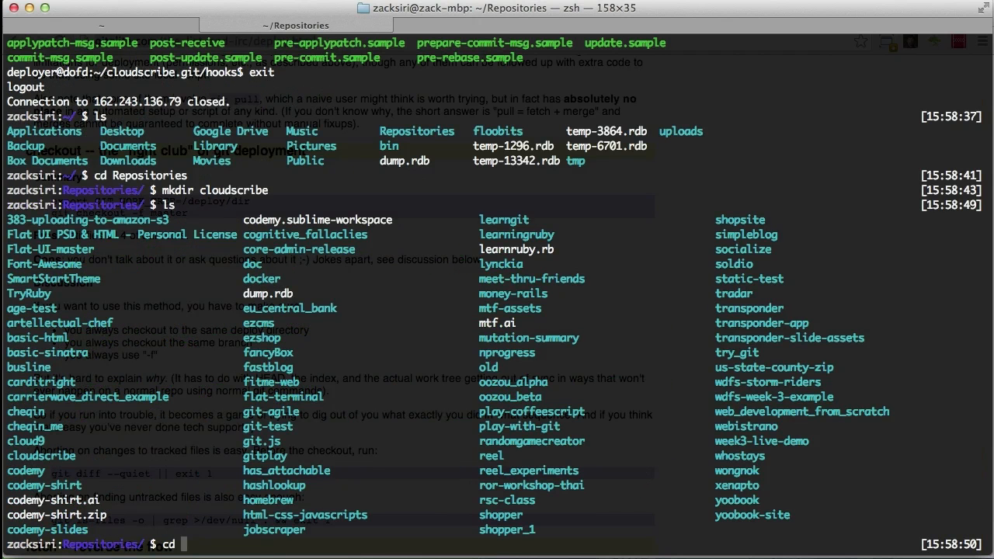
text(cloudscribe)
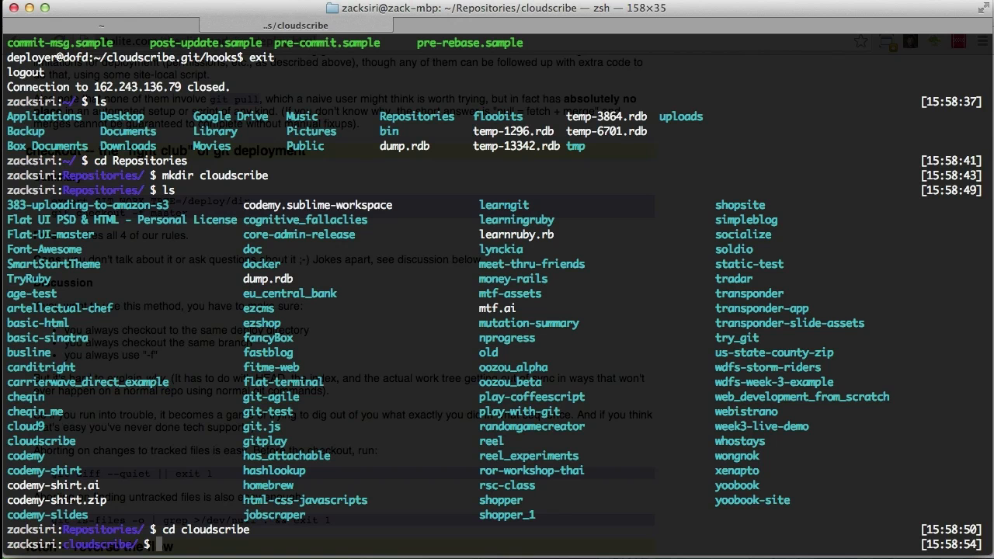
- Initialize an empty Git repository there and open the folder in Sublime Text
text(git i)
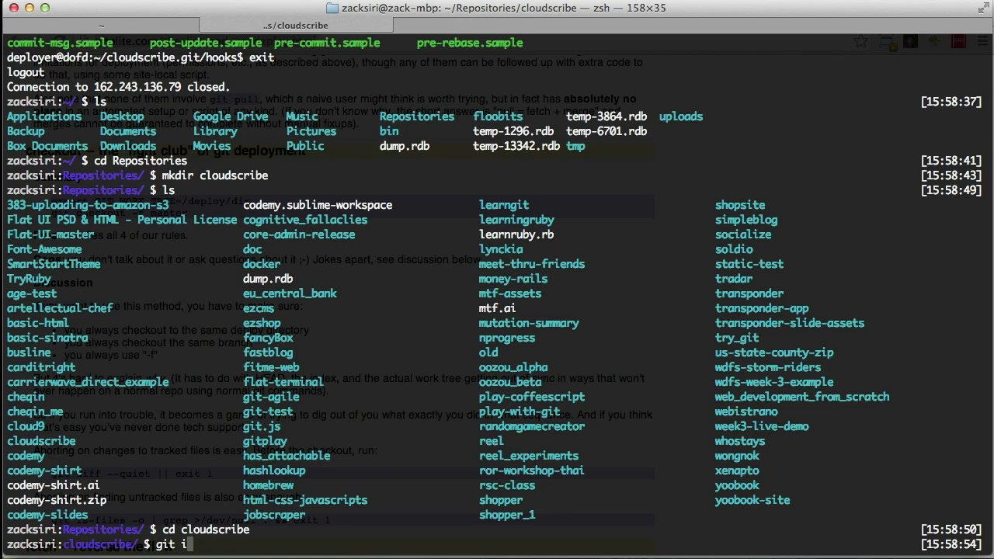
text(nit)
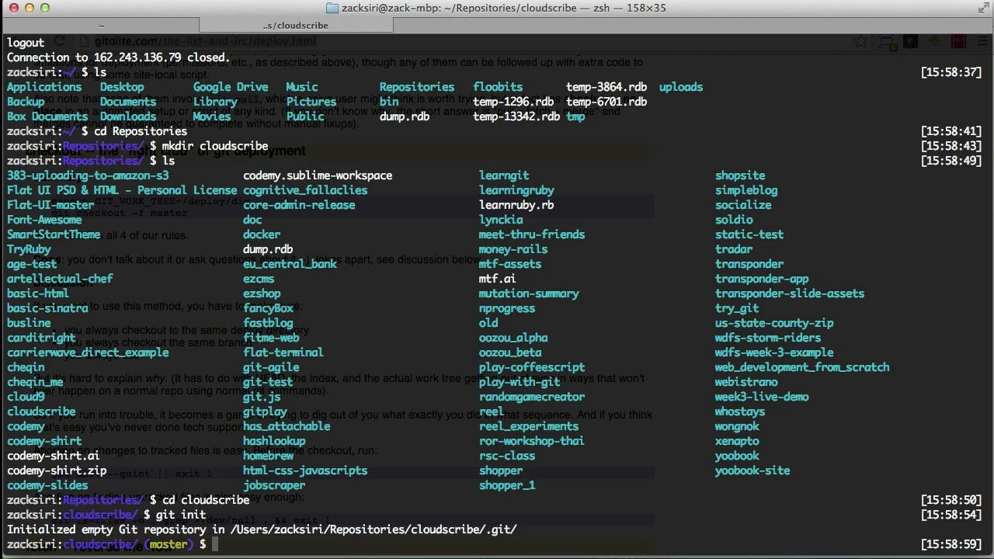
text(subl .)
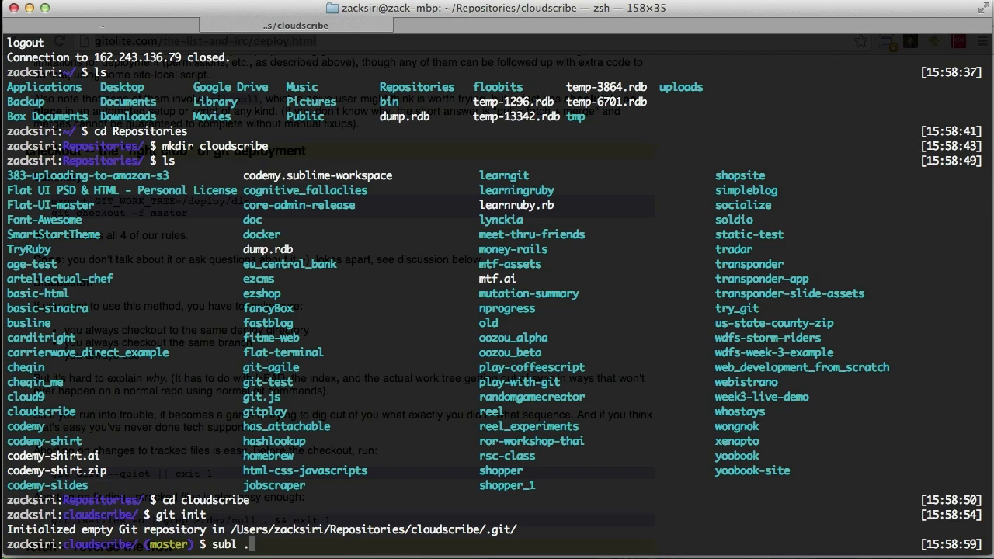
key(Return)
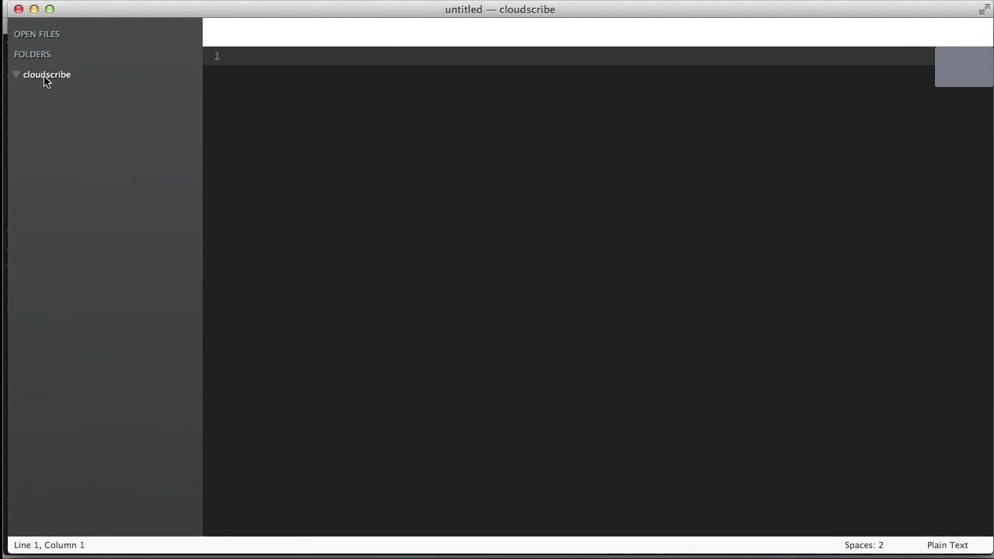
- Save the new file as index.html and write its doctype, html and head tags
key(cmd+s)
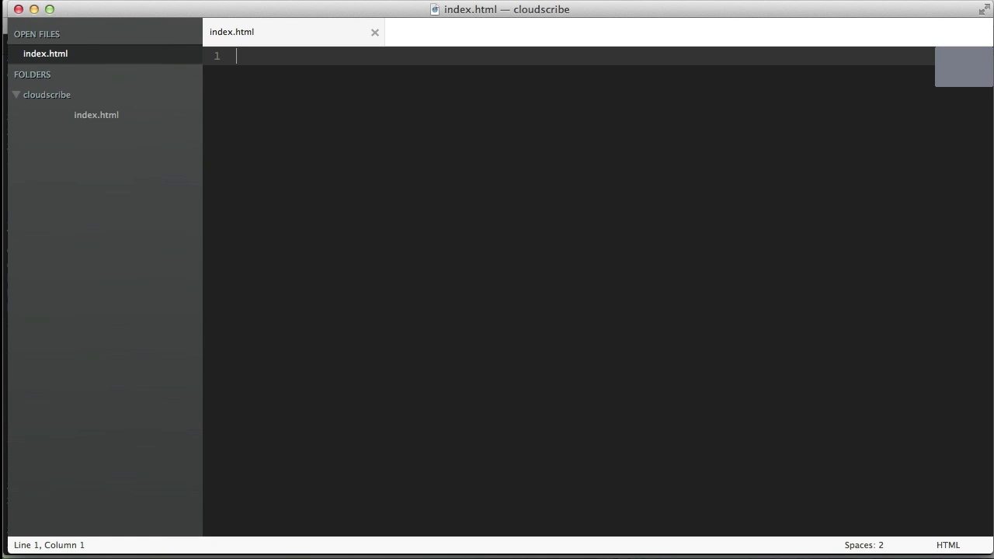
text(<!)
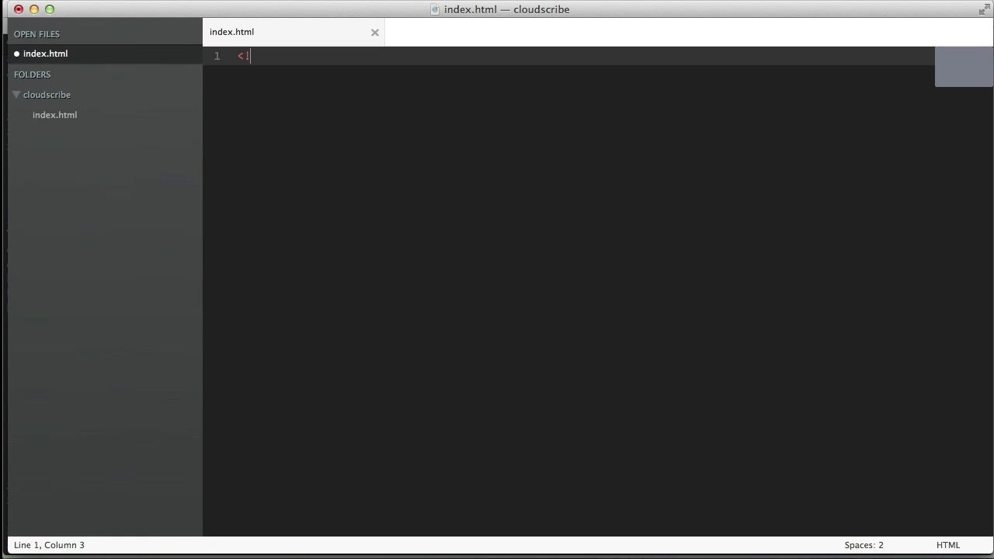
text(doctype html>)
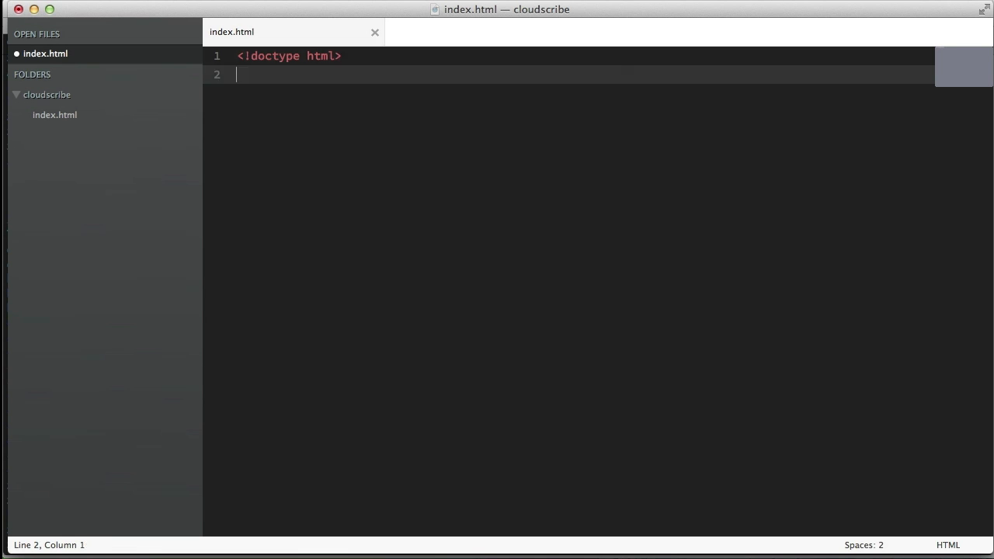
text(<html><)
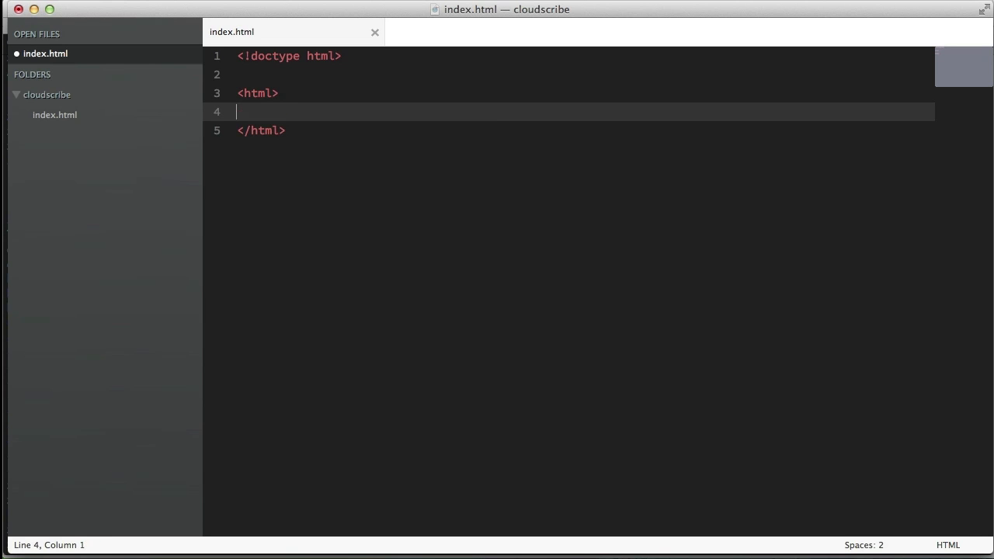
text(<head></)
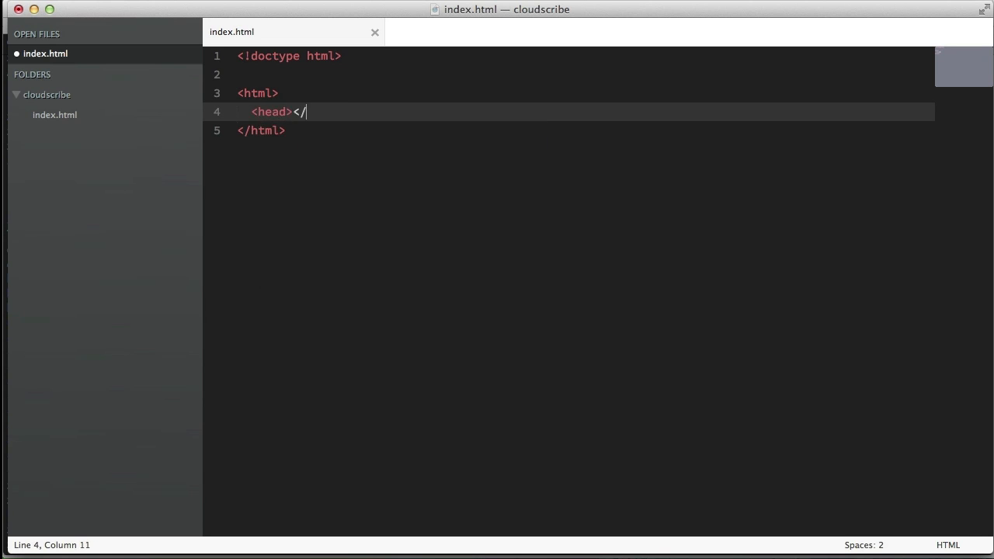
text(head>)
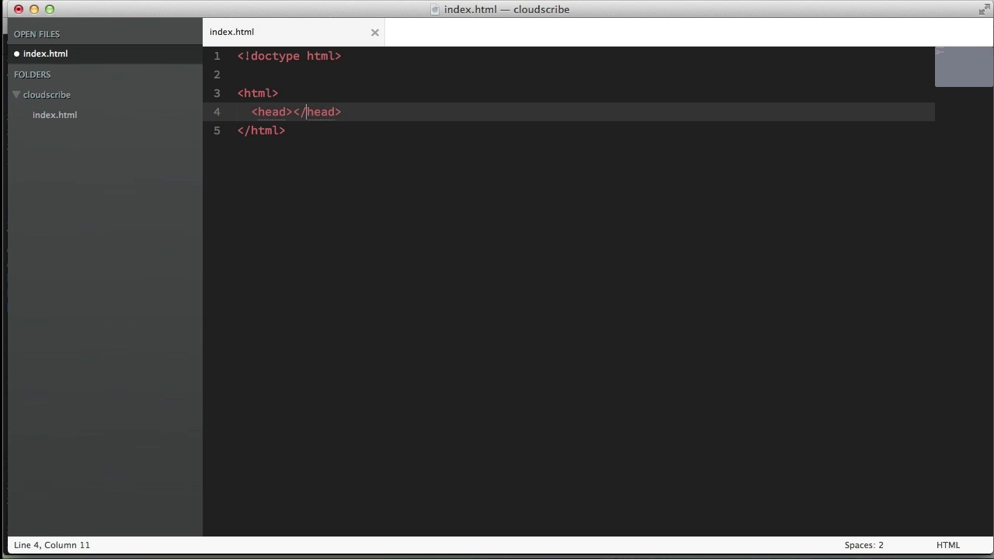
key(enter)
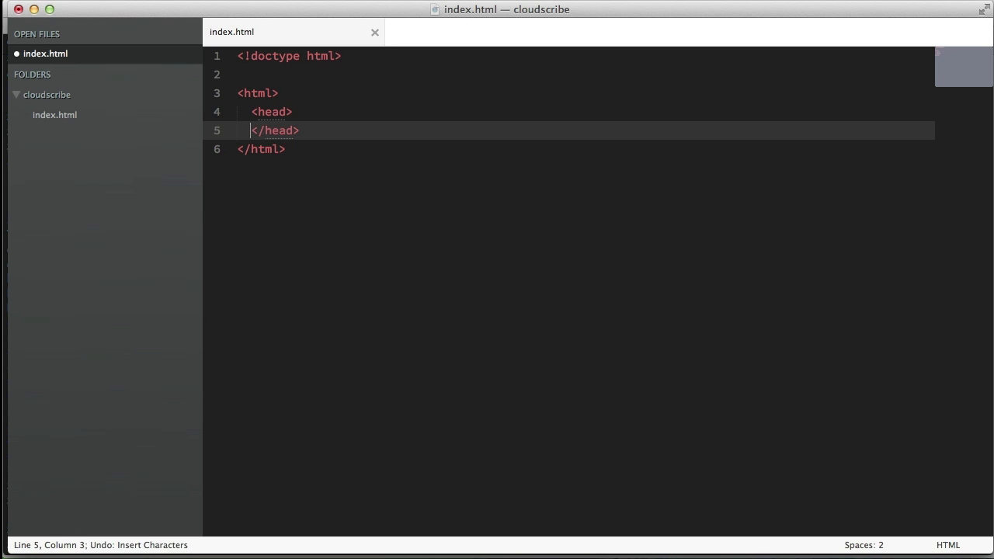
- Add the title and body tags, then return to Terminal
text(<t)
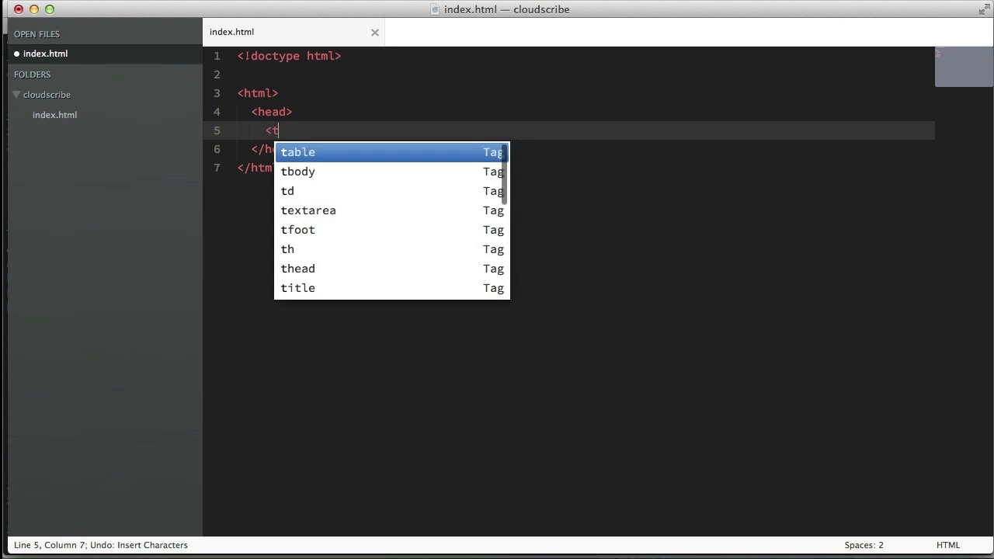
text(itle)
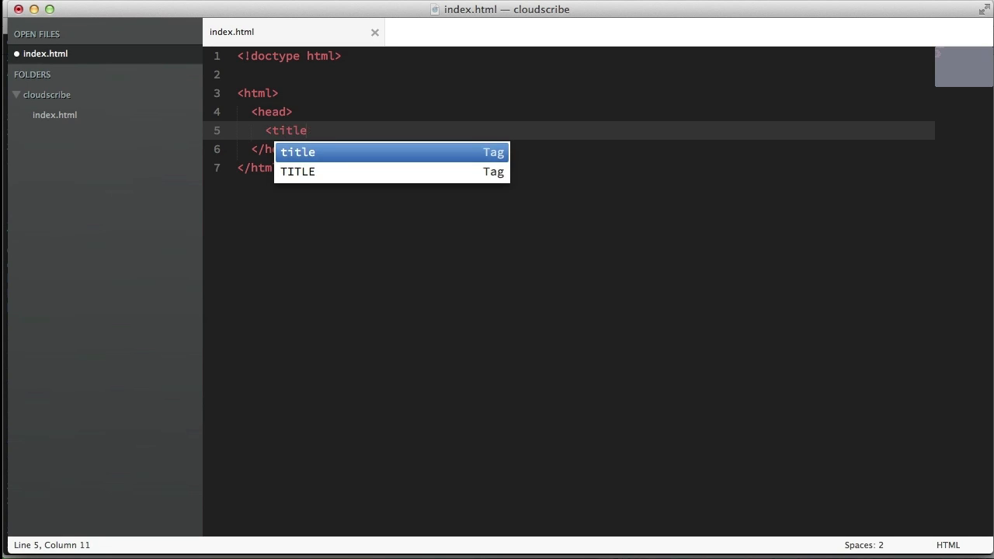
text(></til)
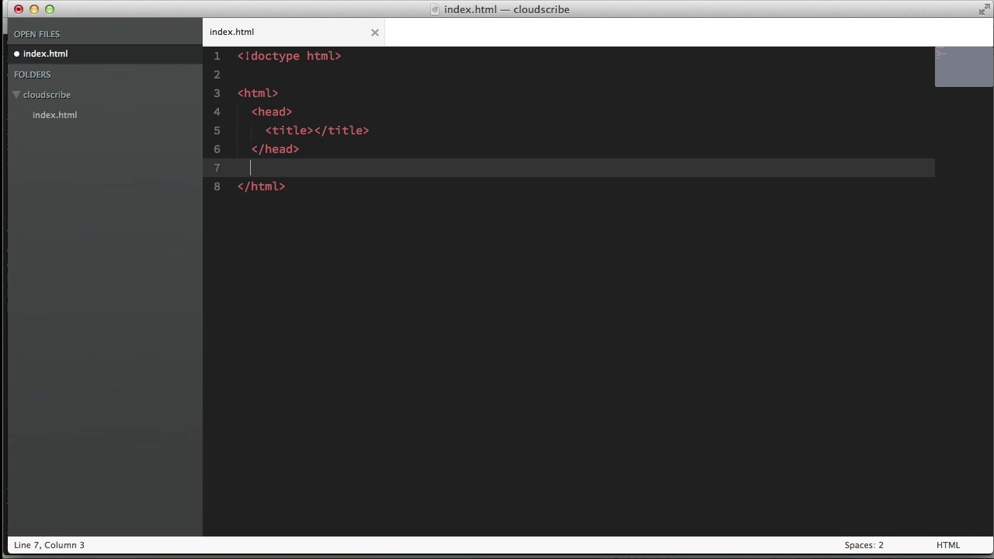
text(<body></body>)
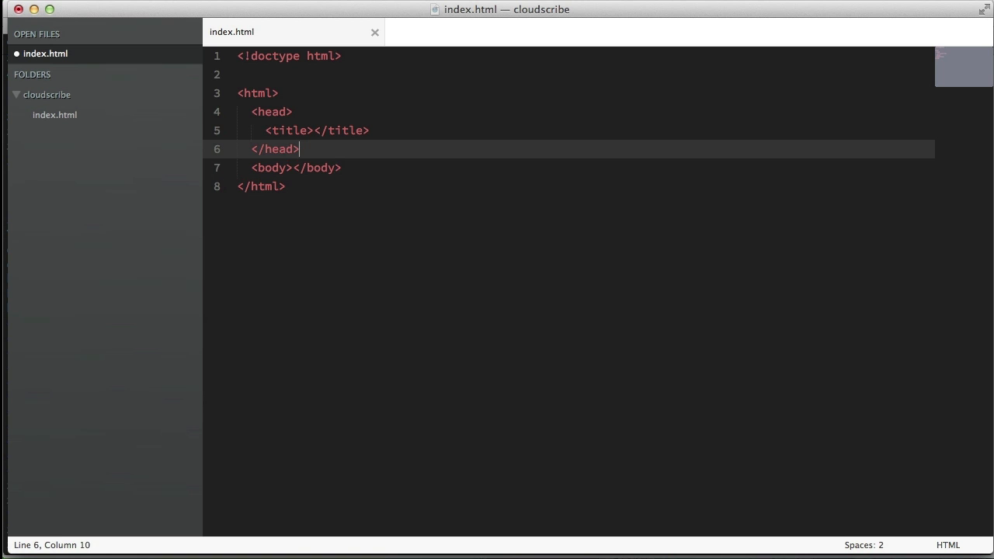
click(317, 130)
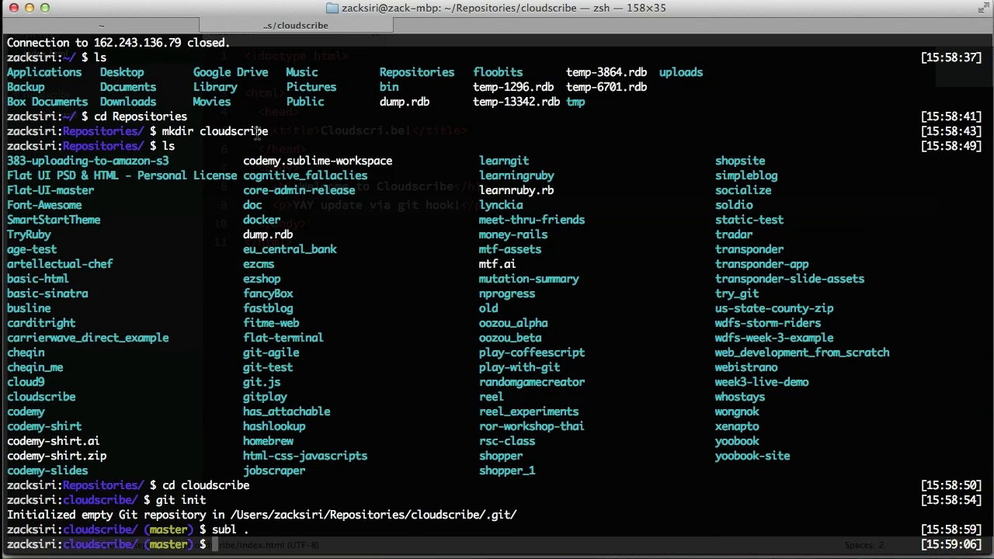
- Check git status, stage everything and commit as "initial index.html"
text(git status)
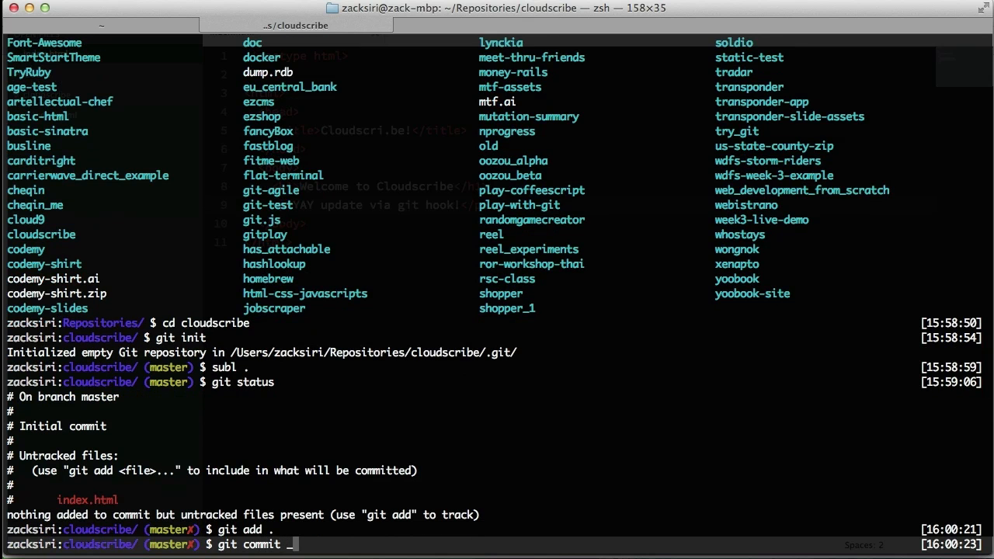
text(-am "initia)
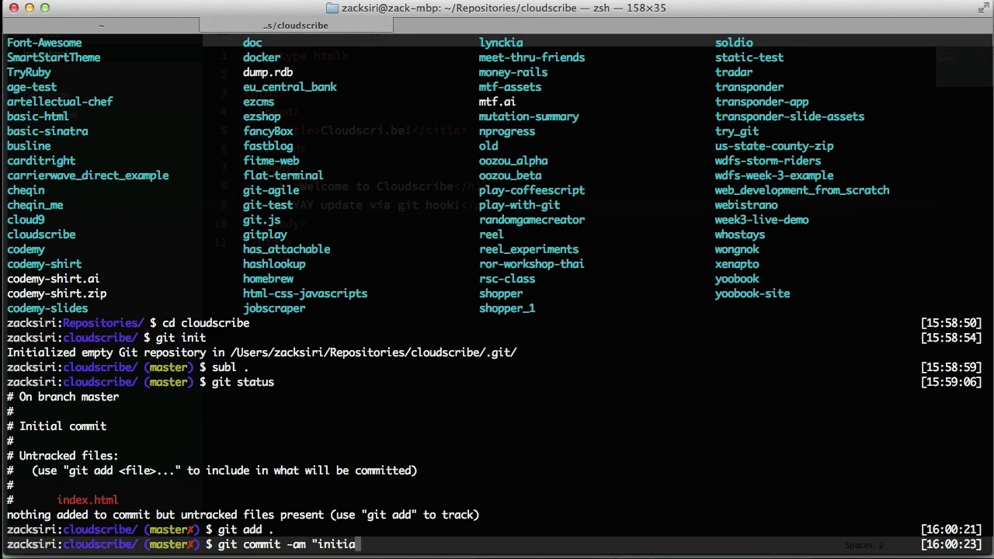
text(index.hmlt)
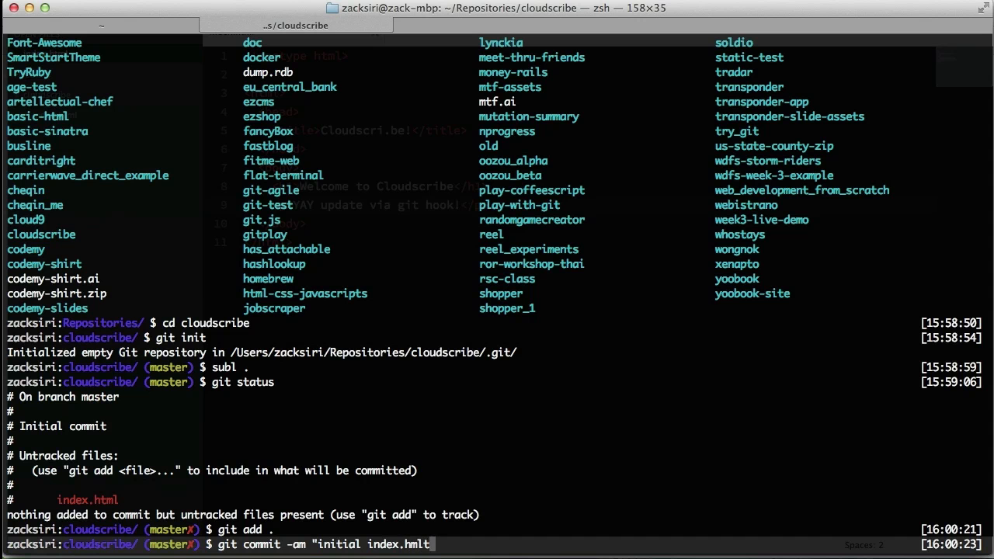
key(Backspace)
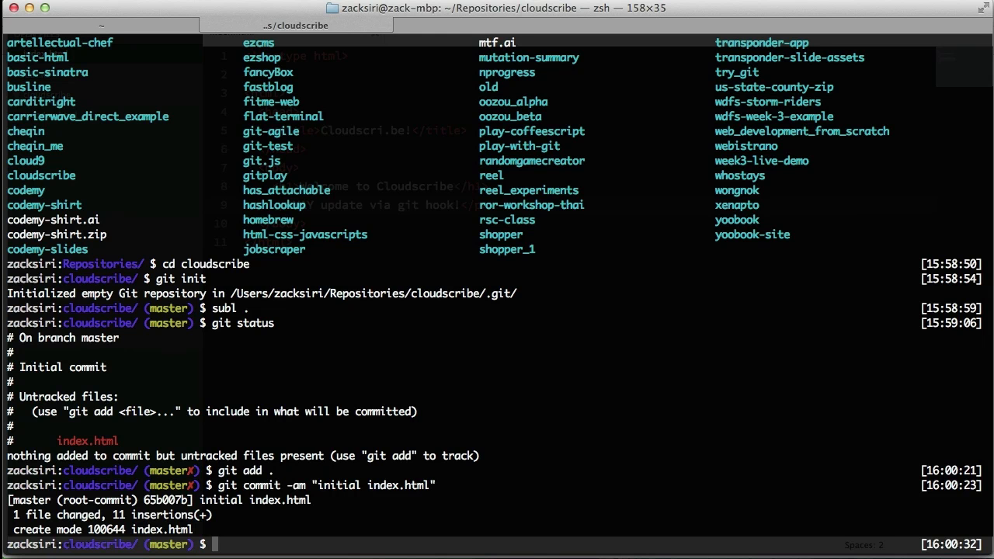
- Start a git remote add for a production remote at 162.243.136.79
text(git remote add)
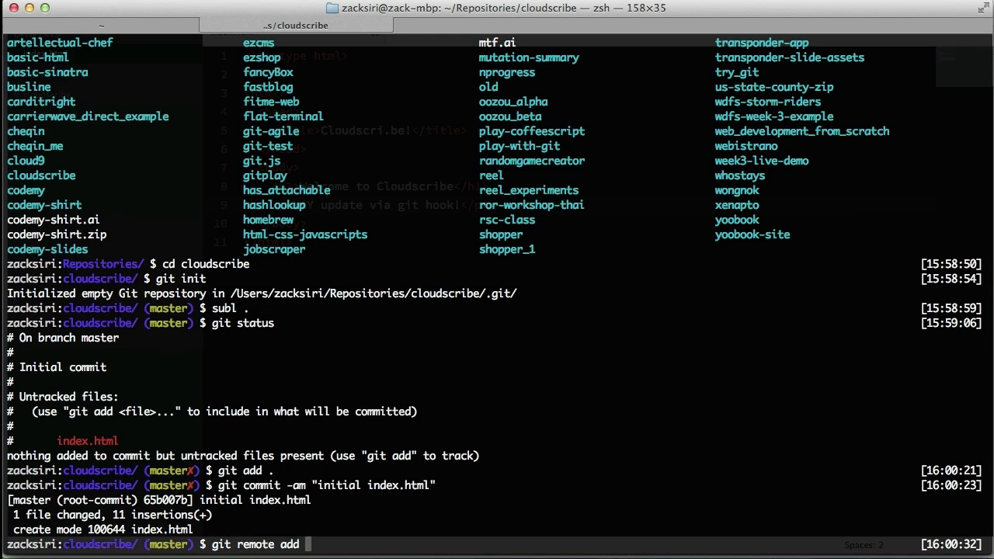
text(ori)
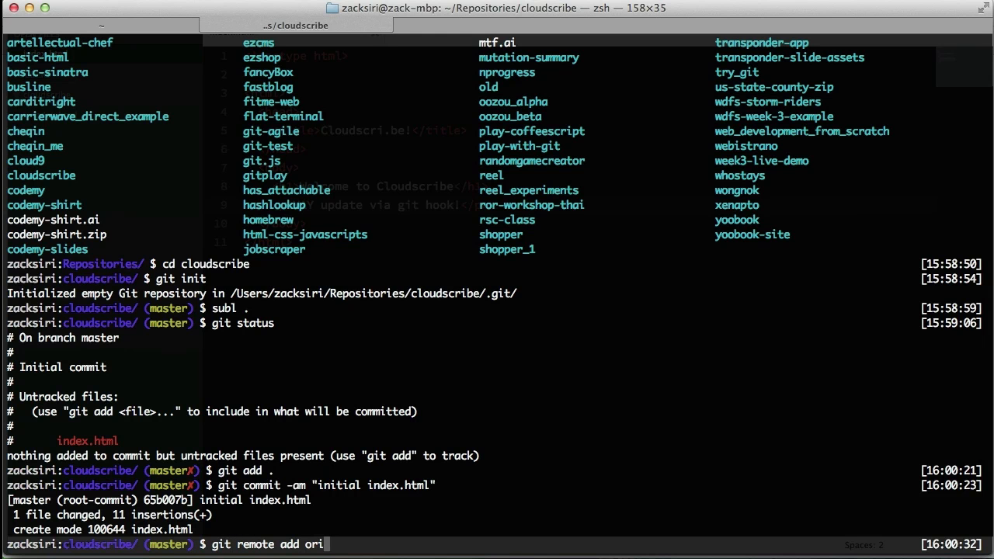
text(gin)
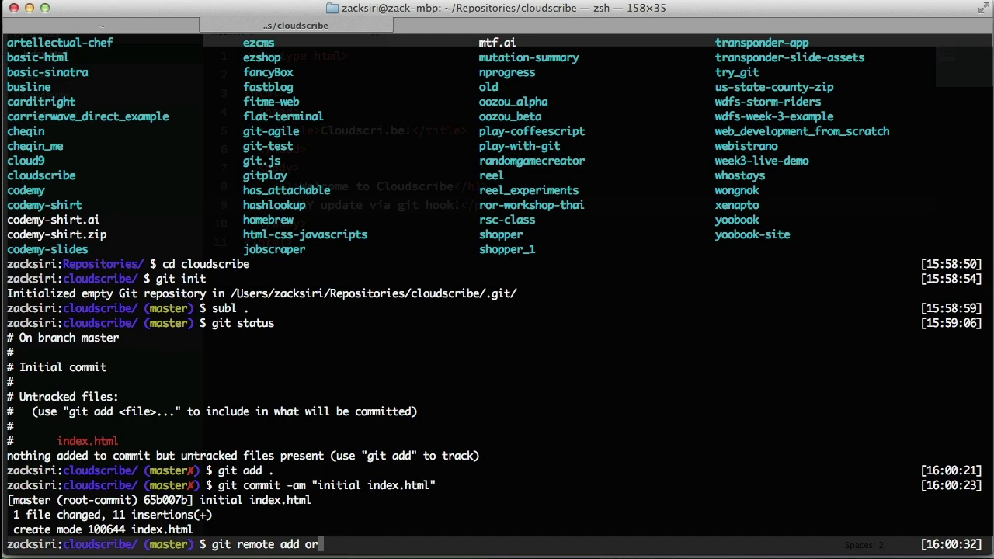
text(production)
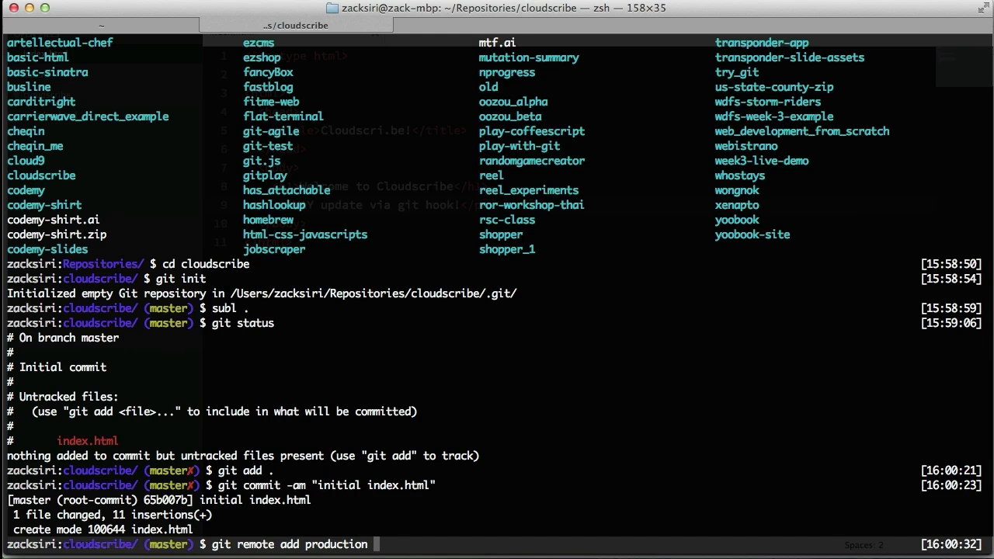
text(deployer@)
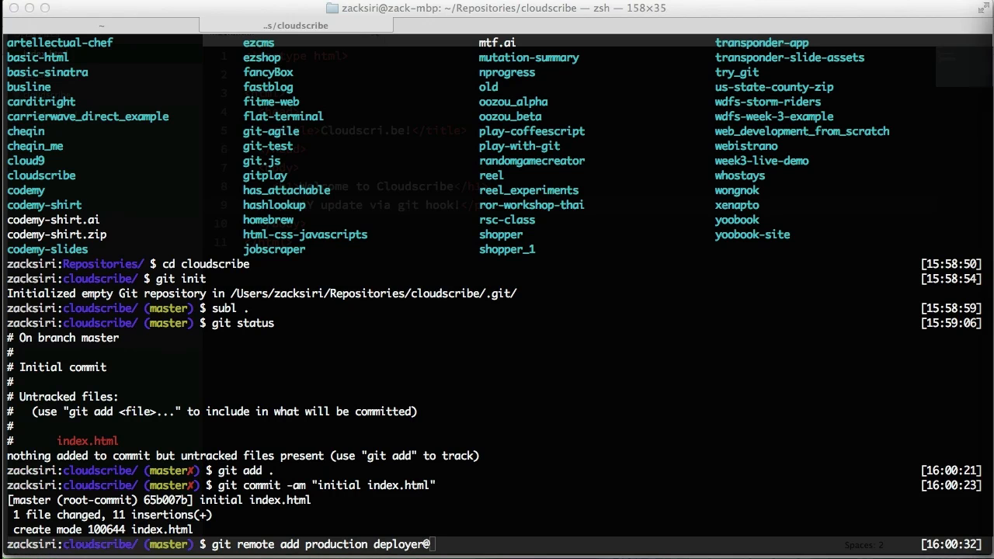
text(162.243.136.79)
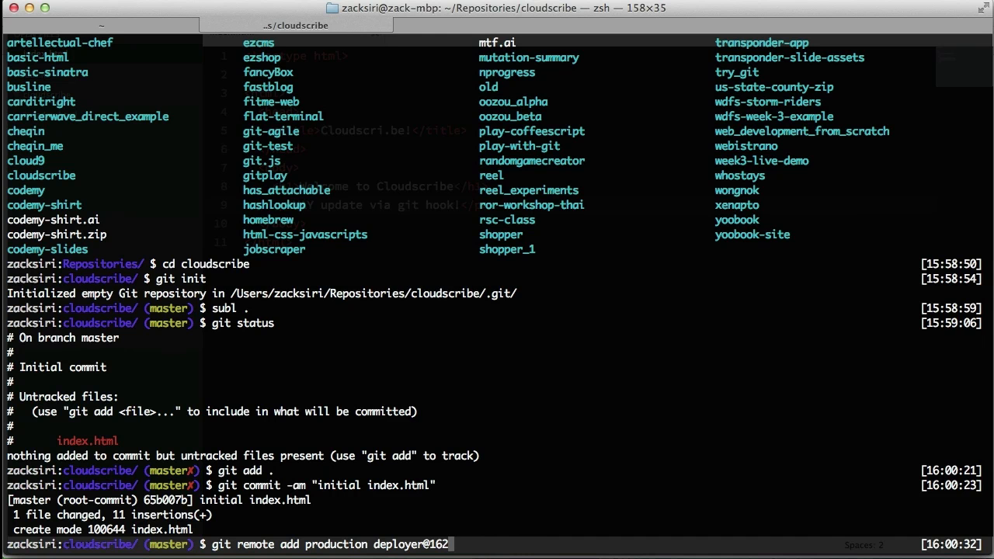
- Correct the host to 162.243.136.79, point it at cloudscribe.git and add the remote
text(hostingser)
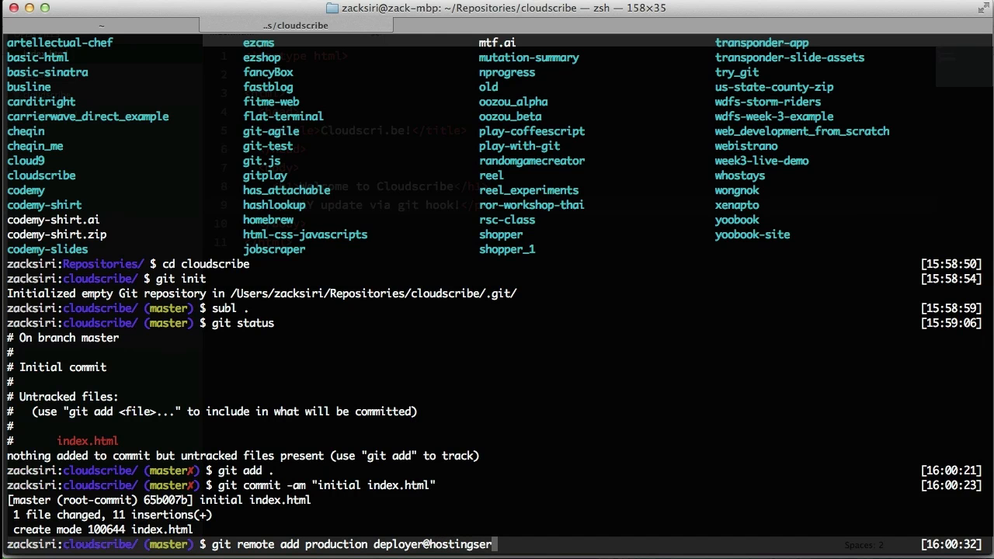
text(ice)
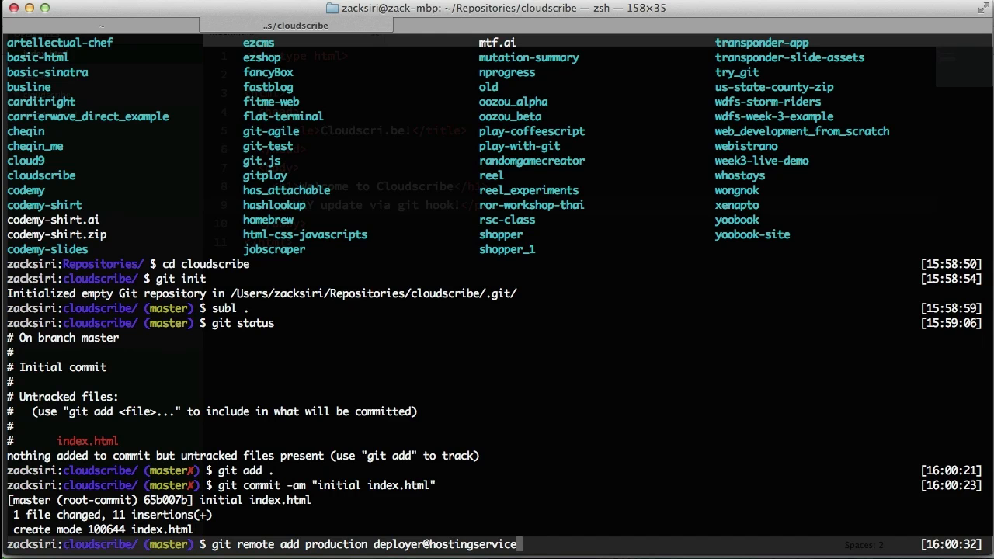
key(Backspace)
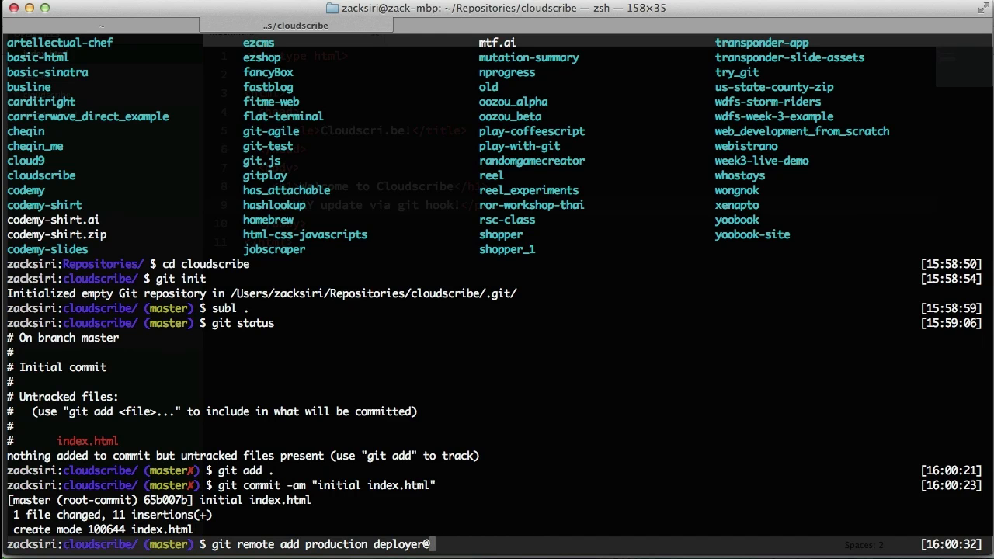
text(162.243.136.79:)
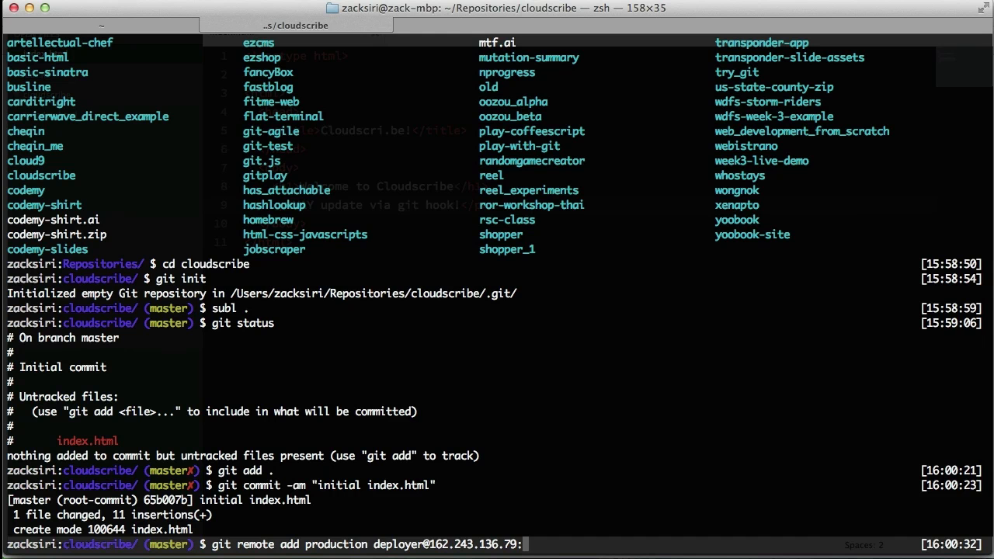
text(cloudscribe)
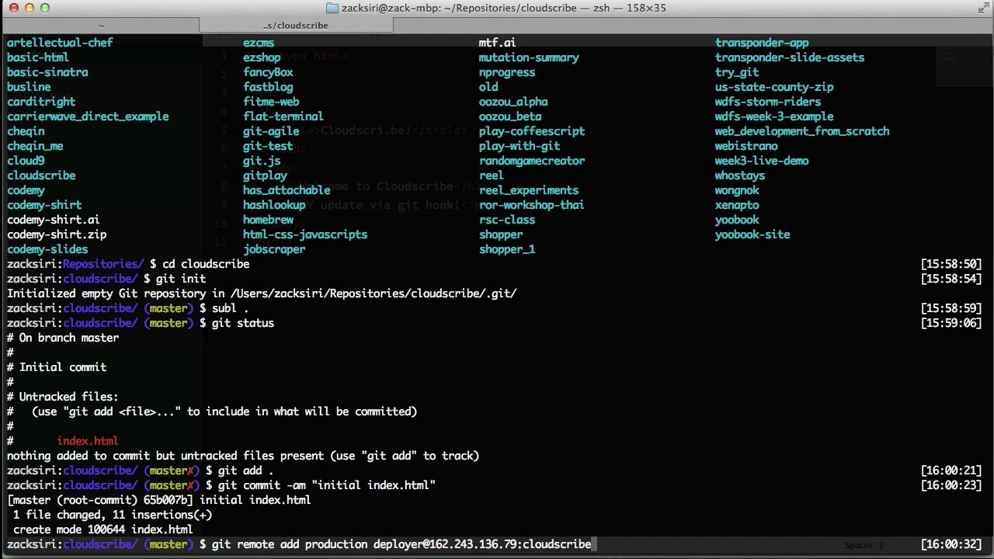
text(.git)
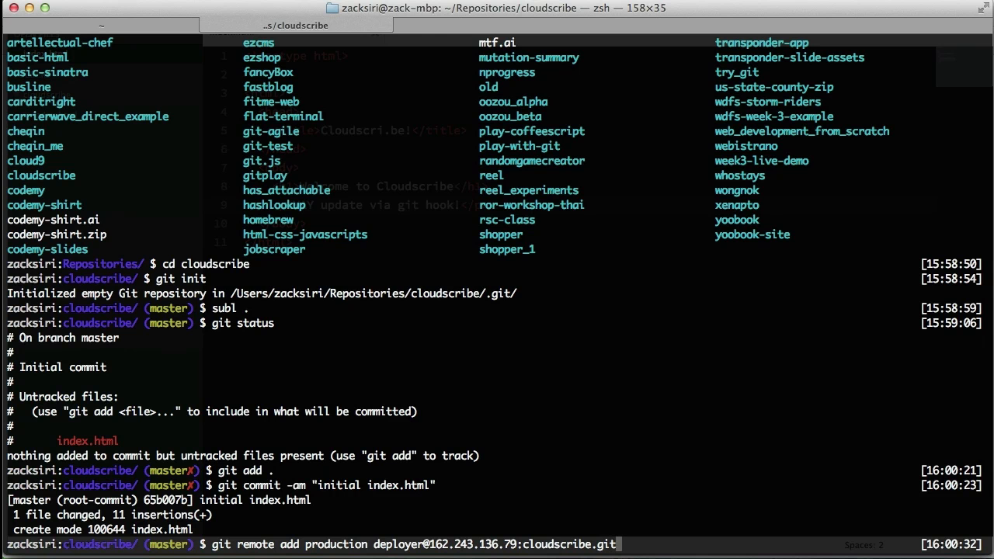
key(enter)
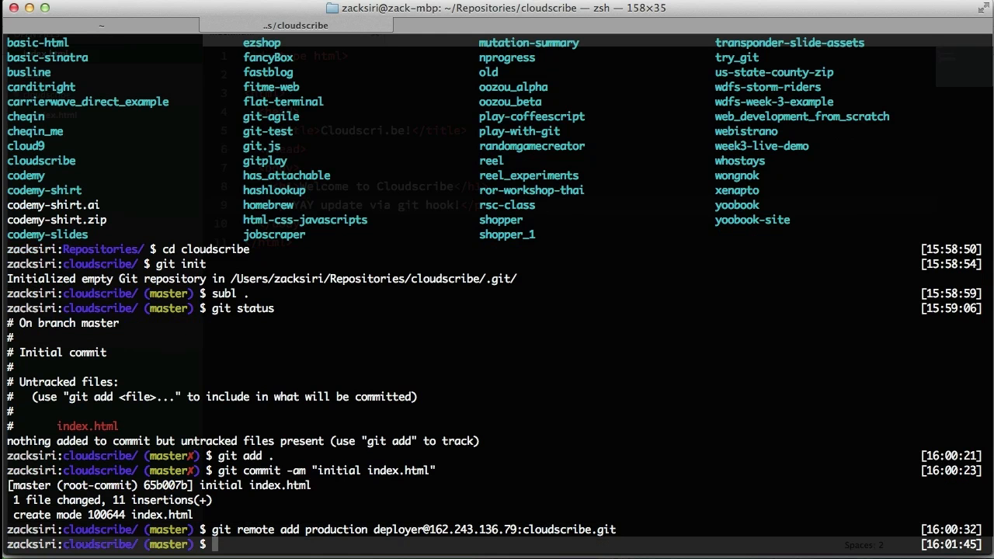
- Verify the remote with git remote -v and run git push production master
text(git remote -v)
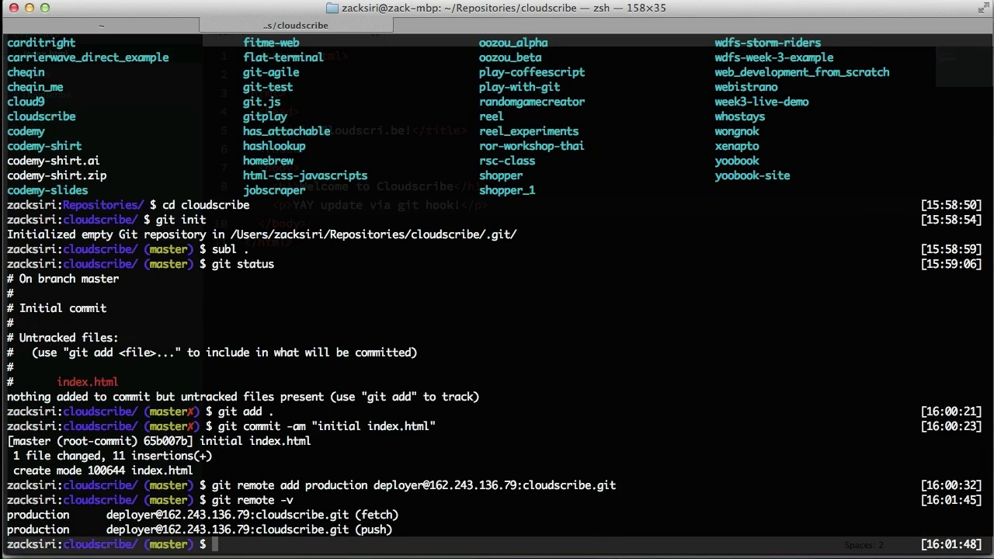
text(git push)
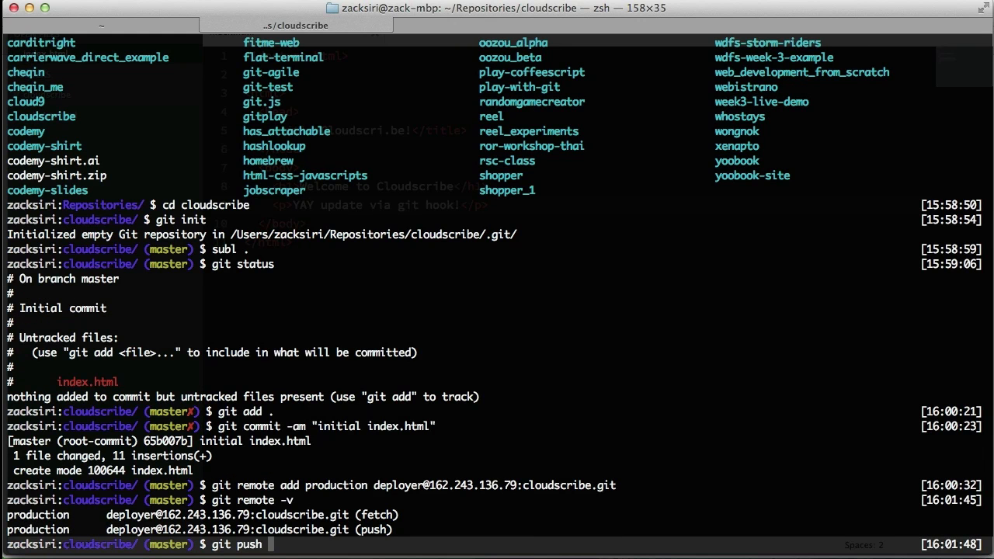
text(production master)
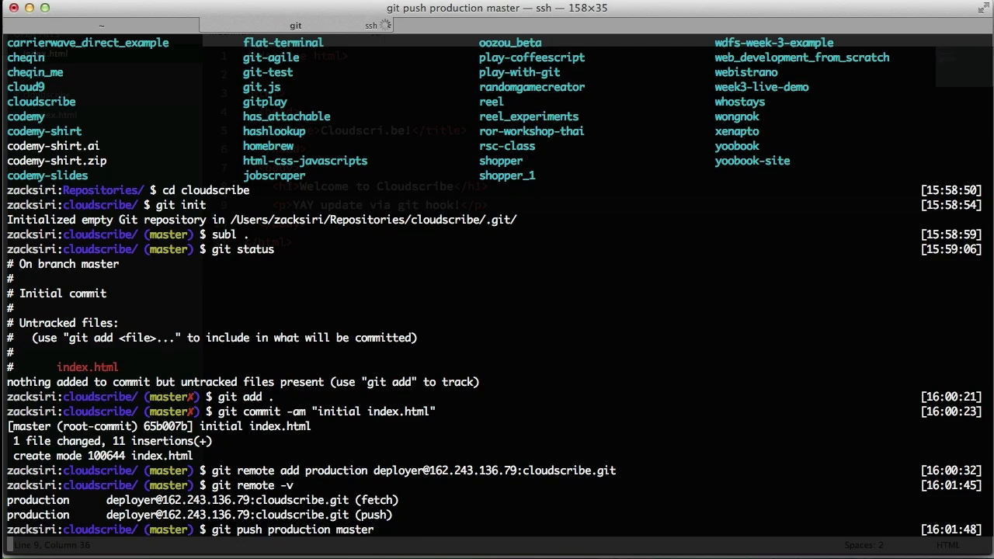
key(Return)
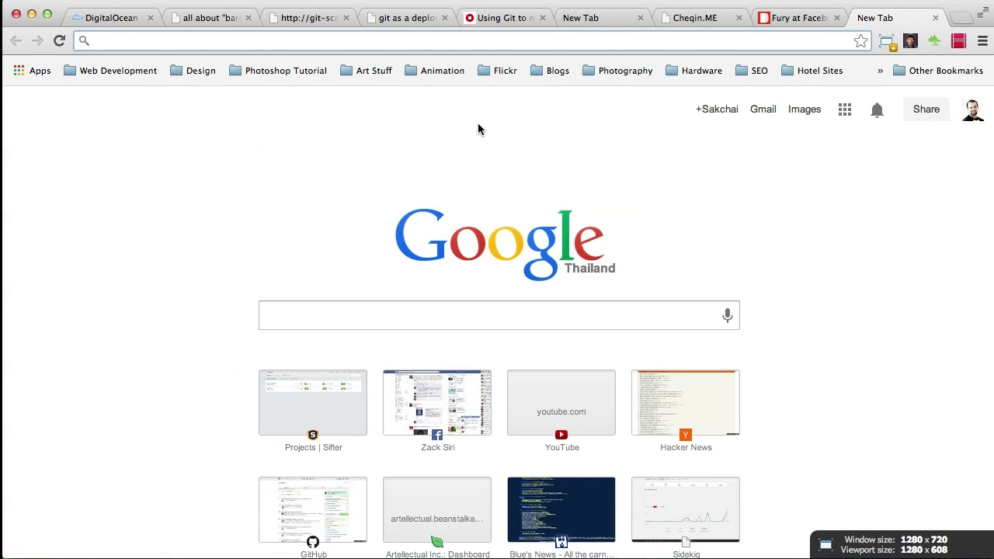
- Load cloudscri.be in a new Chrome tab to show the live 'Welcome to Cloudscribe' page
text(cloudscri.be)
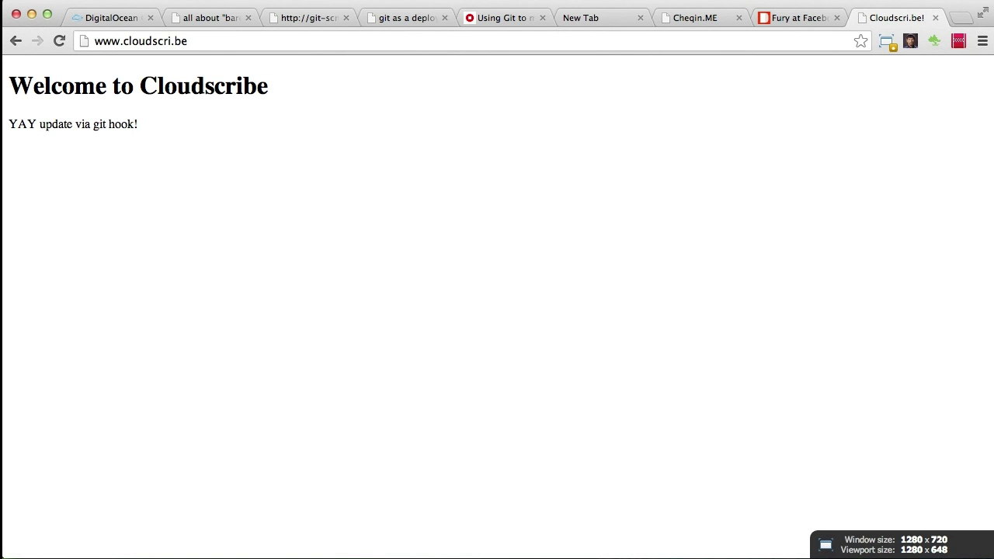
click(140, 40)
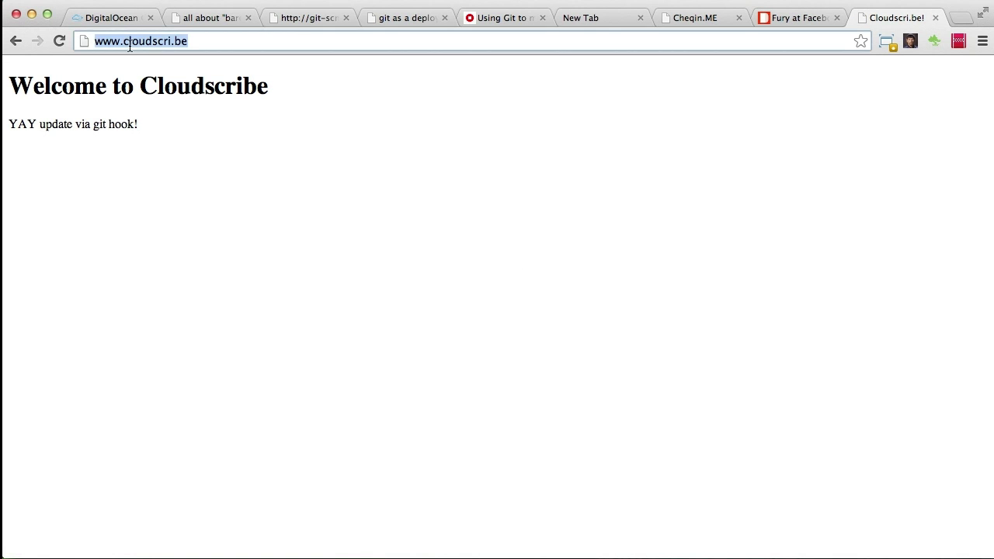
text(cloudscri.be)
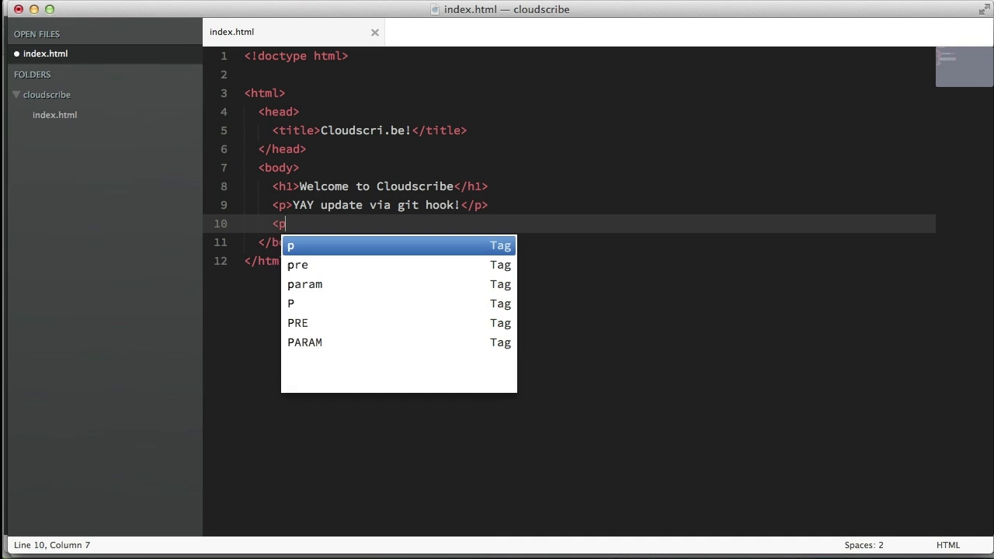
- Insert <p>another paragraph</p> below the git hook line in index.html
text(>another)
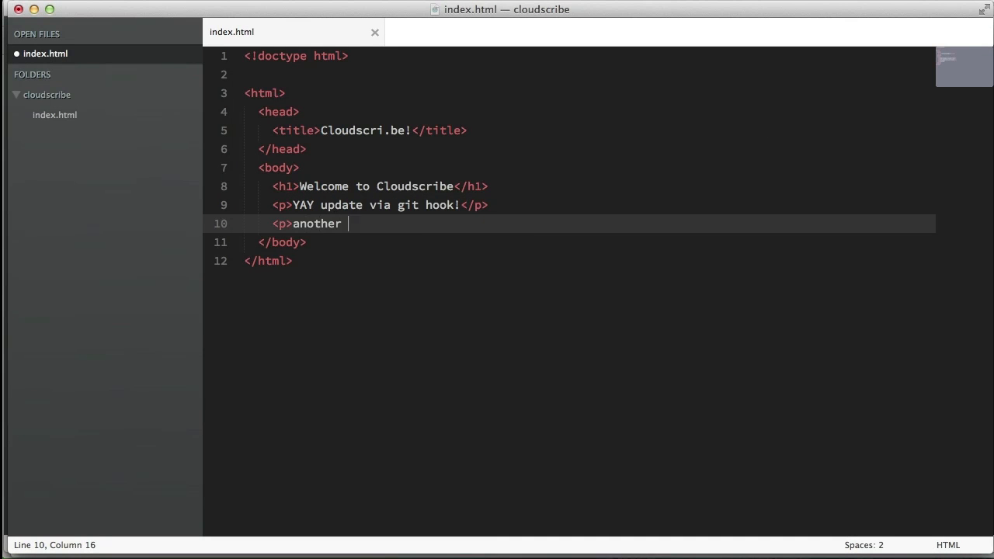
text(paragraph</p>)
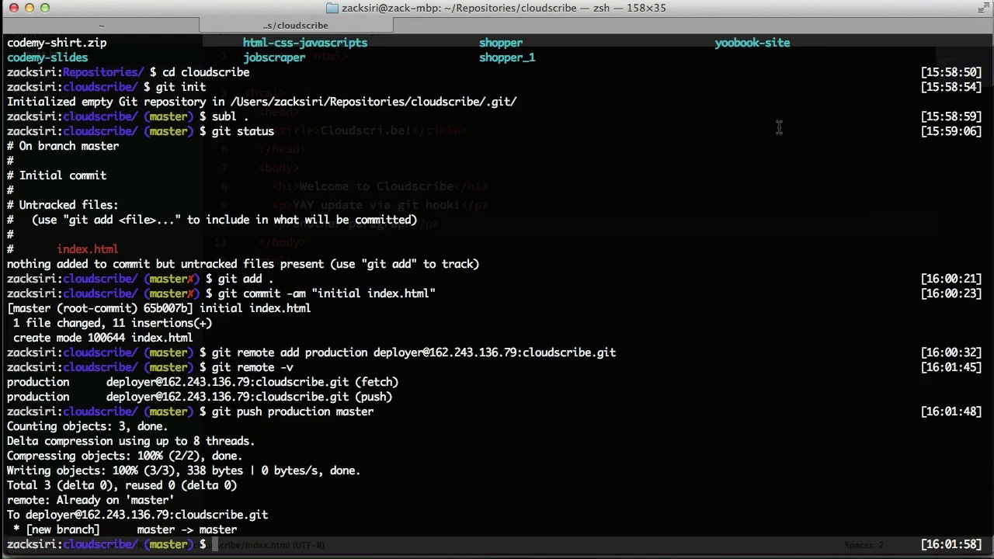
- Run git status, then start git commit -am "added another paragraph" for the modified index.html
text(git status)
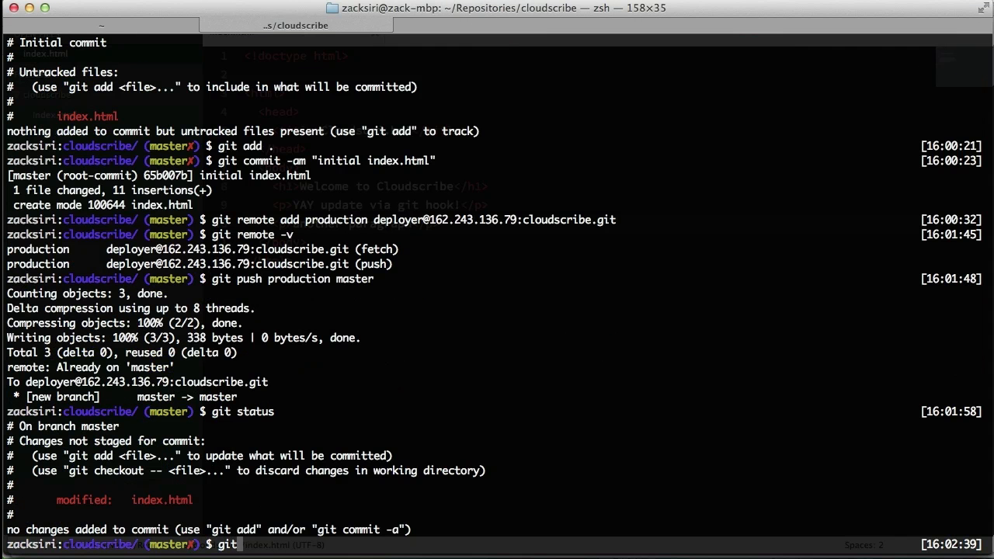
text(comm)
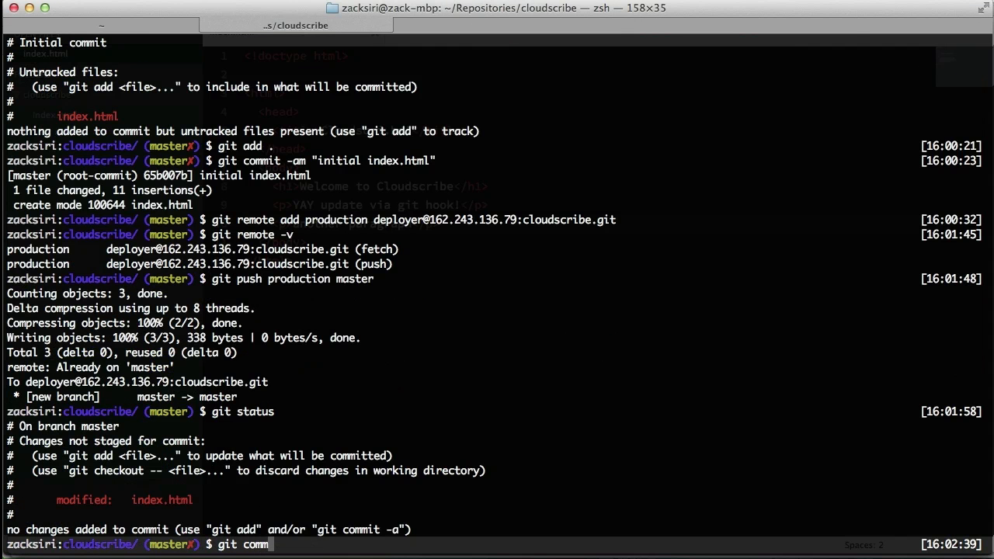
text(it -am "added)
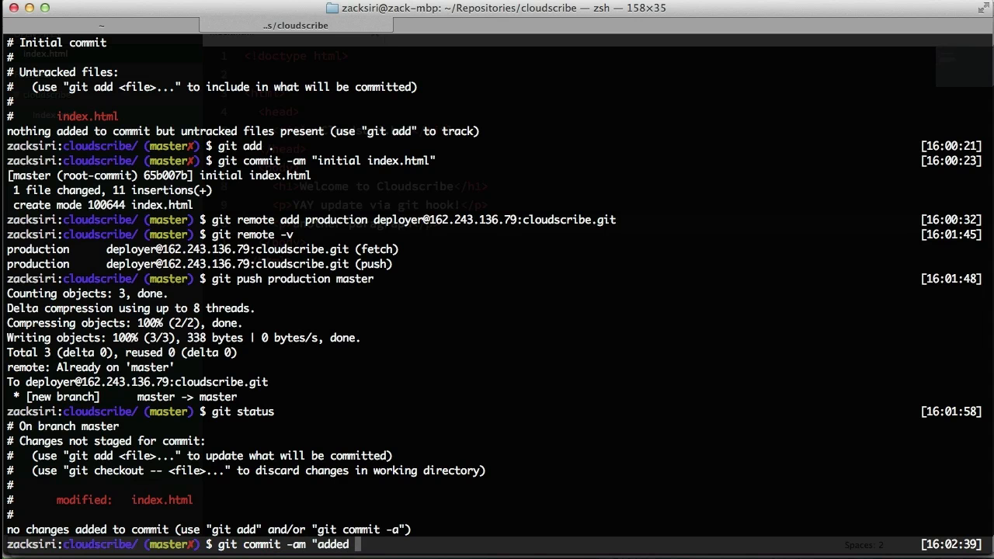
text(another paragrap)
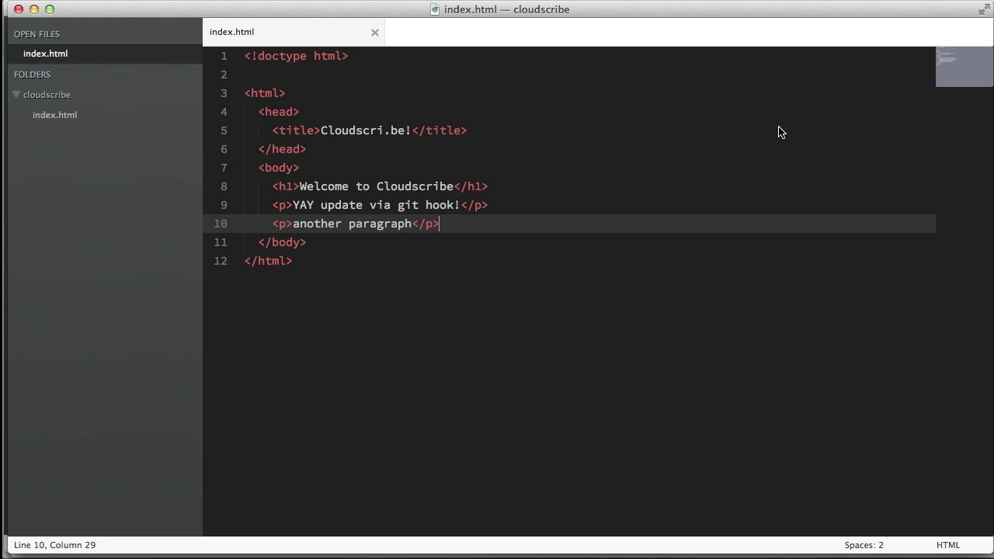
mouse_move(778, 144)
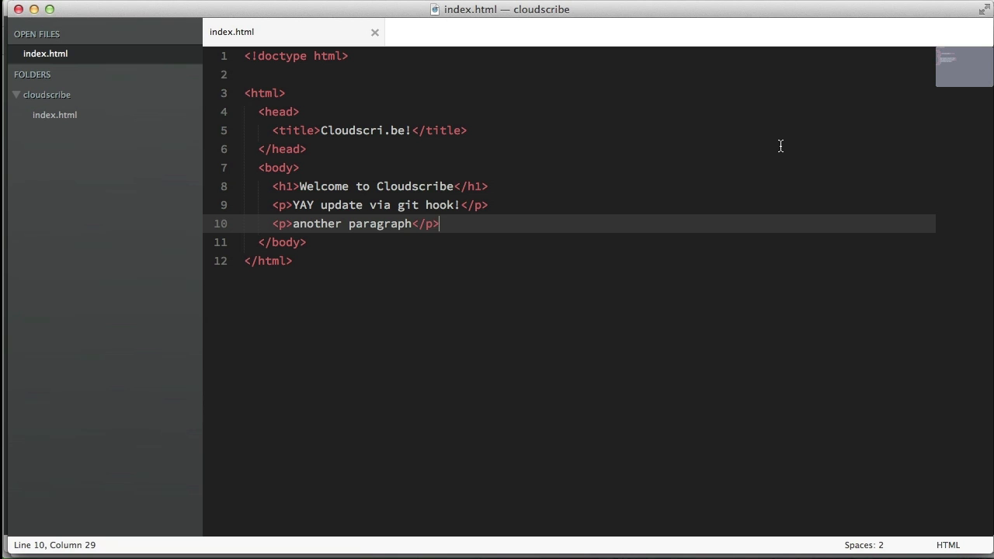
mouse_move(800, 149)
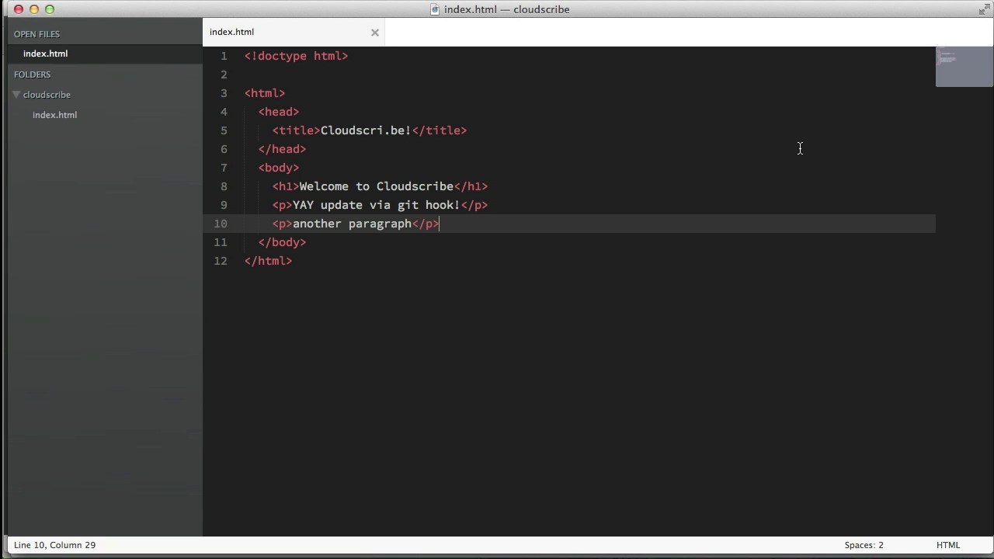